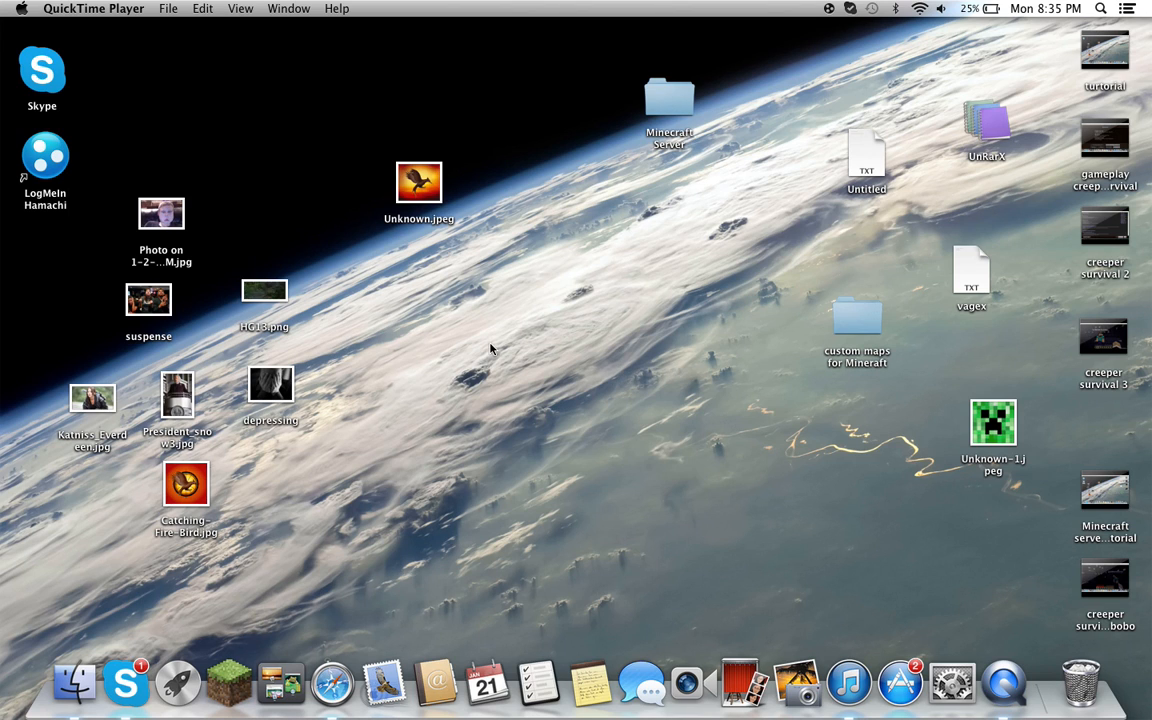
{"action": "mouse_move", "coordinate": [584, 254]}
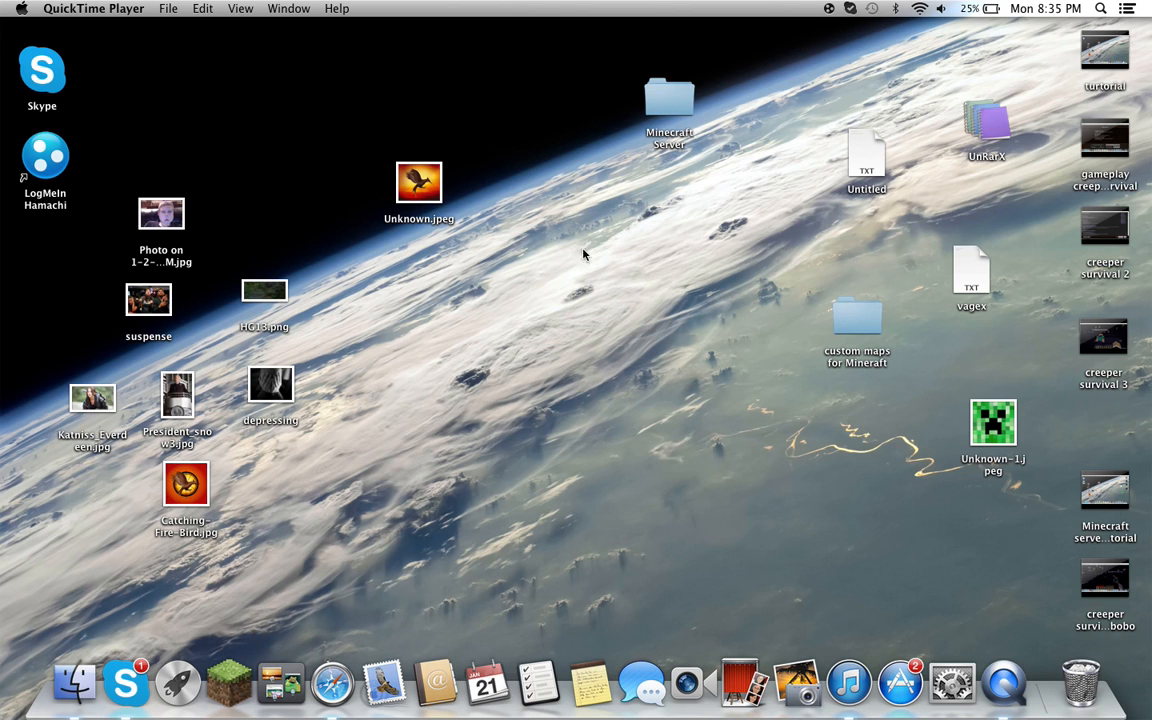
{"action": "mouse_move", "coordinate": [72, 146]}
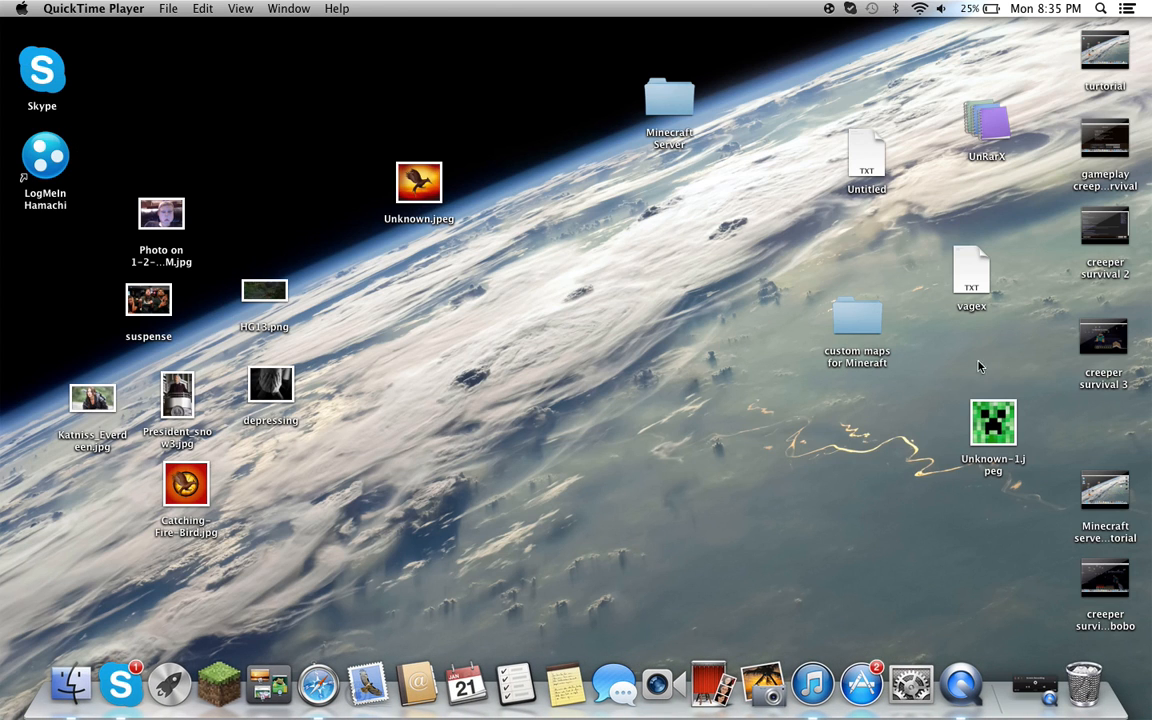
{"action": "mouse_move", "coordinate": [1032, 128]}
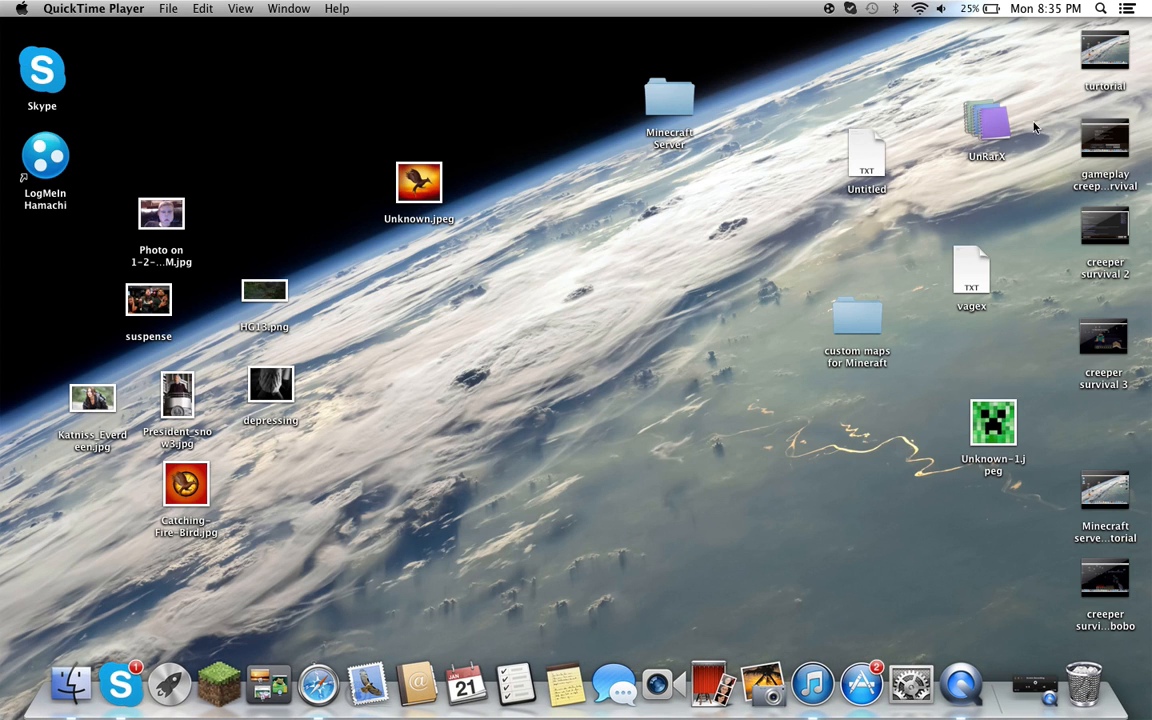
{"action": "mouse_move", "coordinate": [672, 248]}
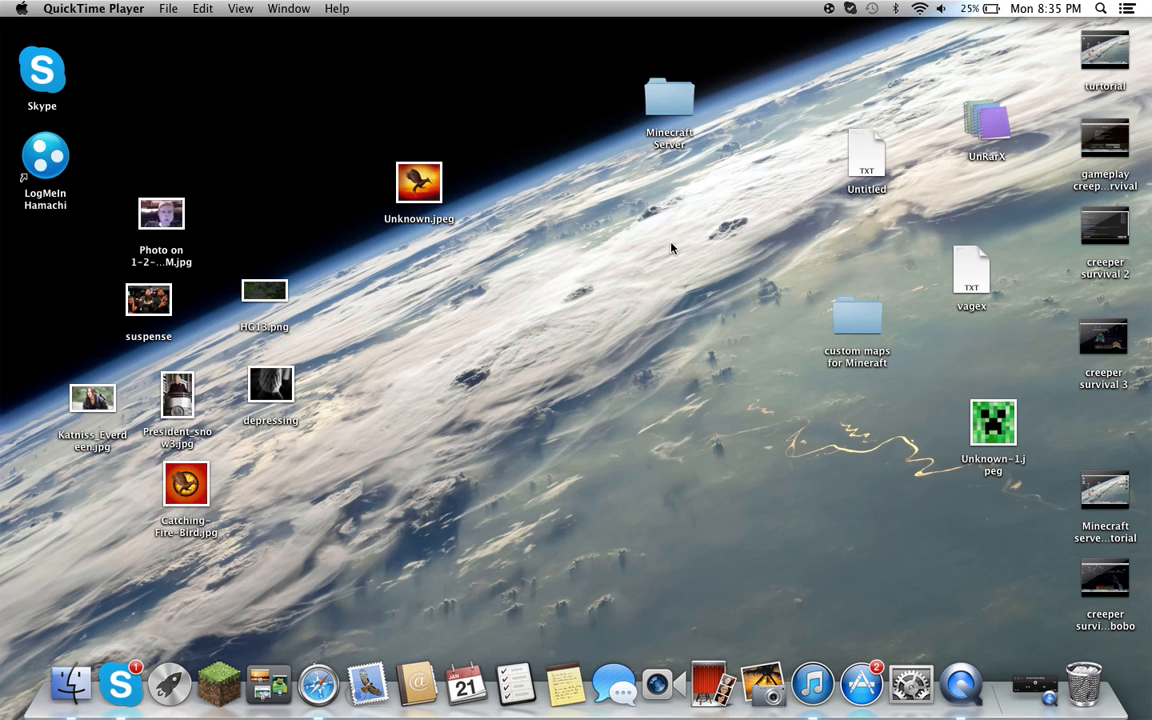
{"action": "mouse_move", "coordinate": [1108, 284]}
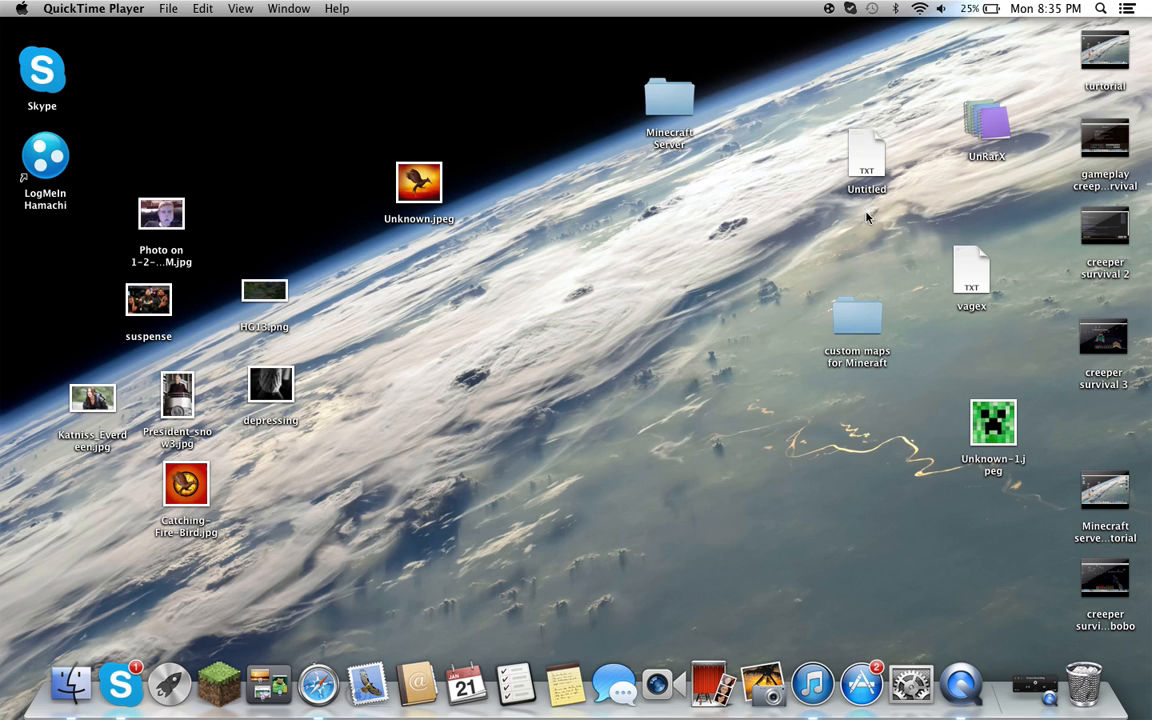
{"action": "mouse_move", "coordinate": [796, 334]}
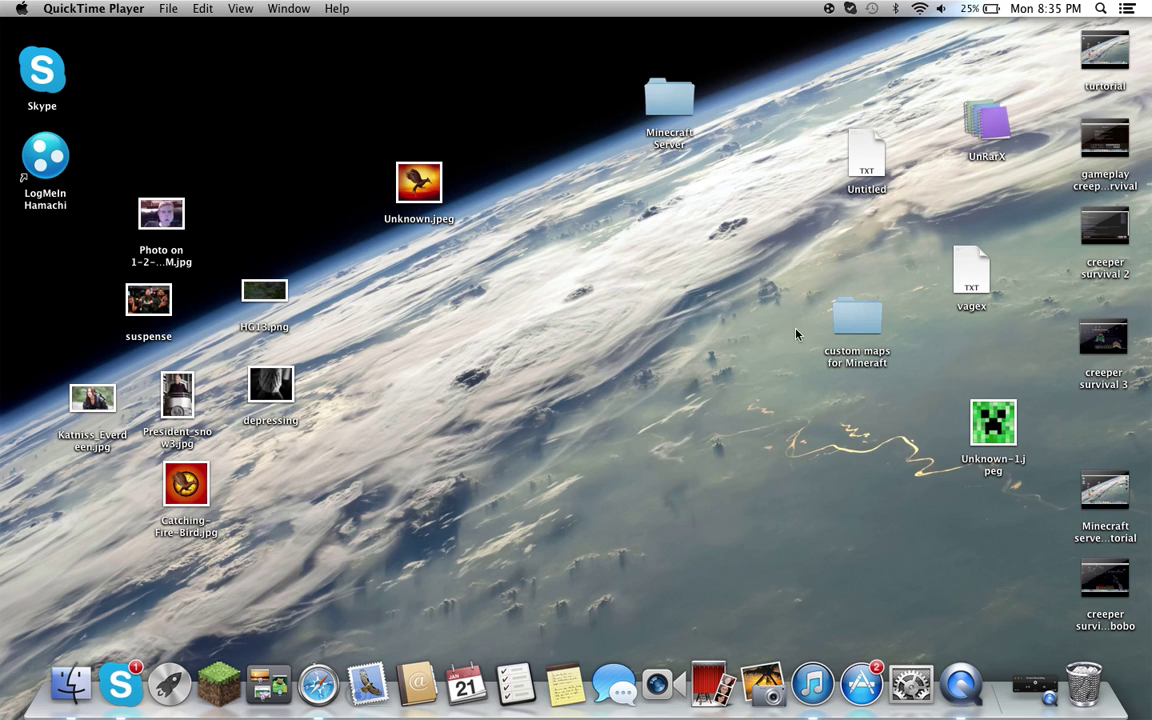
{"action": "mouse_move", "coordinate": [882, 242]}
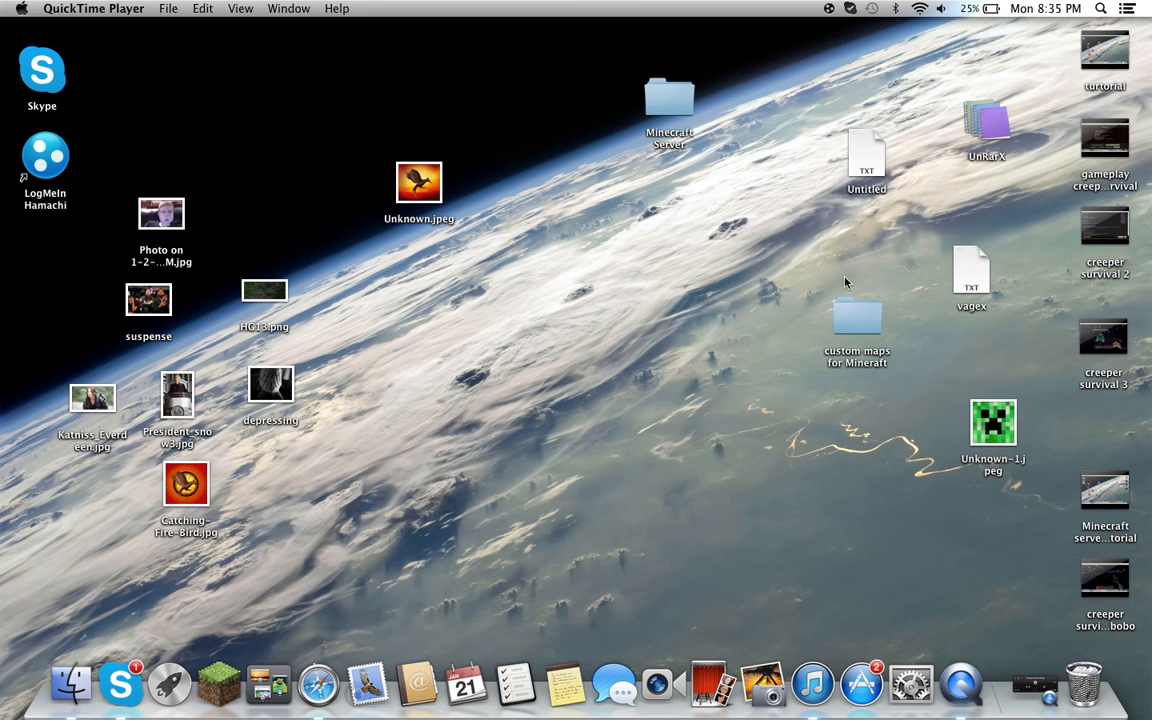
{"action": "mouse_move", "coordinate": [1022, 150]}
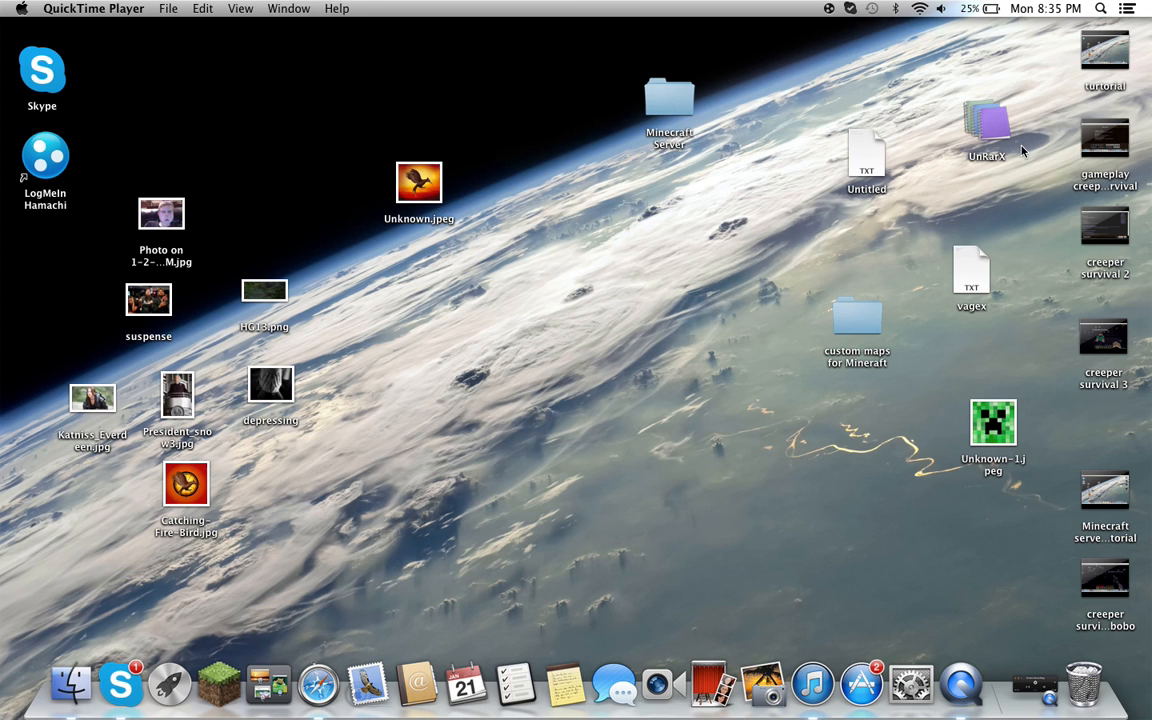
{"action": "mouse_move", "coordinate": [924, 182]}
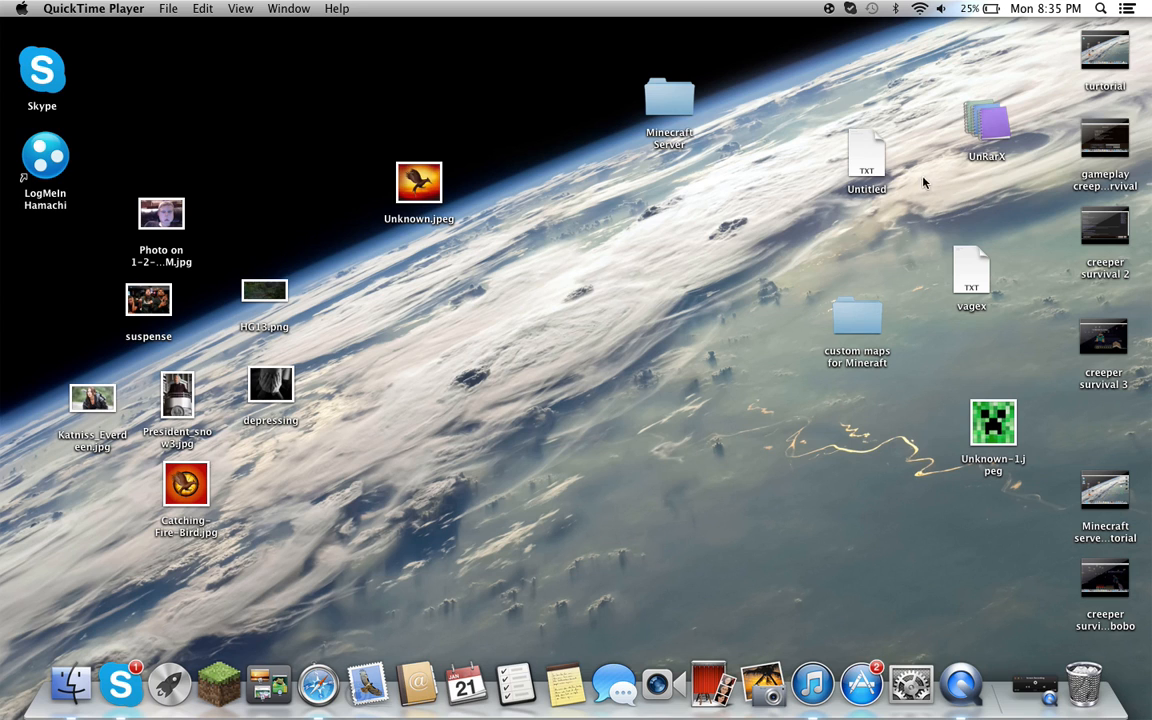
Copy the minecraft-folder open command from the Untitled notes file.
{"action": "double_click", "coordinate": [866, 156]}
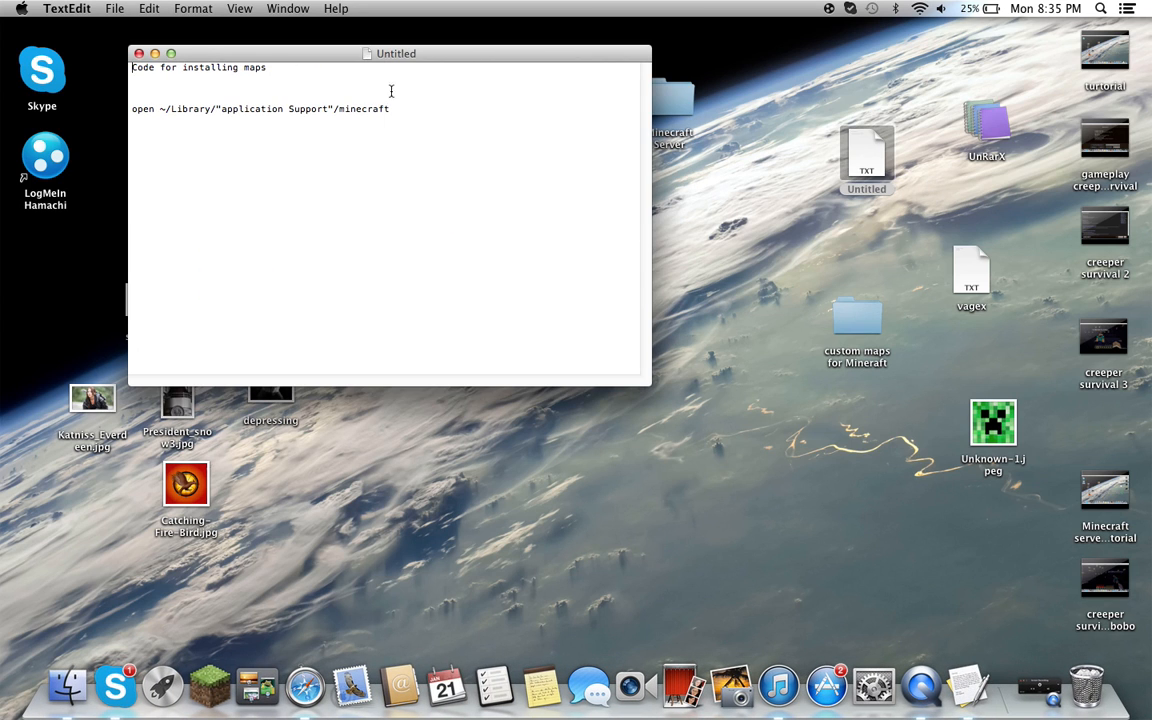
{"action": "left_click_drag", "start_coordinate": [228, 108], "coordinate": [388, 108]}
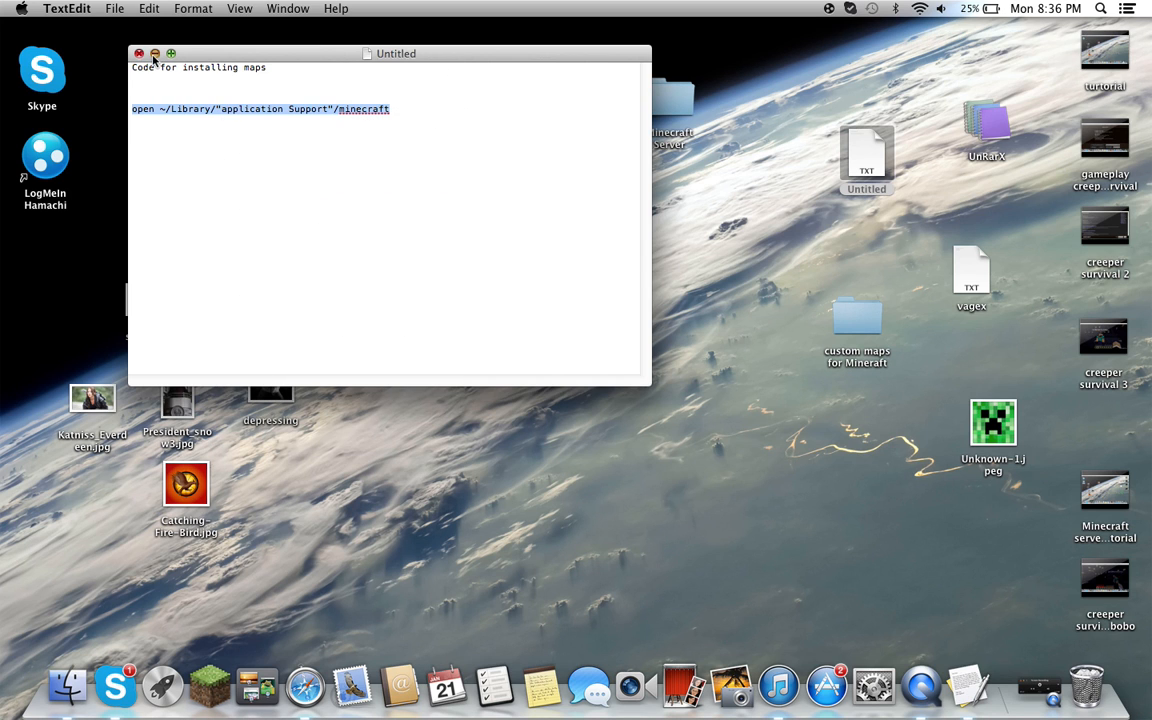
{"action": "left_click", "coordinate": [136, 52]}
{"action": "type", "text": "terminal"}
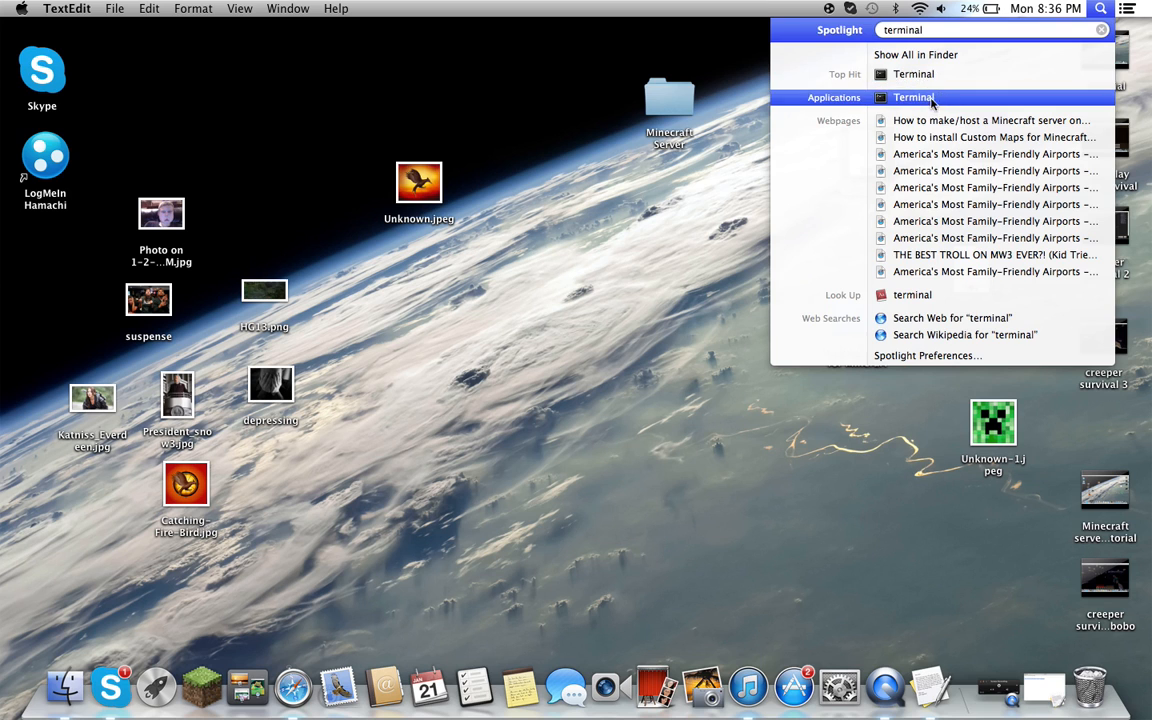
Run 'open ~/Library/"application Support"/minecraft' in Terminal to reveal the minecraft folder.
{"action": "left_click", "coordinate": [916, 96]}
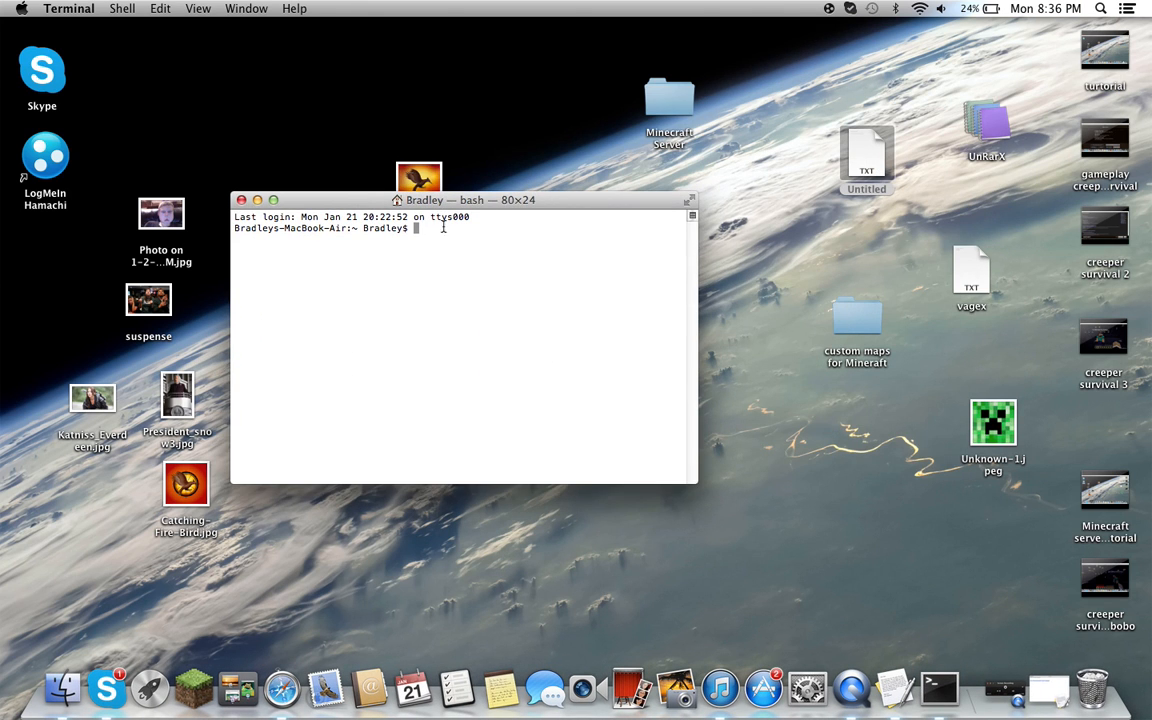
{"action": "type", "text": "open ~/Library/\"application Support\"/minecraft"}
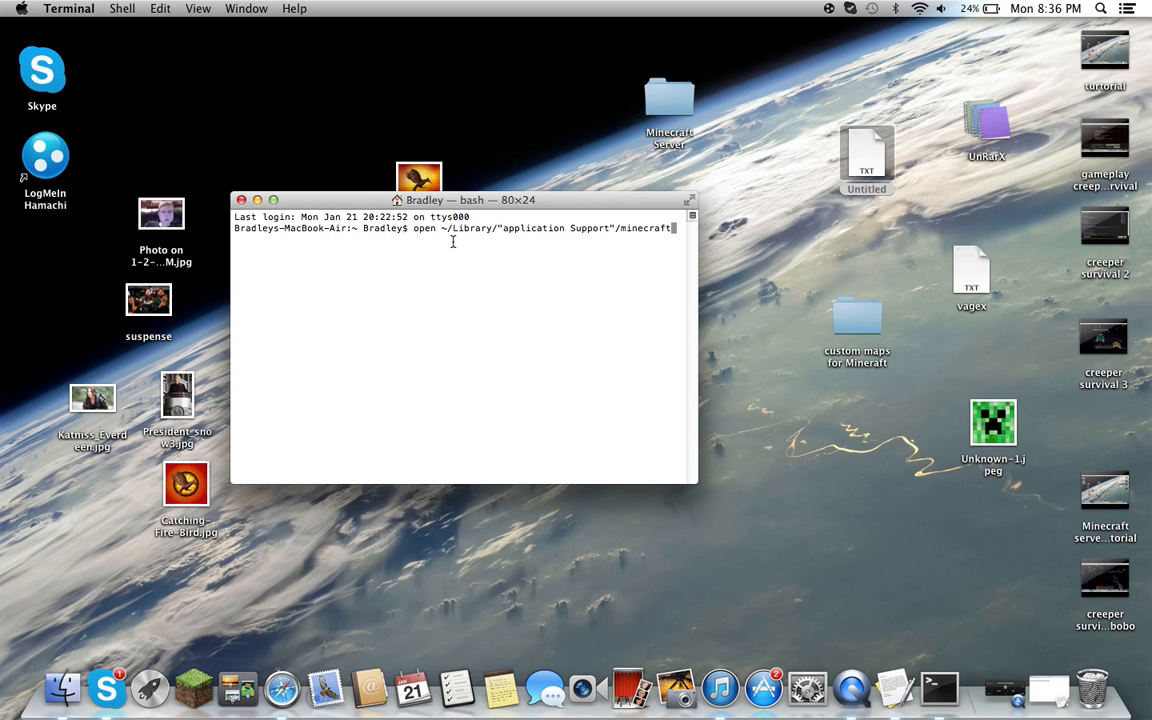
{"action": "key", "text": "Return"}
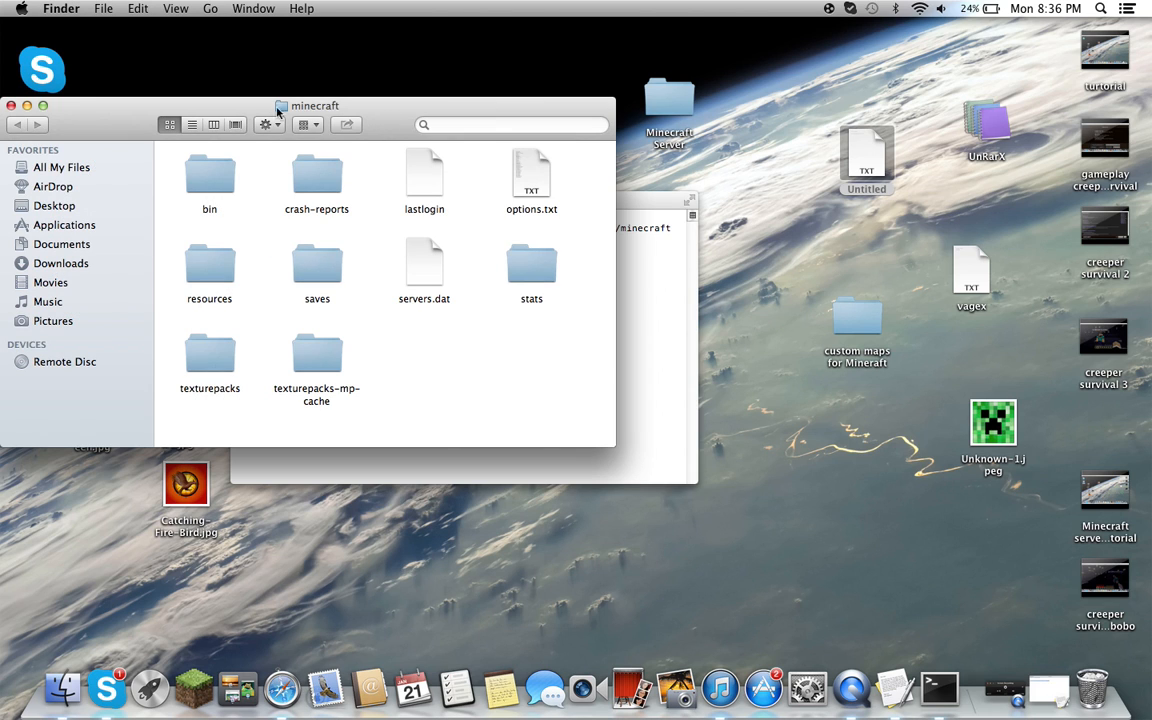
{"action": "mouse_move", "coordinate": [312, 276]}
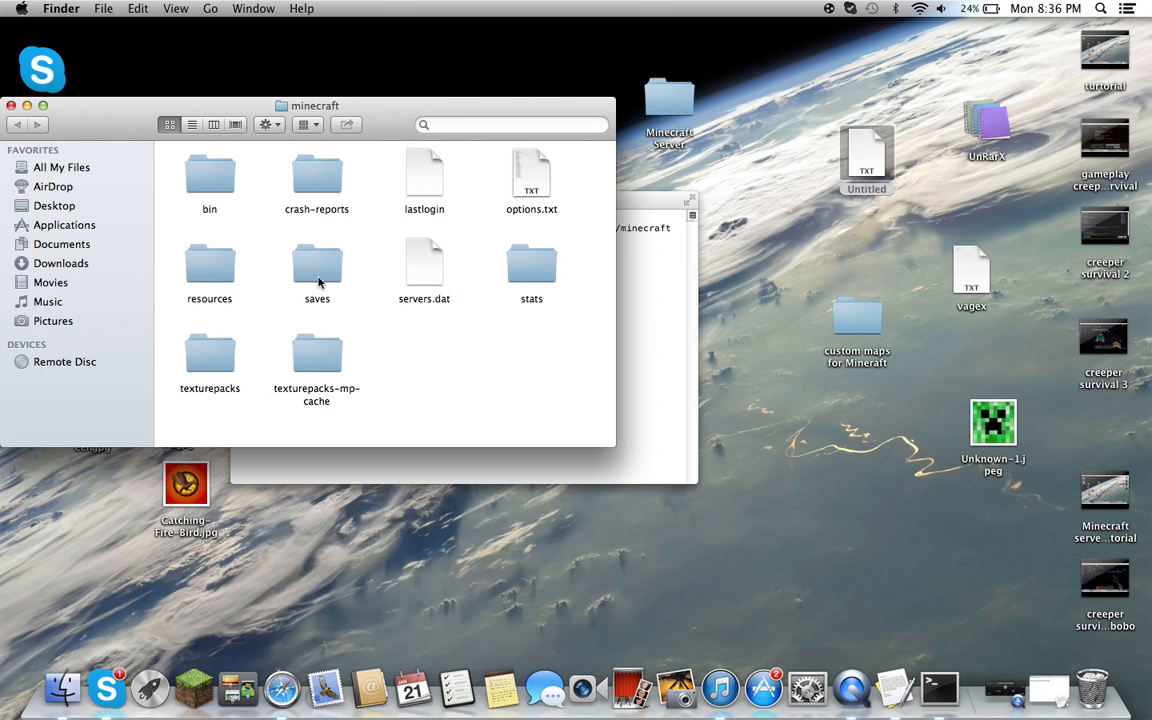
{"action": "mouse_move", "coordinate": [308, 266]}
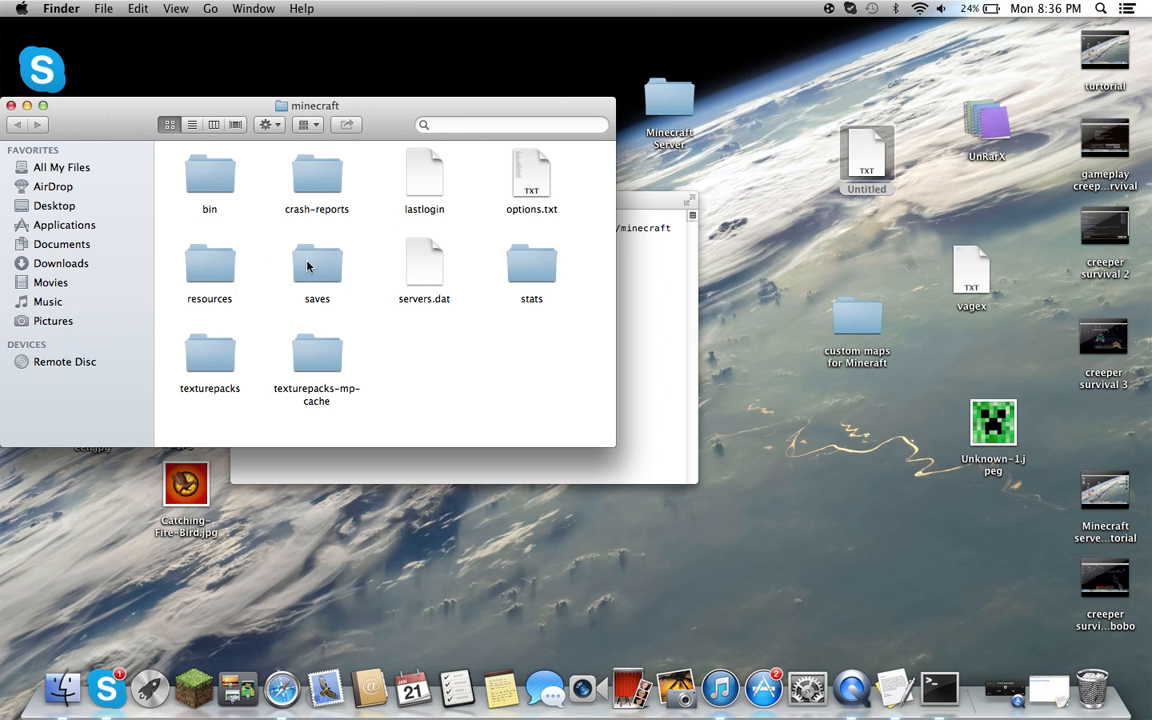
Show the saves folder contents alongside the custom maps for Minecraft folder.
{"action": "double_click", "coordinate": [316, 264]}
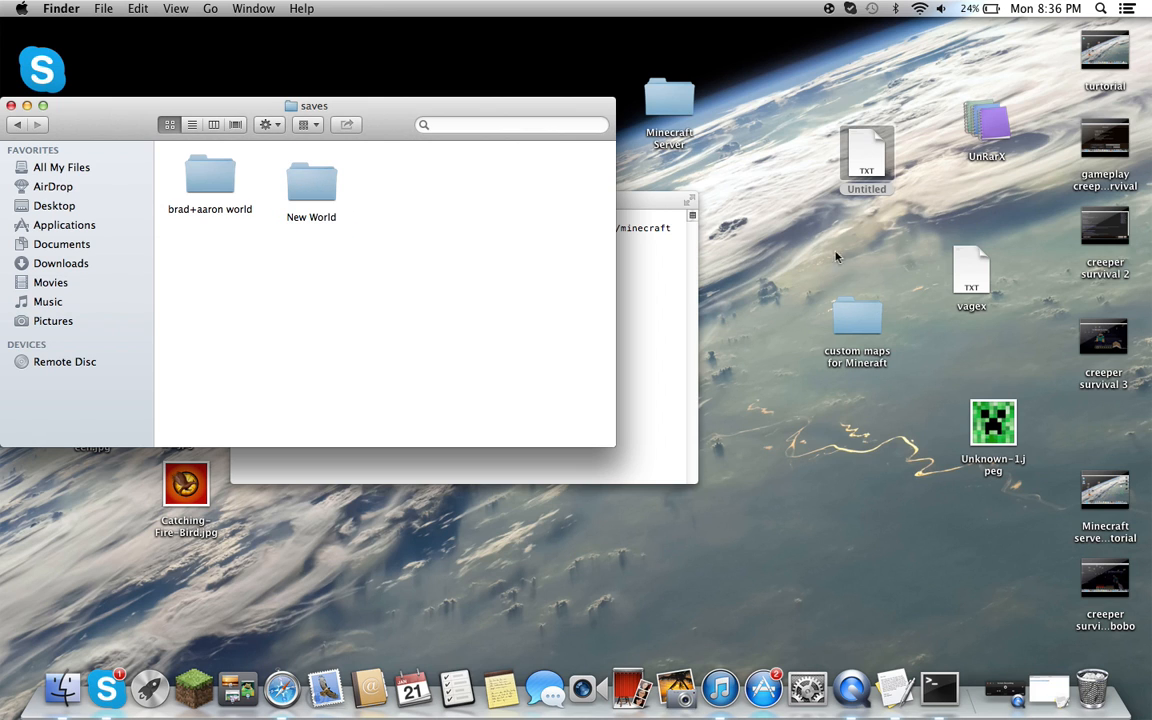
{"action": "double_click", "coordinate": [856, 318]}
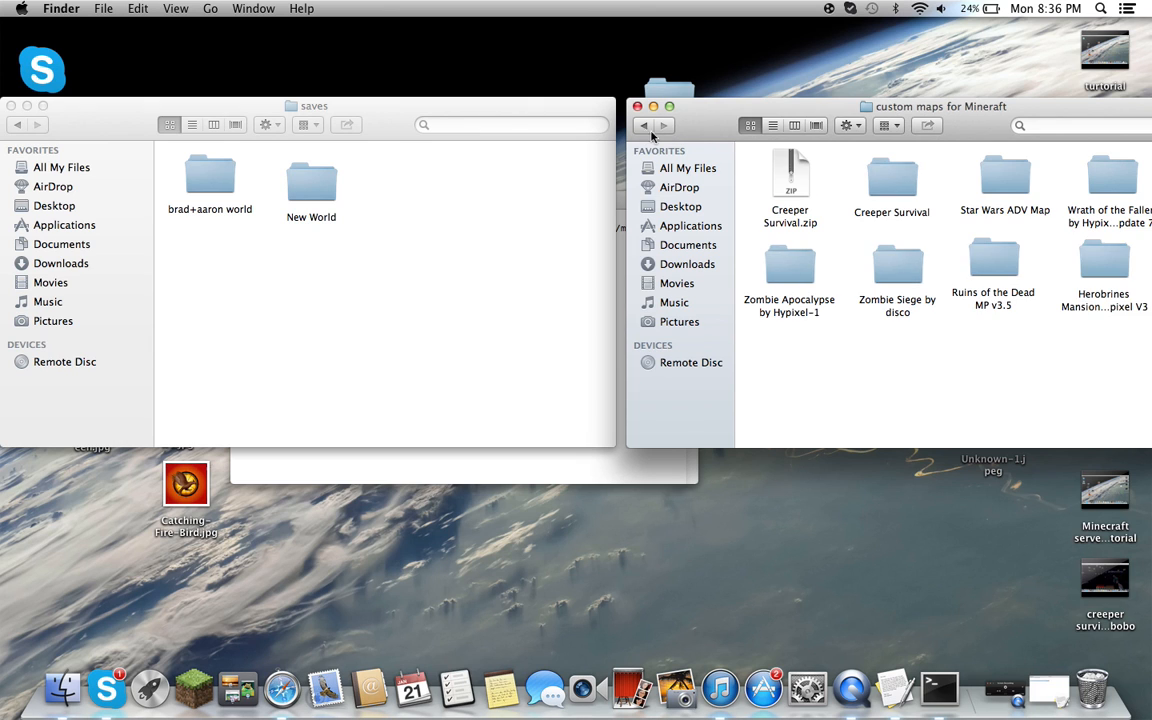
Inspect the Creeper Survival folder's level.dat and region data, then go back to the custom maps.
{"action": "left_click", "coordinate": [892, 178]}
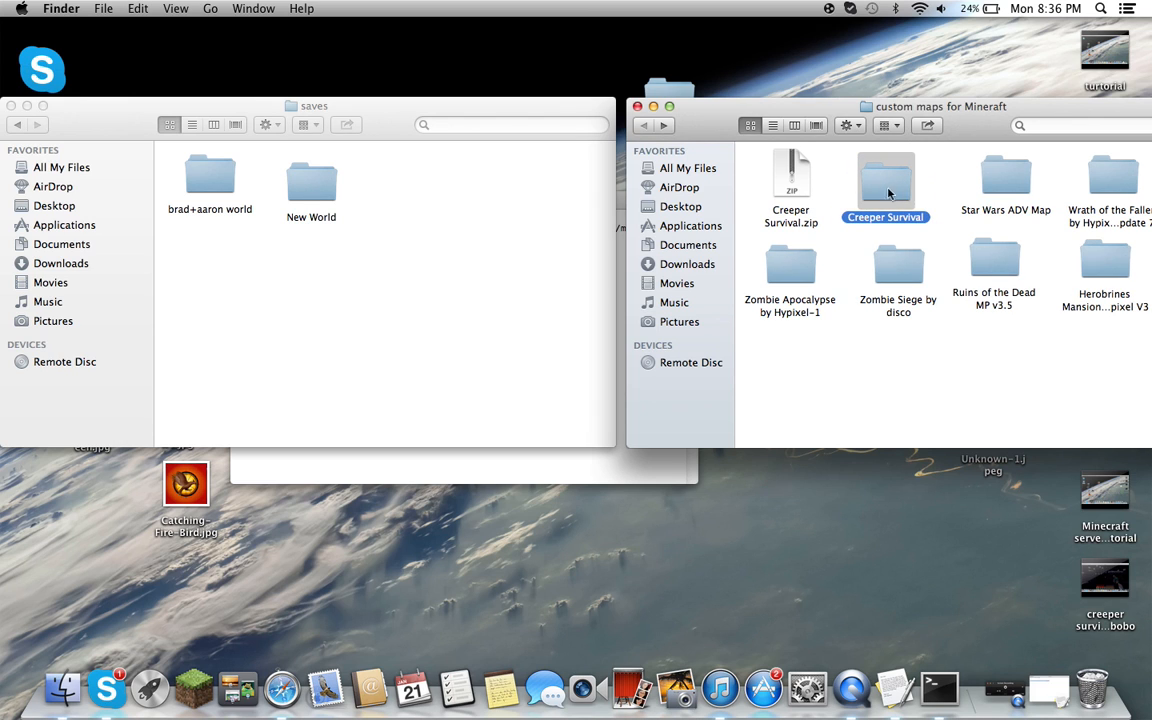
{"action": "mouse_move", "coordinate": [868, 168]}
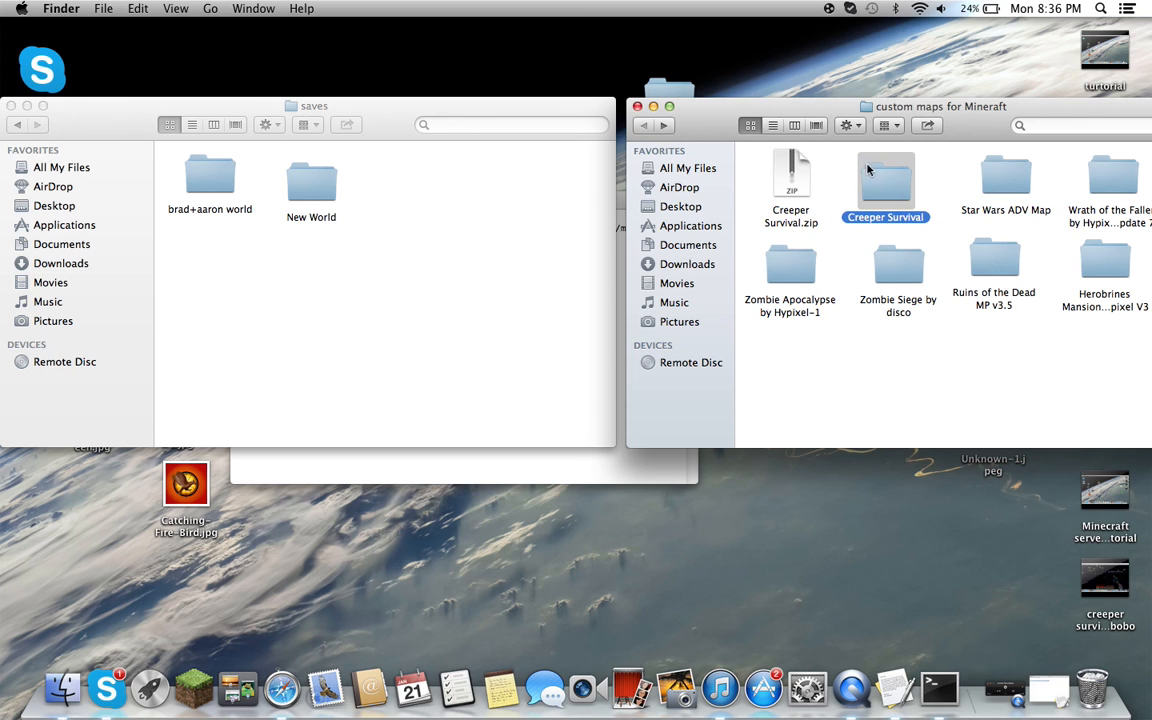
{"action": "double_click", "coordinate": [884, 178]}
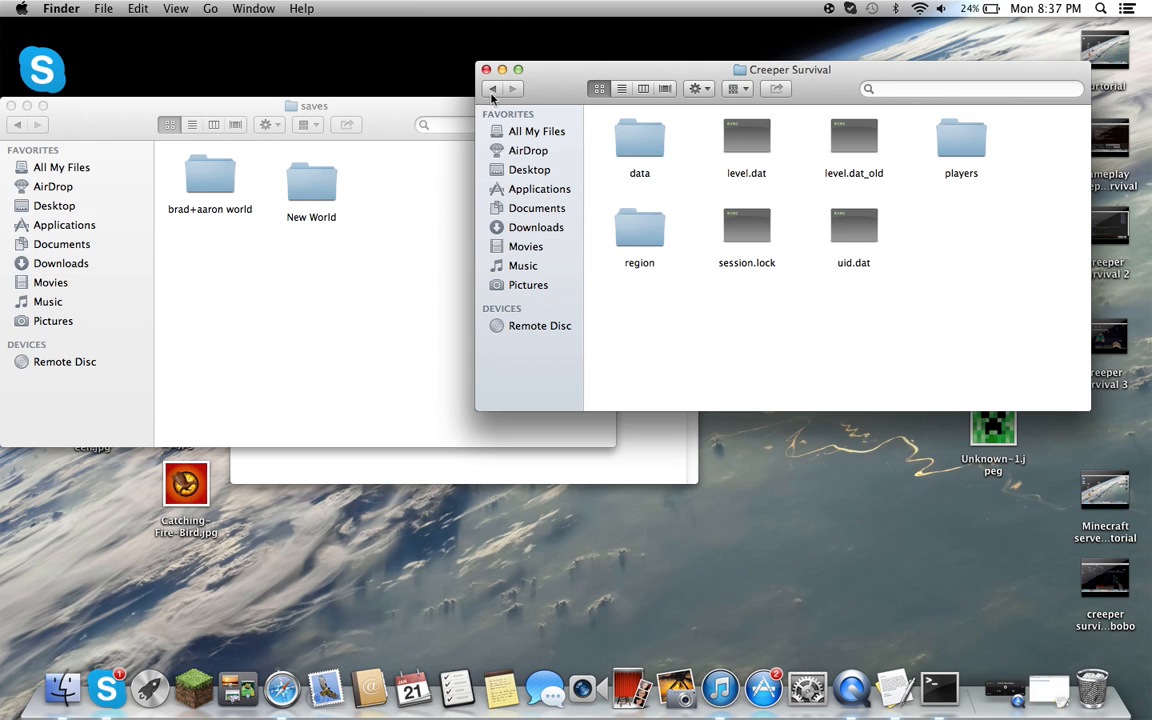
{"action": "left_click", "coordinate": [492, 88]}
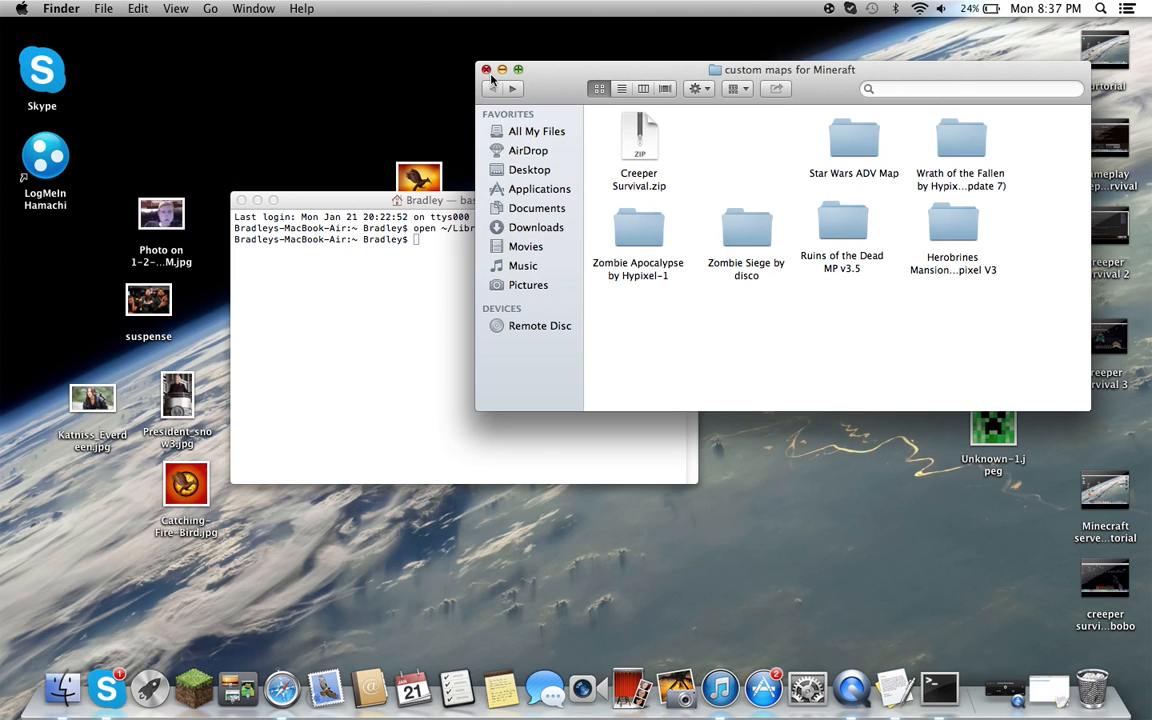
{"action": "mouse_move", "coordinate": [876, 188]}
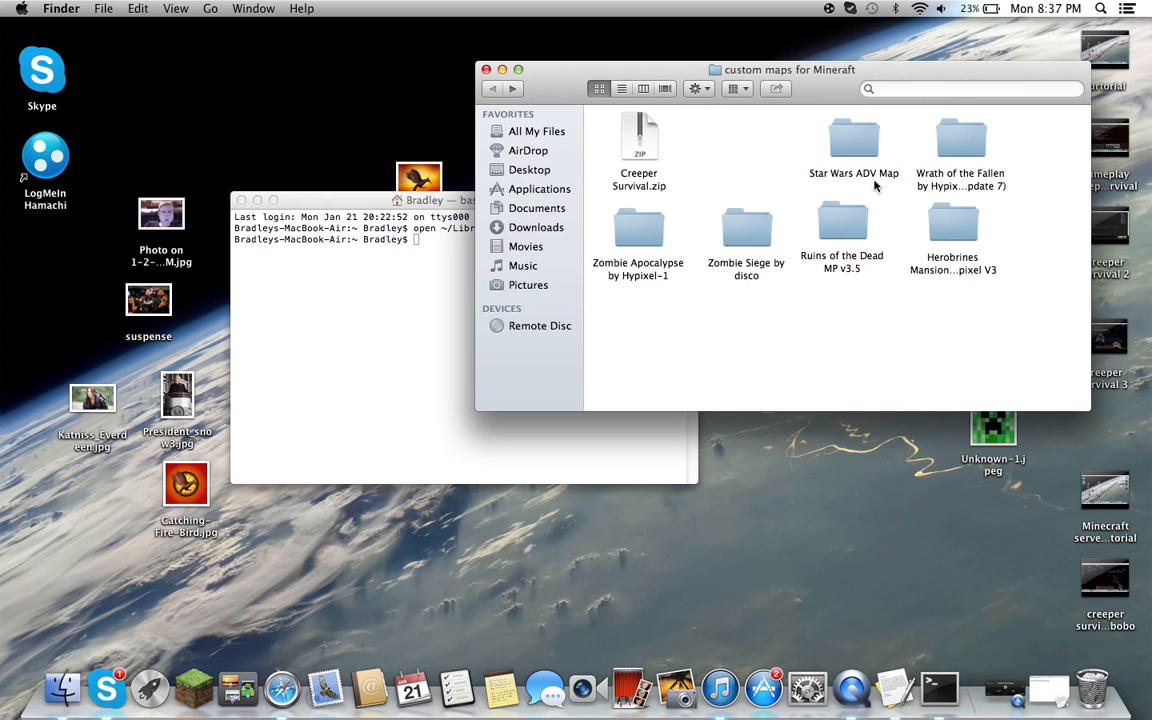
{"action": "mouse_move", "coordinate": [196, 688]}
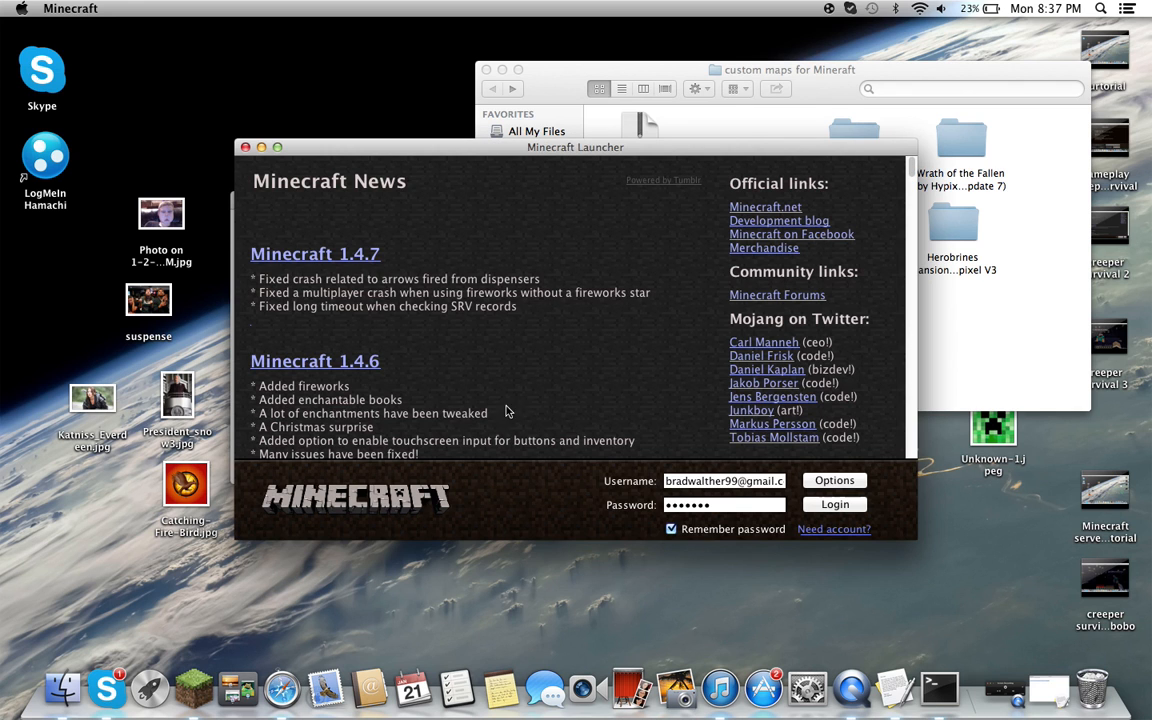
Log in and briefly load the Creeper Survival world from the single-player list.
{"action": "left_click", "coordinate": [834, 504]}
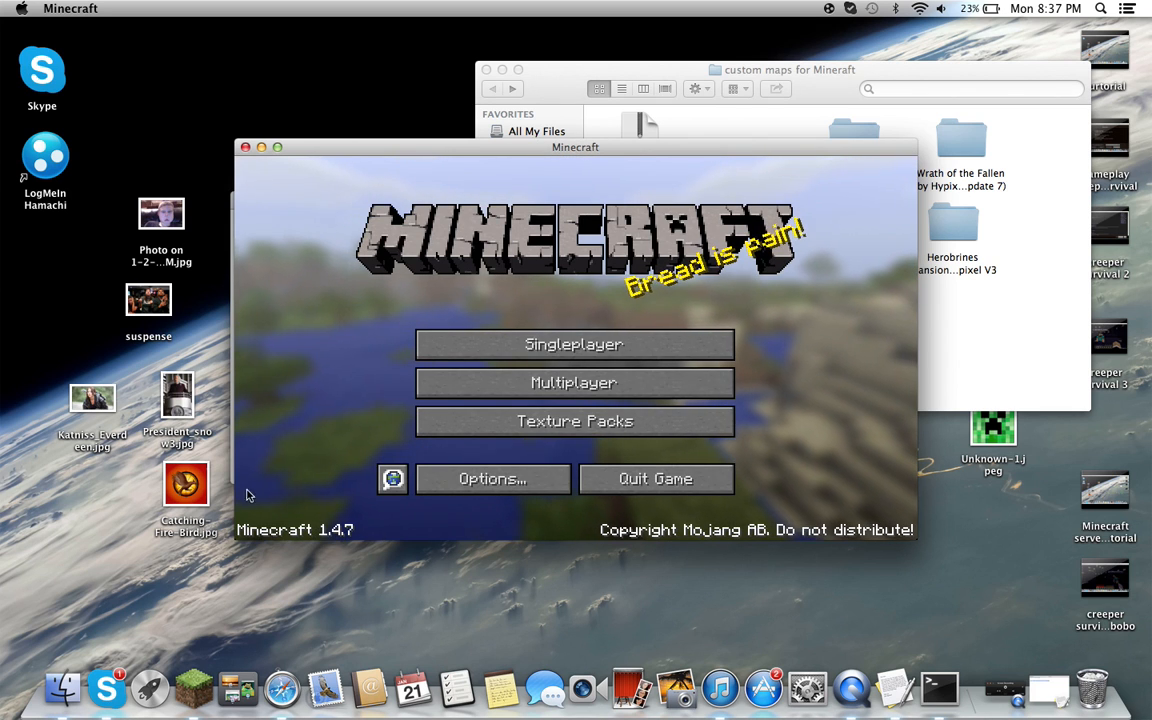
{"action": "left_click", "coordinate": [574, 384]}
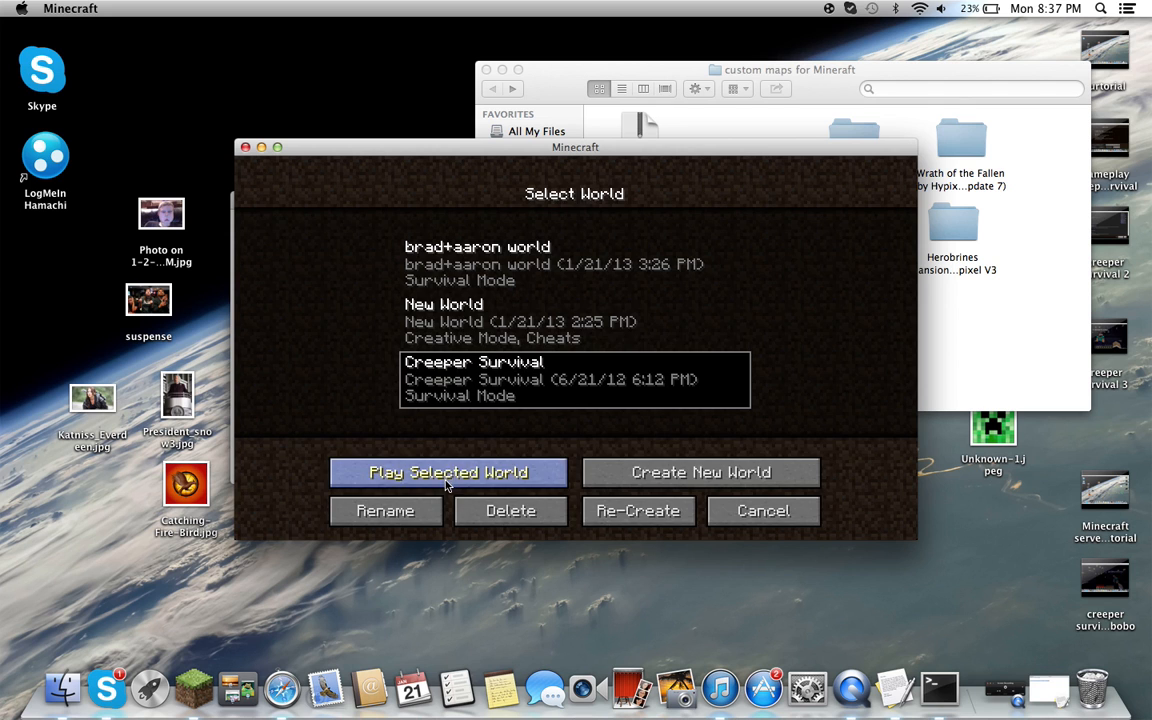
{"action": "left_click", "coordinate": [444, 472]}
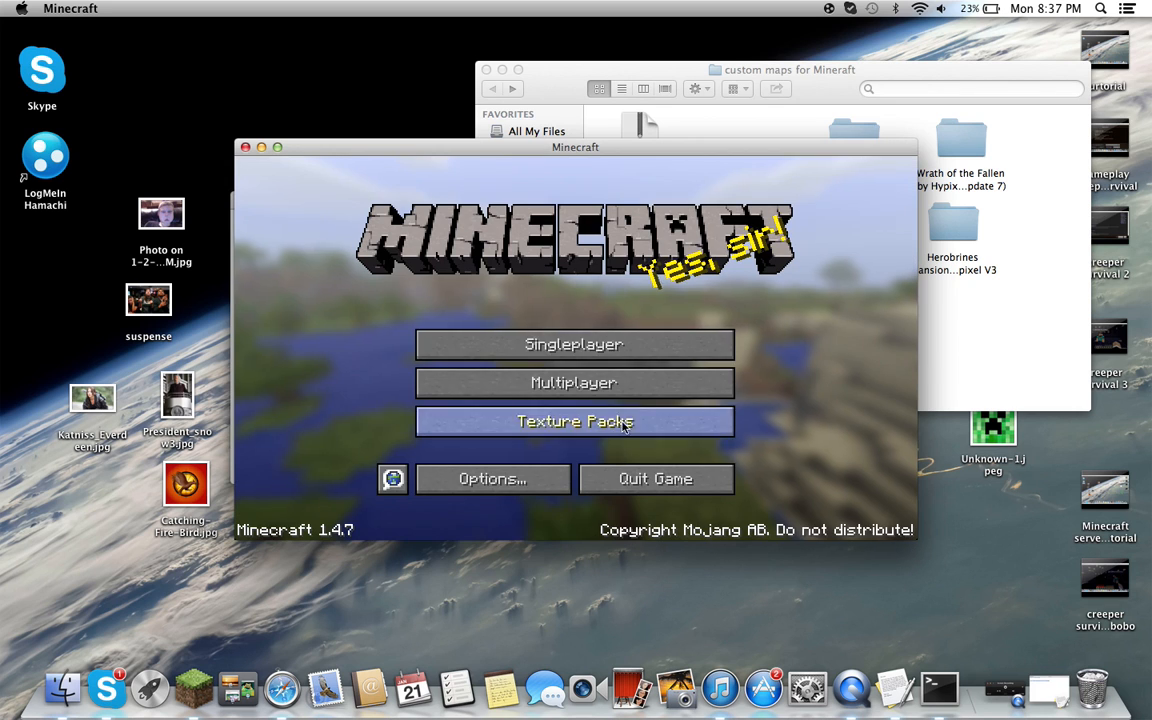
{"action": "left_click", "coordinate": [574, 344]}
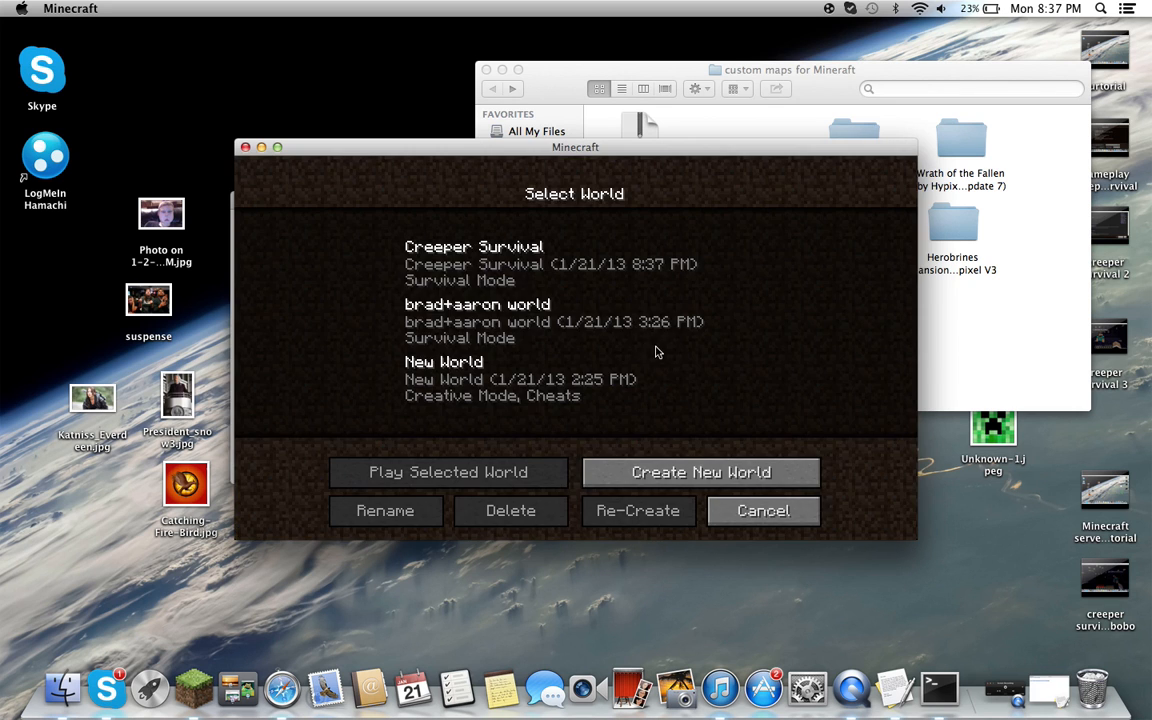
{"action": "mouse_move", "coordinate": [488, 456]}
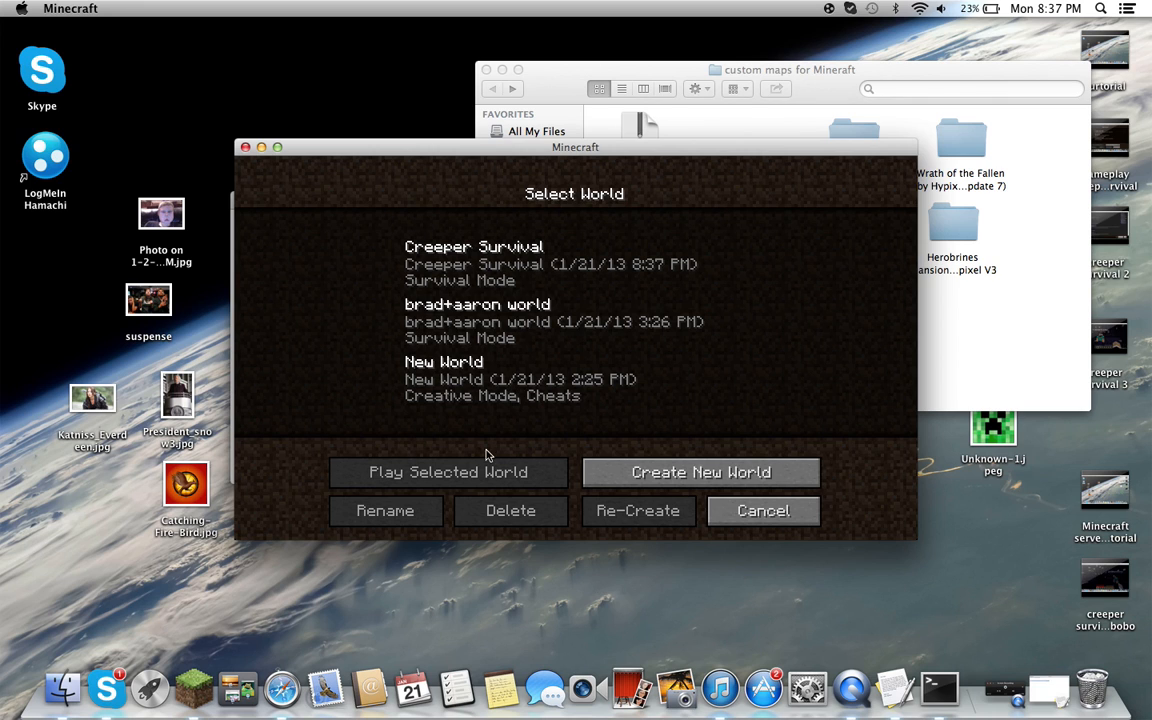
Delete the Creeper Survival world from single-player and quit Minecraft.
{"action": "left_click", "coordinate": [572, 264]}
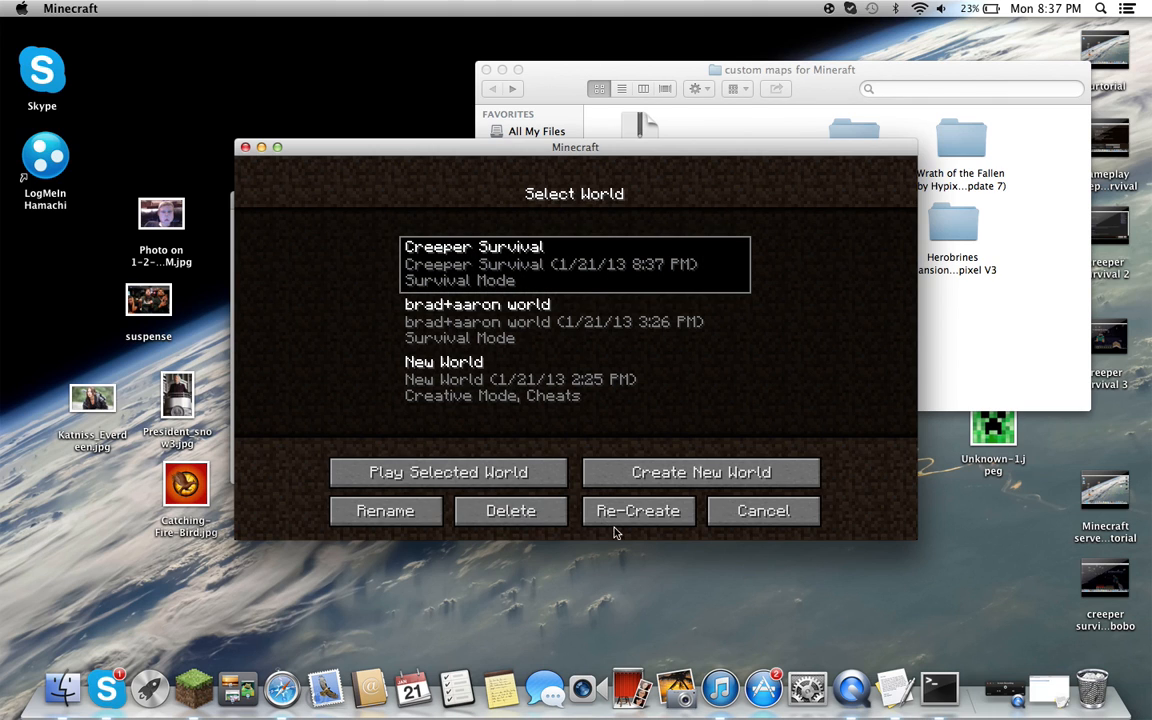
{"action": "left_click", "coordinate": [510, 512]}
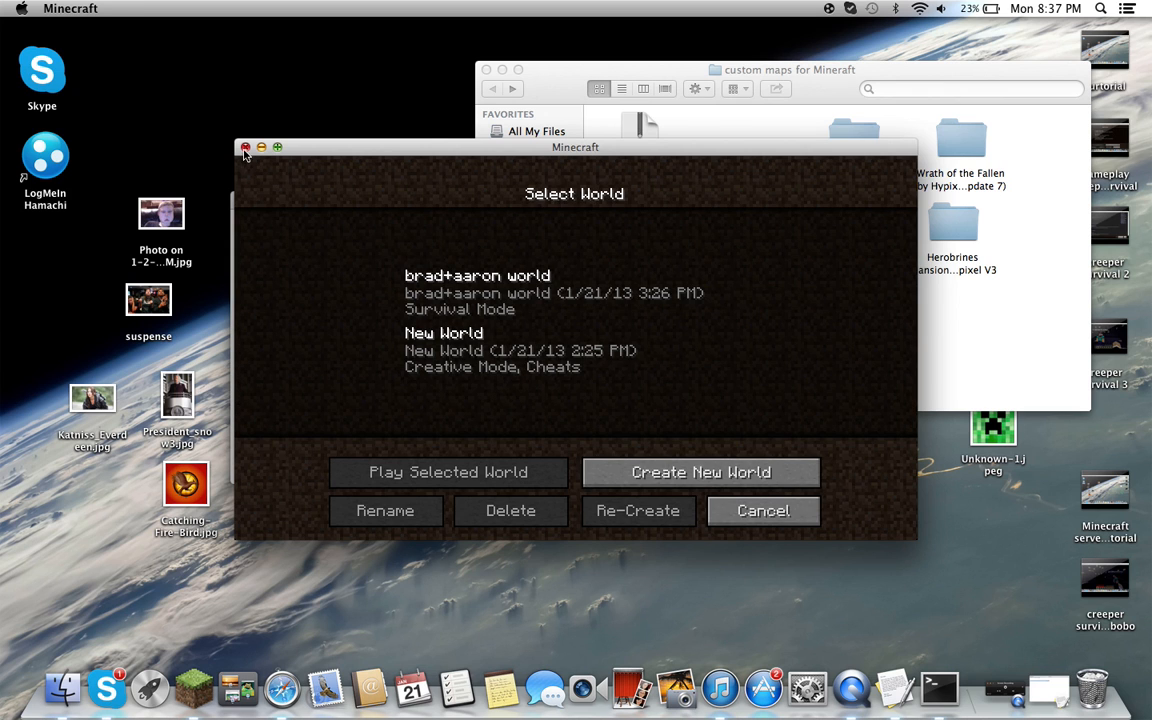
{"action": "left_click", "coordinate": [244, 148]}
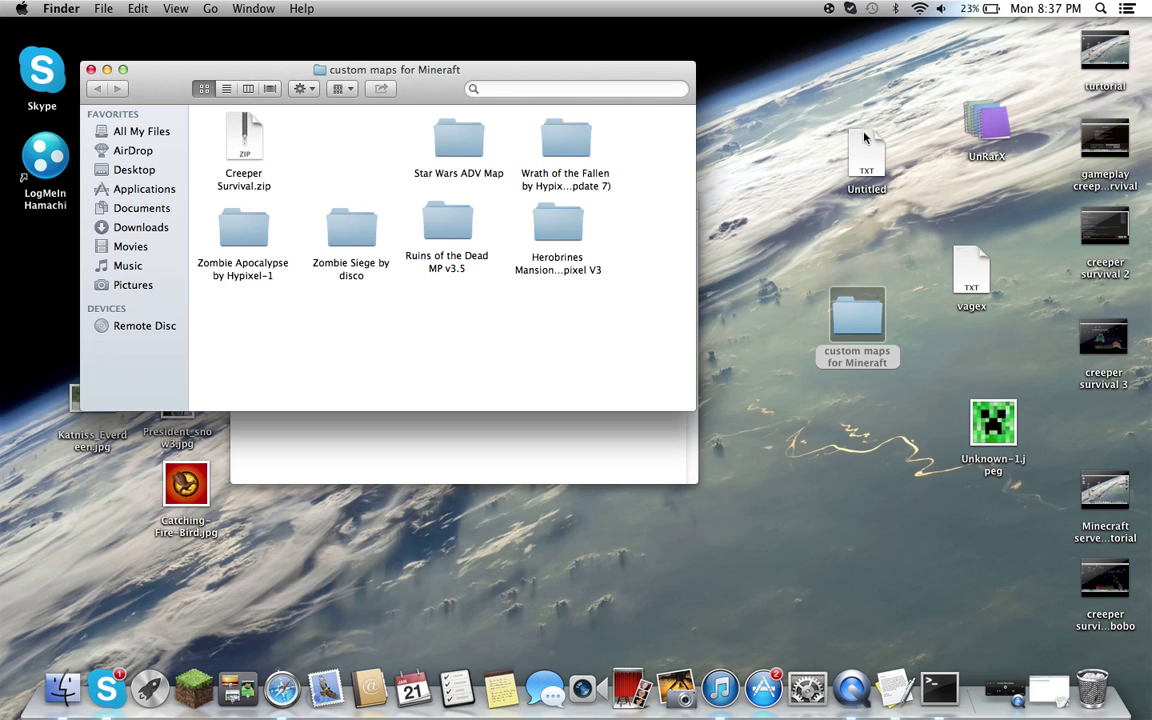
{"action": "mouse_move", "coordinate": [894, 172]}
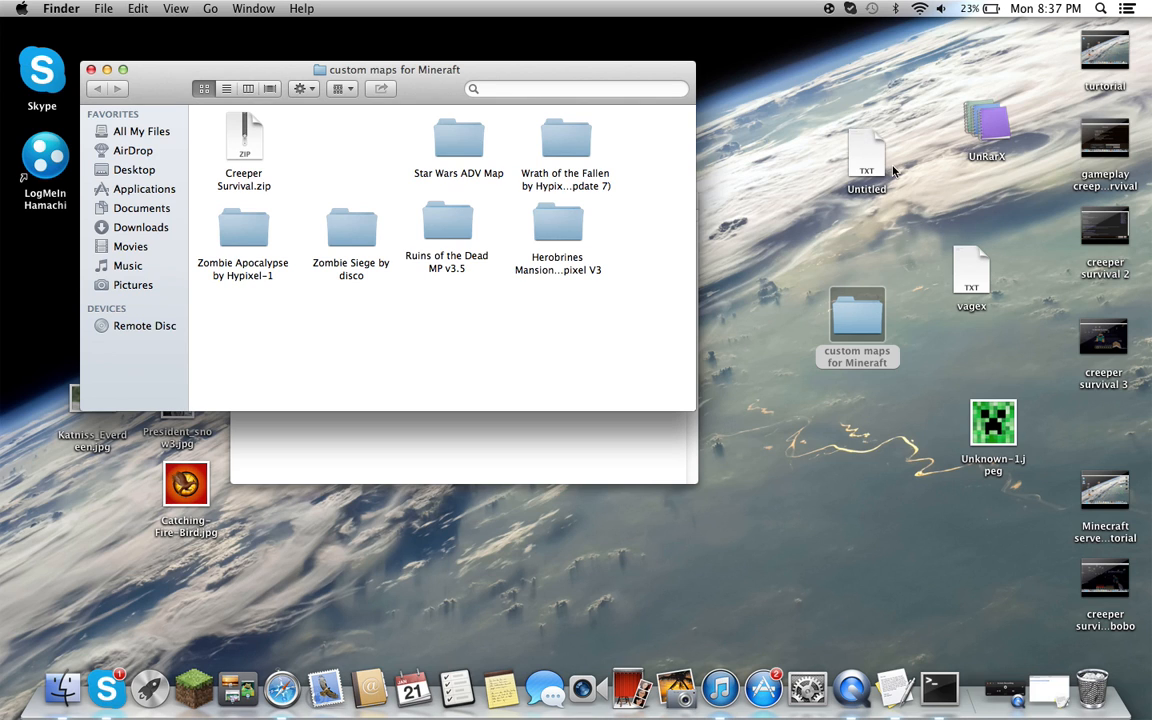
{"action": "mouse_move", "coordinate": [684, 128]}
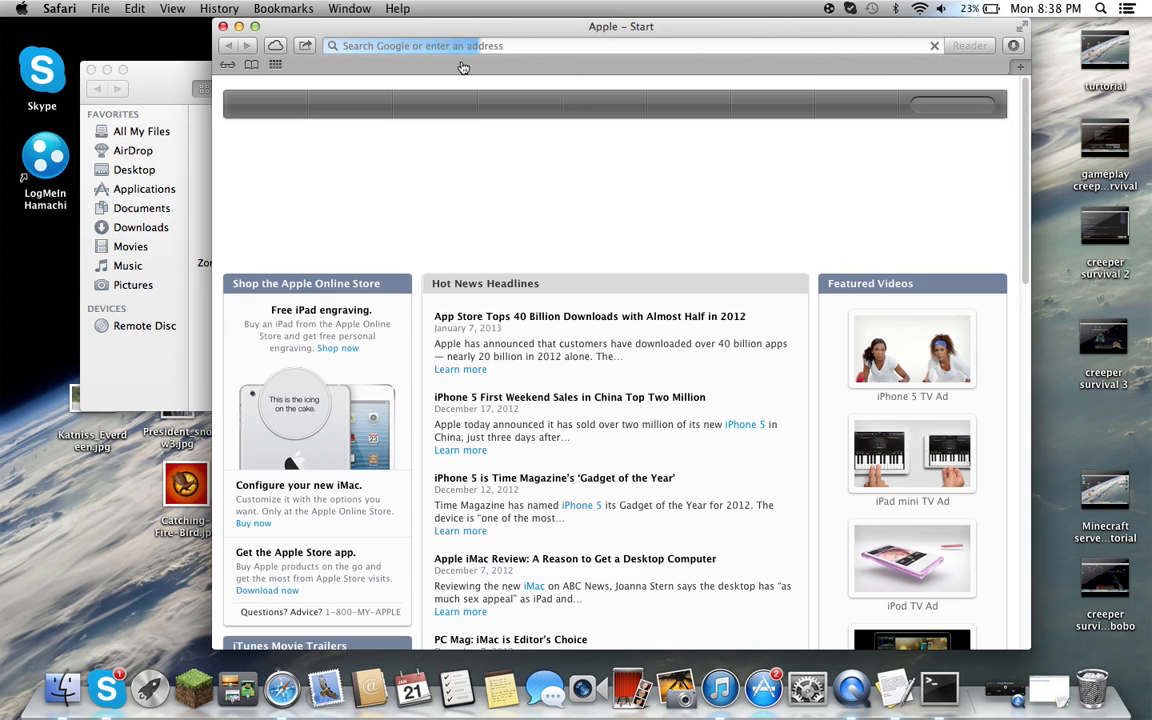
Search Google for 'unrarx' and reach the official UnRarX download site.
{"action": "type", "text": "google.com"}
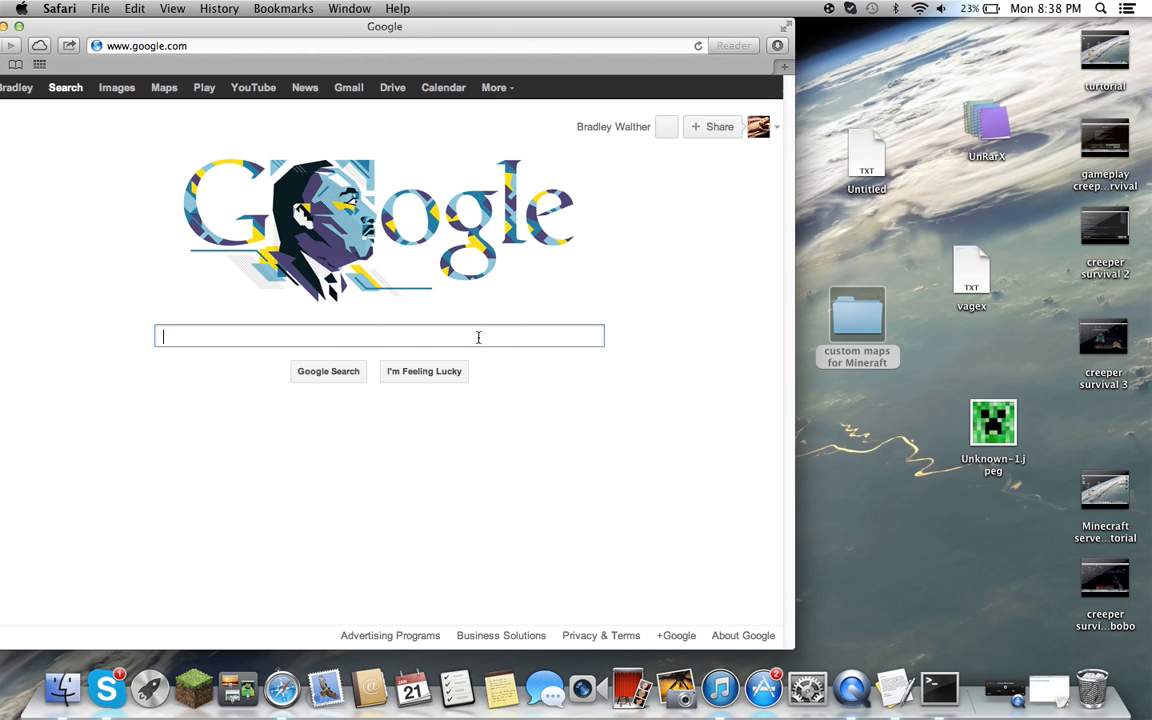
{"action": "type", "text": "unrarx"}
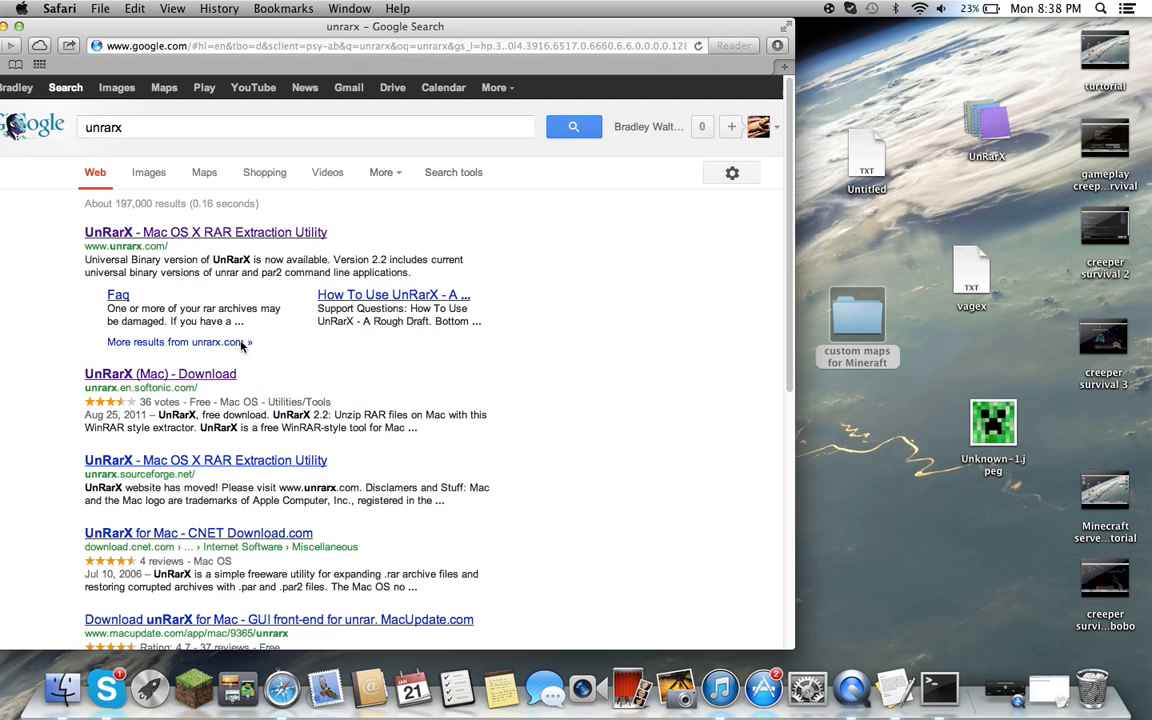
{"action": "left_click", "coordinate": [204, 232]}
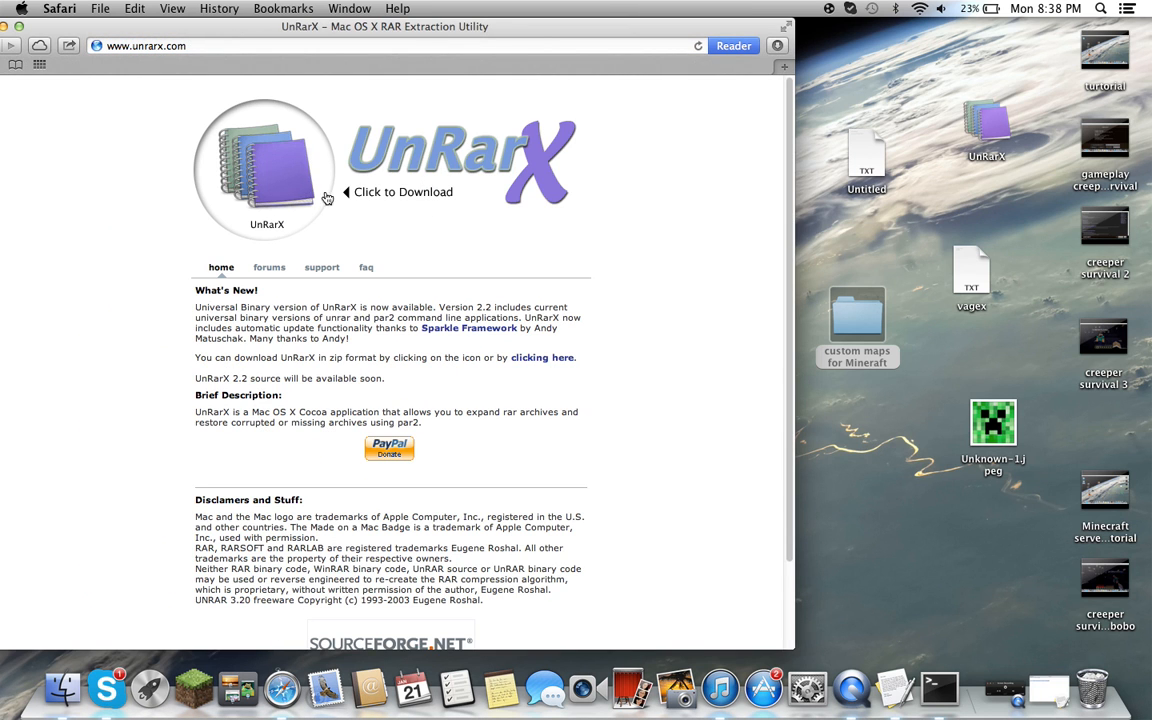
{"action": "mouse_move", "coordinate": [148, 172]}
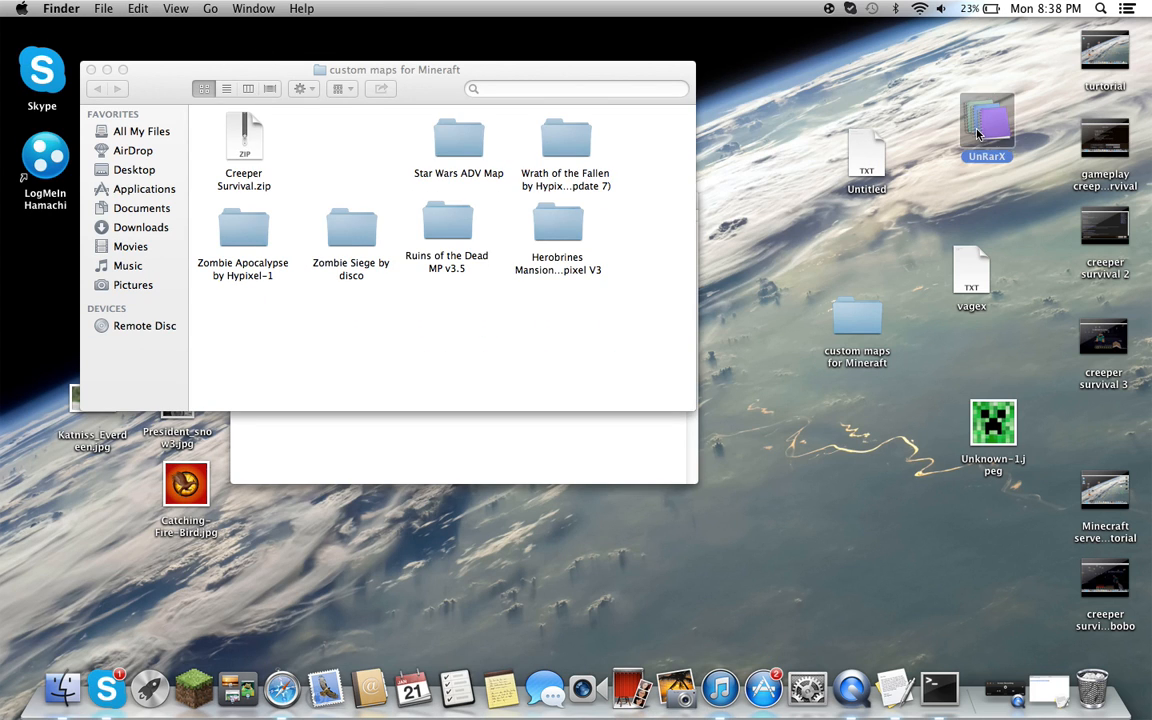
Start choosing another app for the Untitled file via Open With > Other…, then cancel the chooser.
{"action": "double_click", "coordinate": [986, 120]}
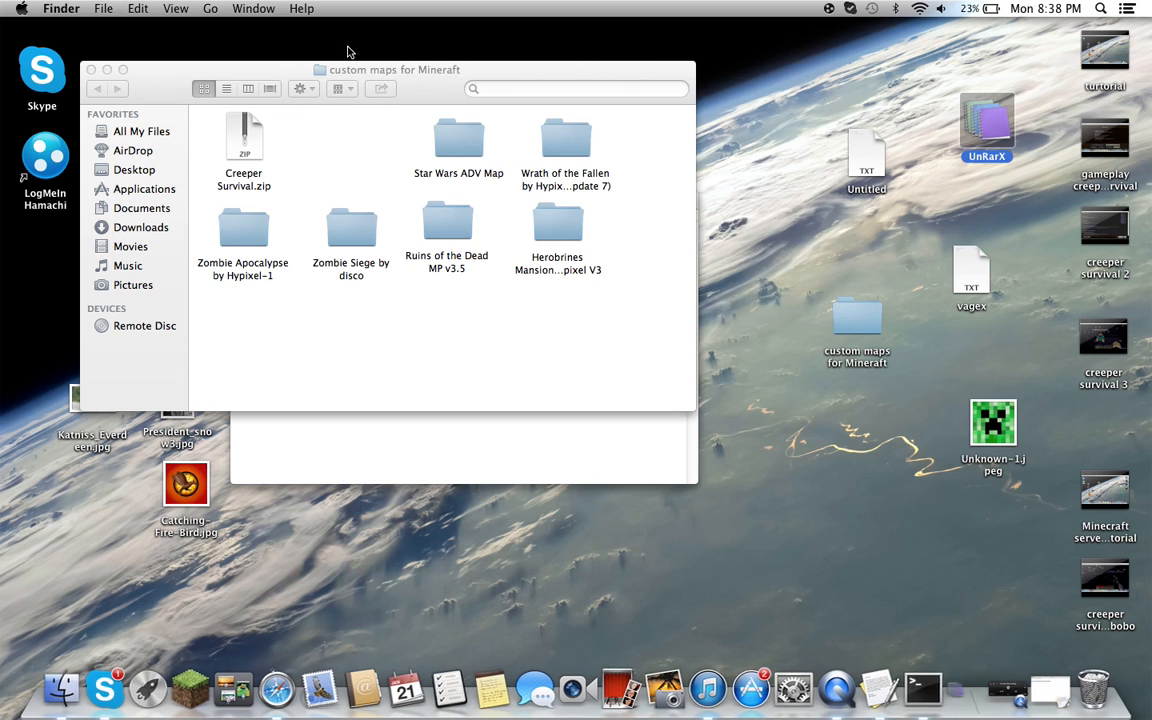
{"action": "right_click", "coordinate": [866, 160]}
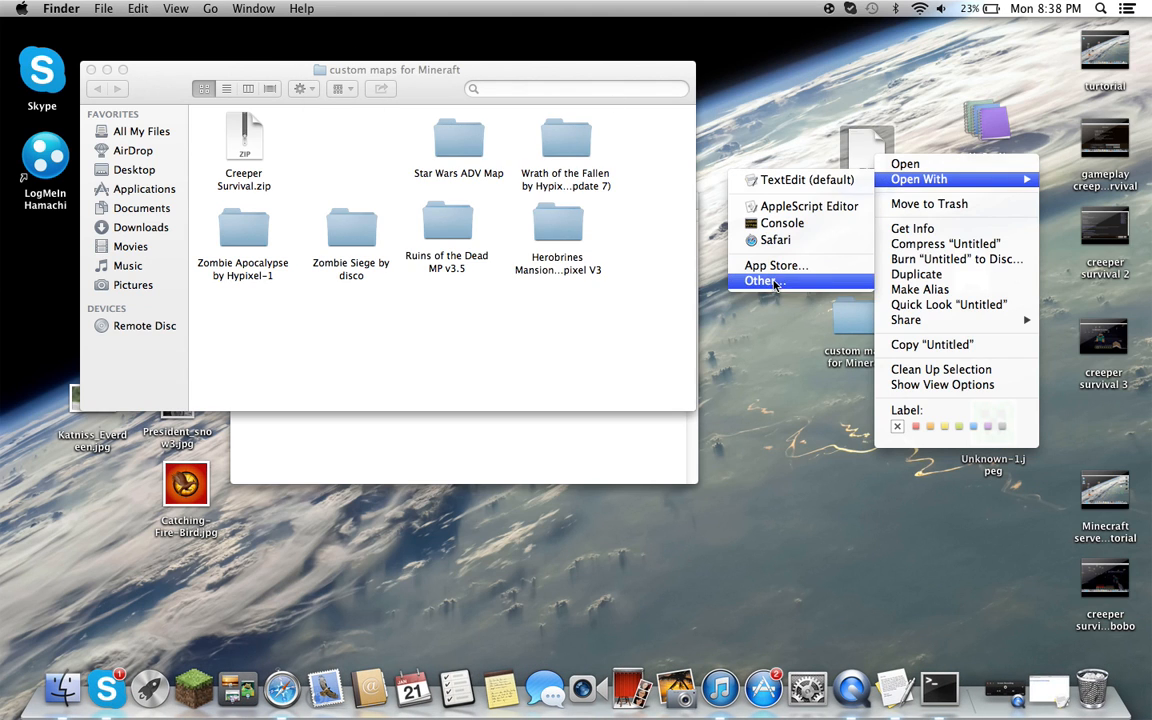
{"action": "left_click", "coordinate": [764, 280]}
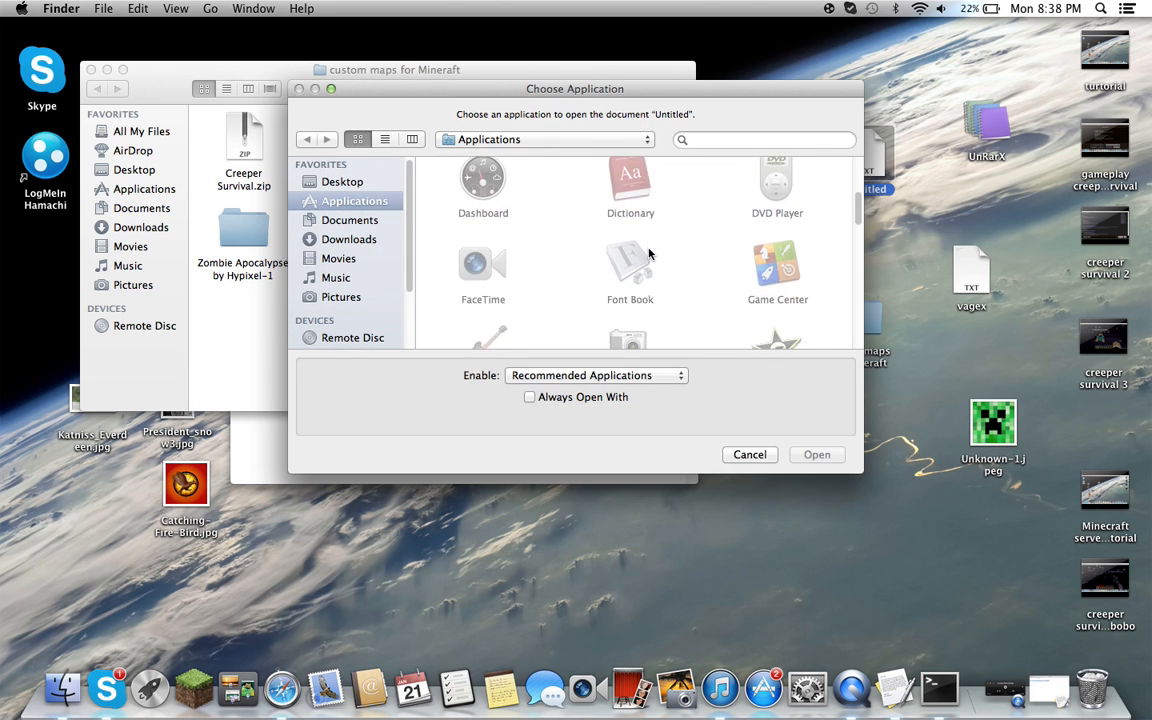
{"action": "scroll", "scroll_direction": "down", "scroll_amount": 3}
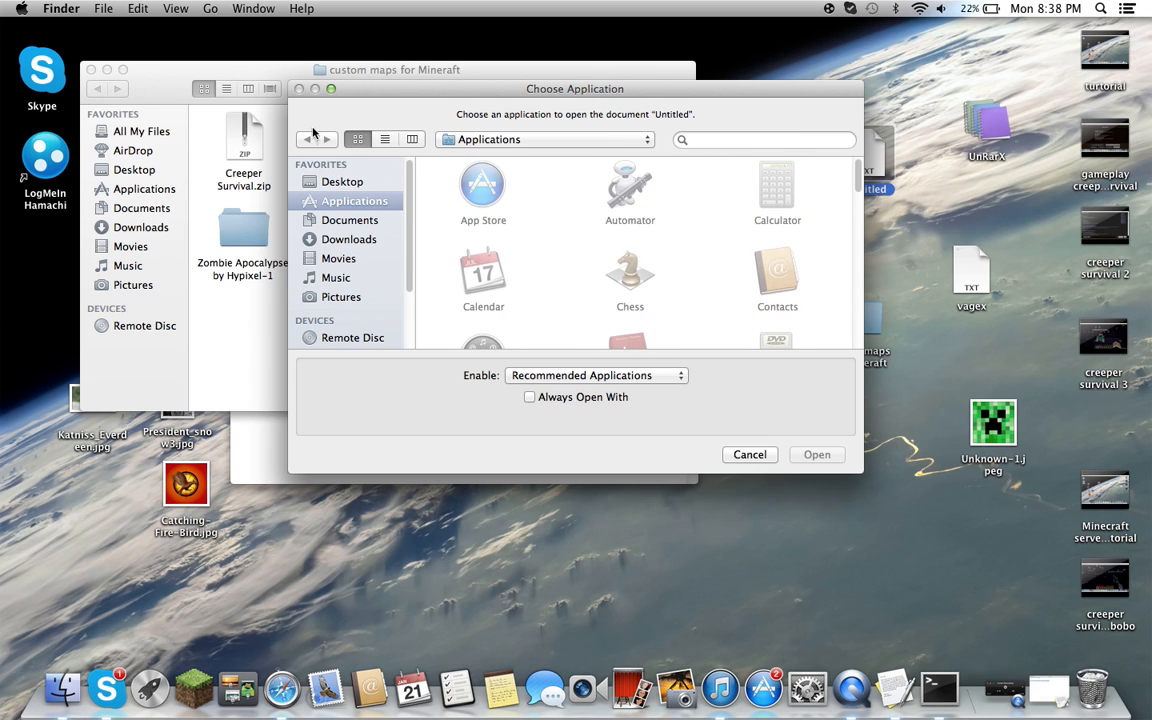
{"action": "mouse_move", "coordinate": [780, 468]}
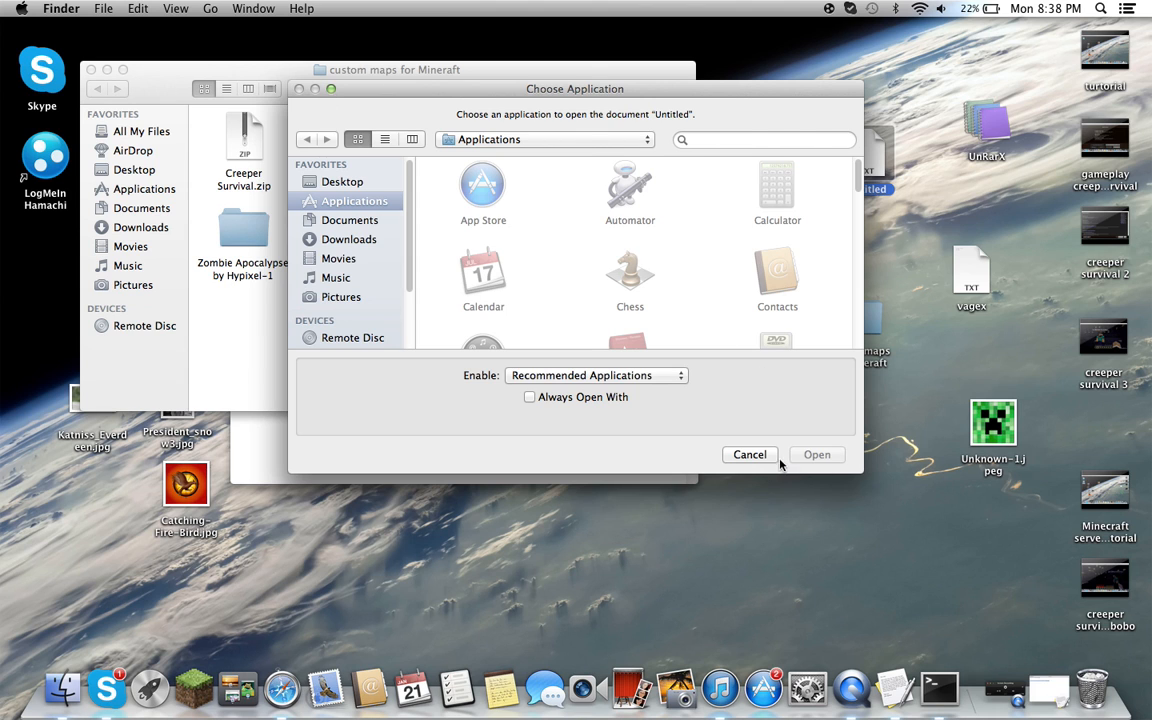
{"action": "left_click", "coordinate": [748, 454]}
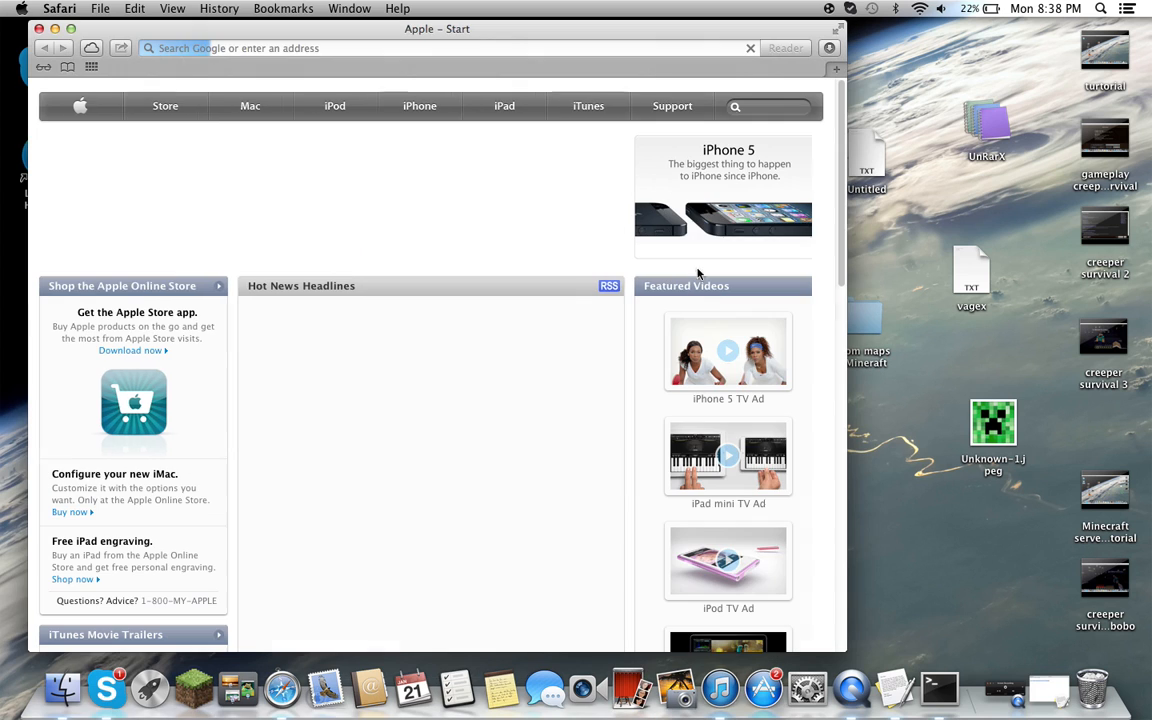
Search Google for '.rar custom maps minecraft' and browse the Minecraft World Share maps listing.
{"action": "type", "text": "s"}
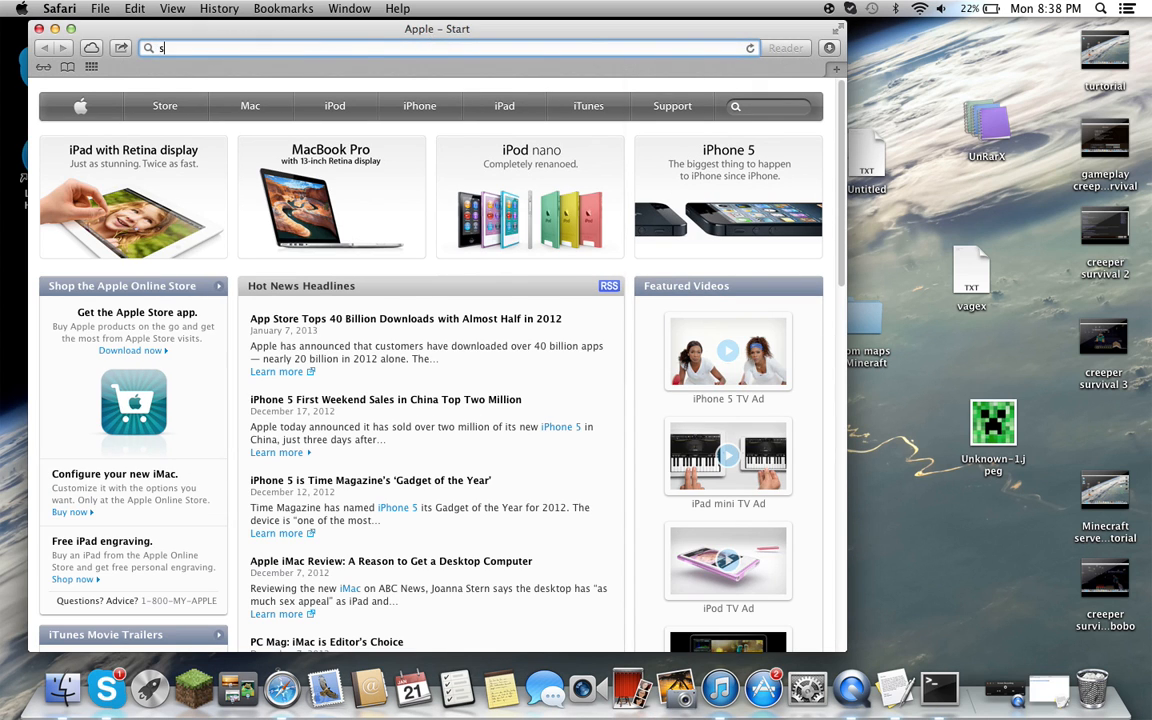
{"action": "type", "text": "ggo"}
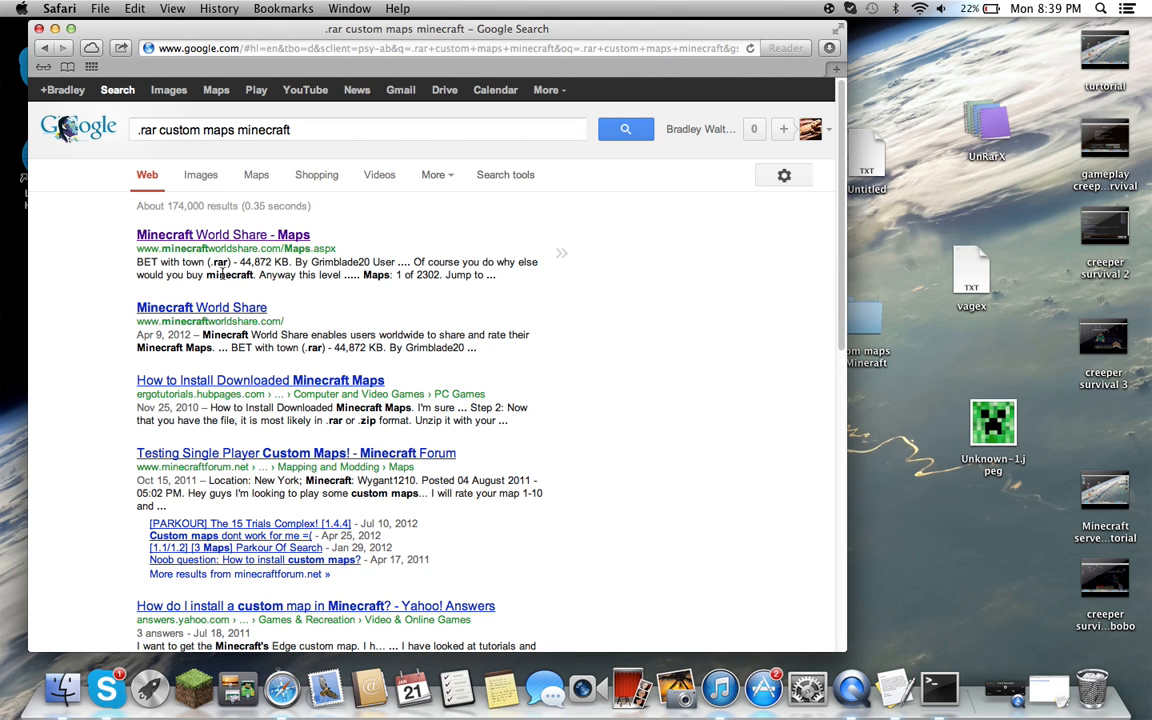
{"action": "left_click", "coordinate": [224, 234]}
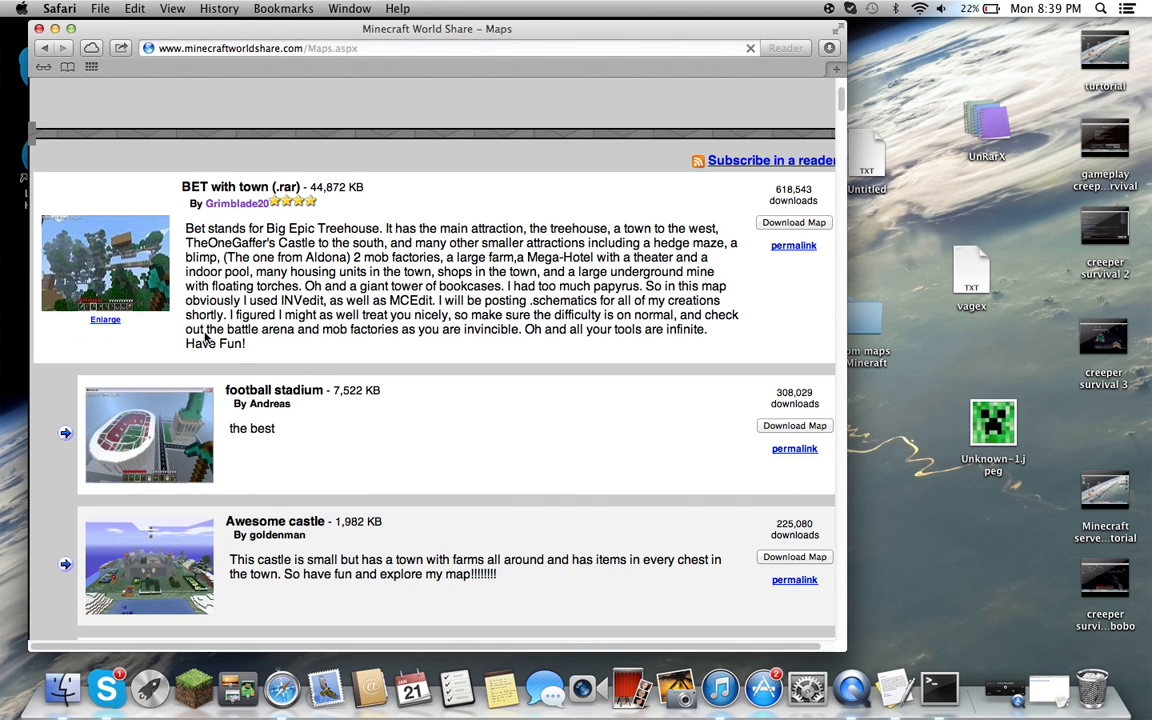
{"action": "scroll", "scroll_direction": "down", "scroll_amount": 3}
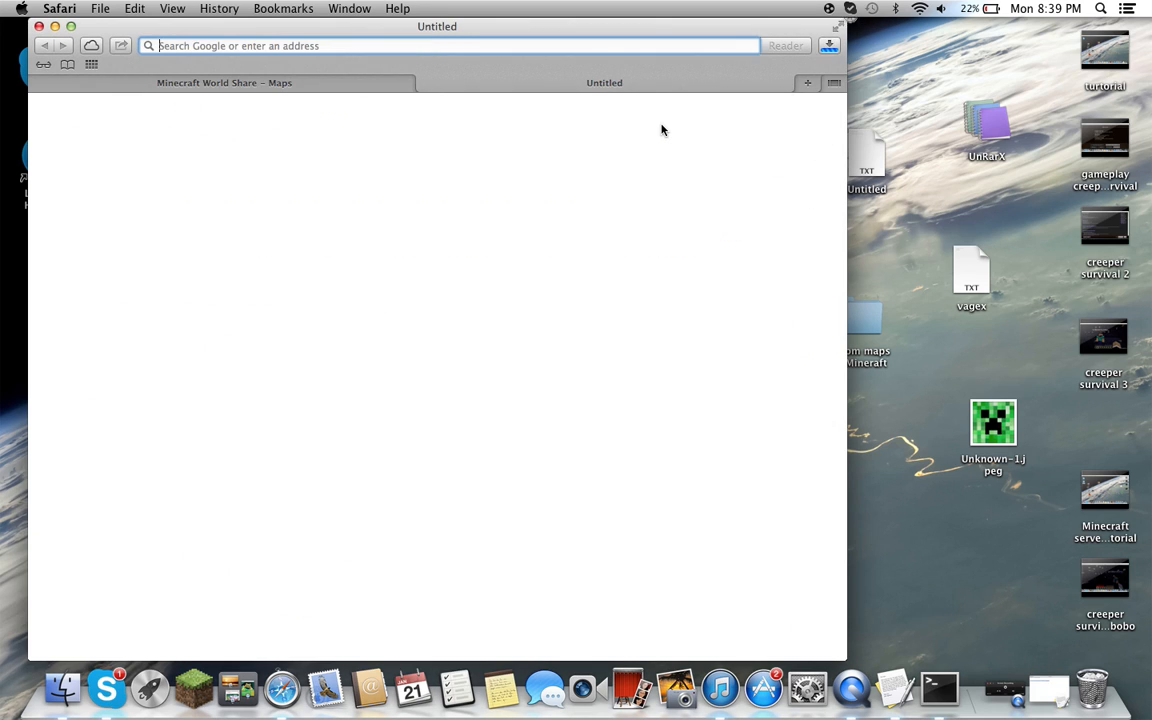
Wait for sy9069p.rar to finish downloading and select it in Safari's downloads.
{"action": "left_click", "coordinate": [828, 44]}
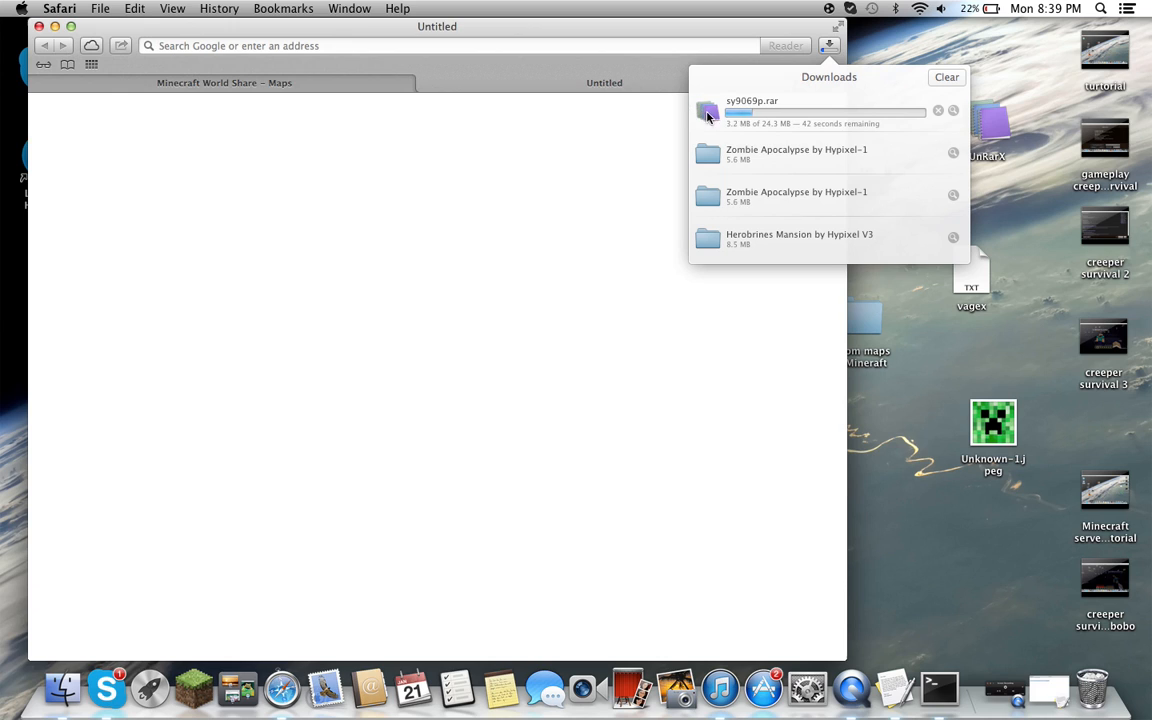
{"action": "mouse_move", "coordinate": [914, 114]}
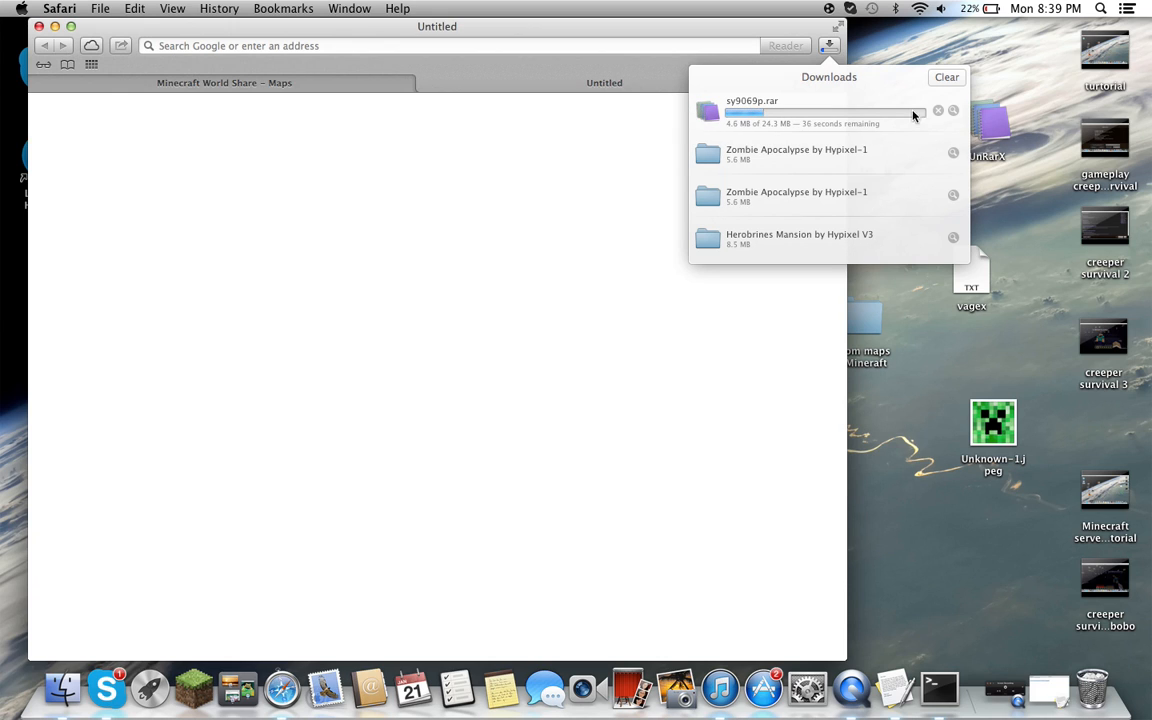
{"action": "mouse_move", "coordinate": [1032, 152]}
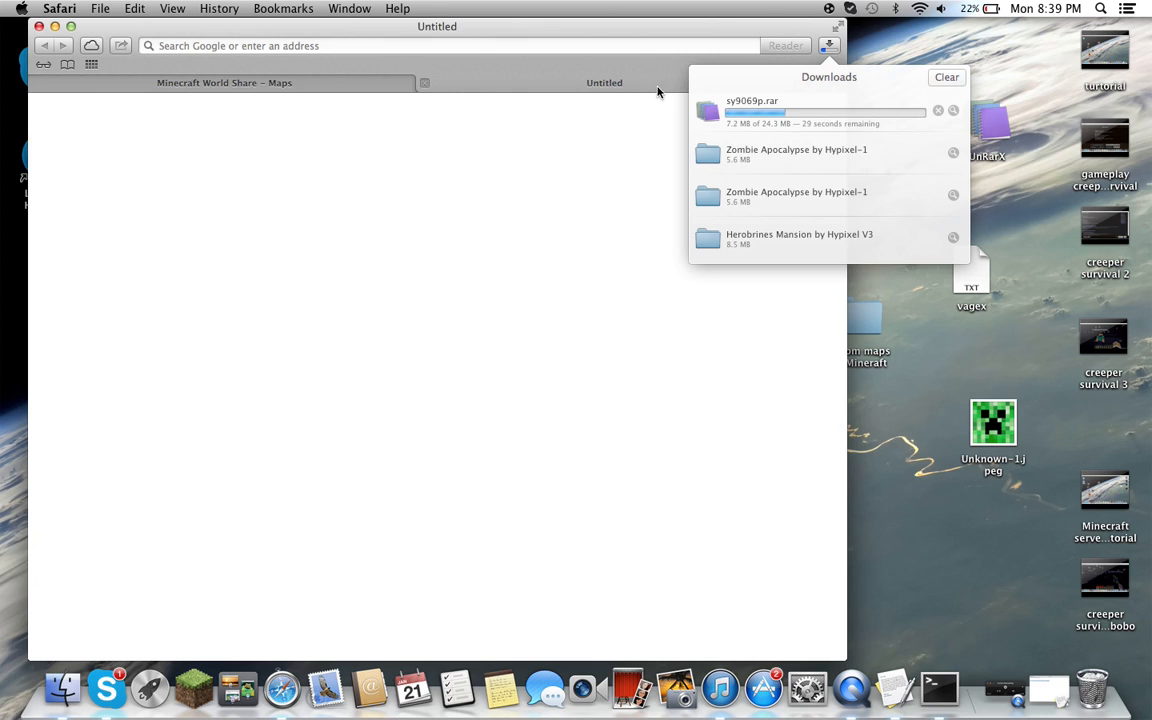
{"action": "mouse_move", "coordinate": [808, 96]}
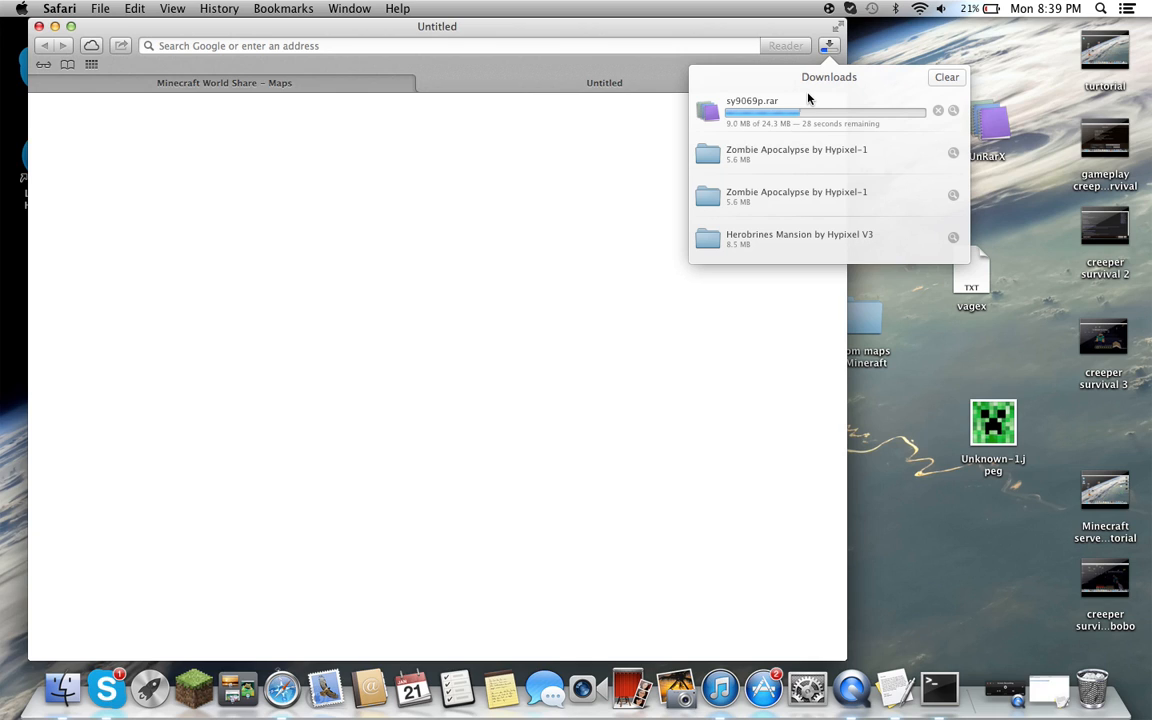
{"action": "mouse_move", "coordinate": [788, 108]}
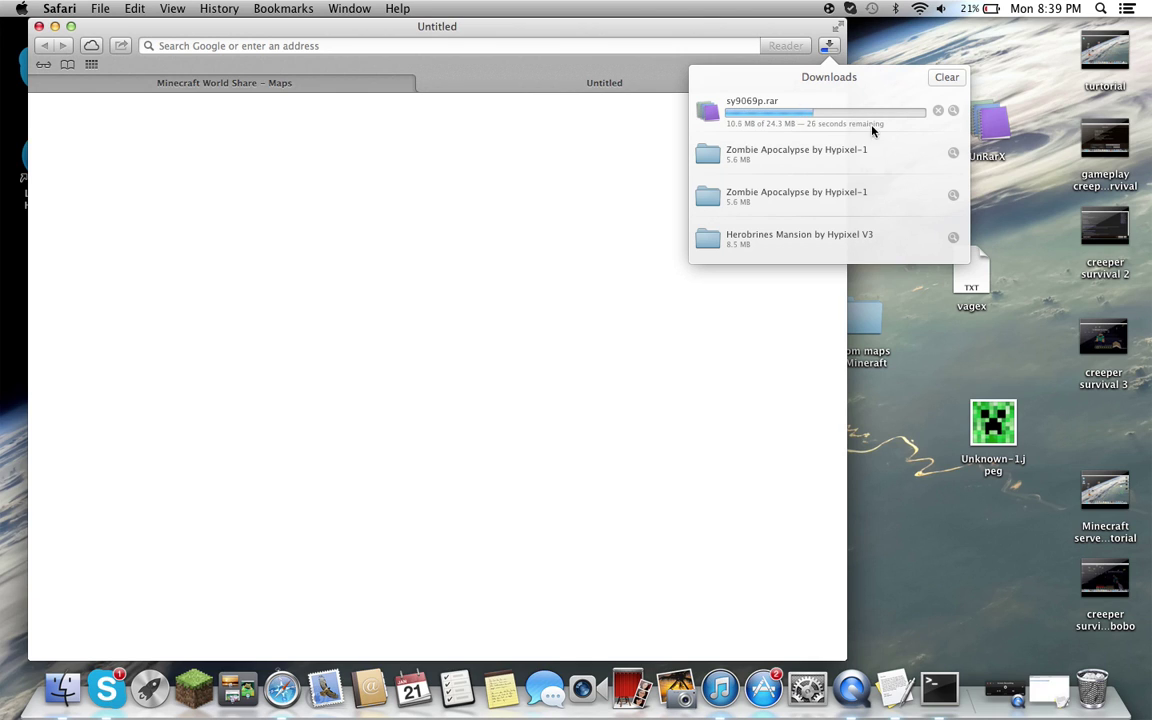
{"action": "mouse_move", "coordinate": [672, 112]}
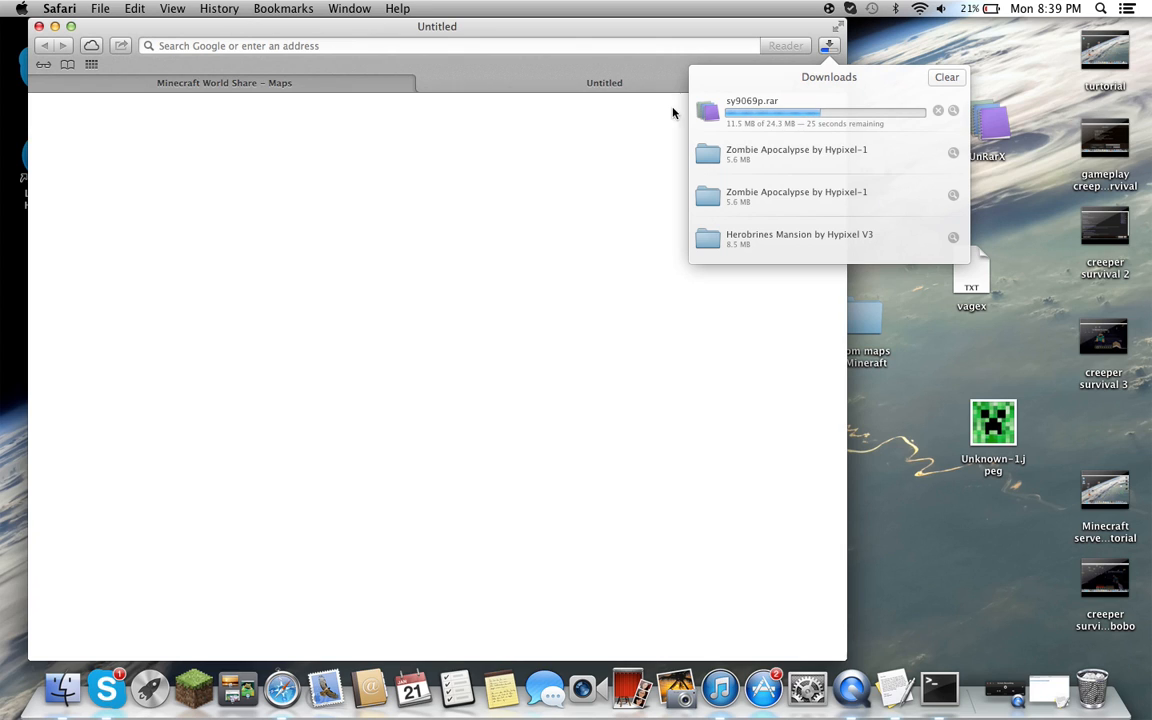
{"action": "mouse_move", "coordinate": [468, 8]}
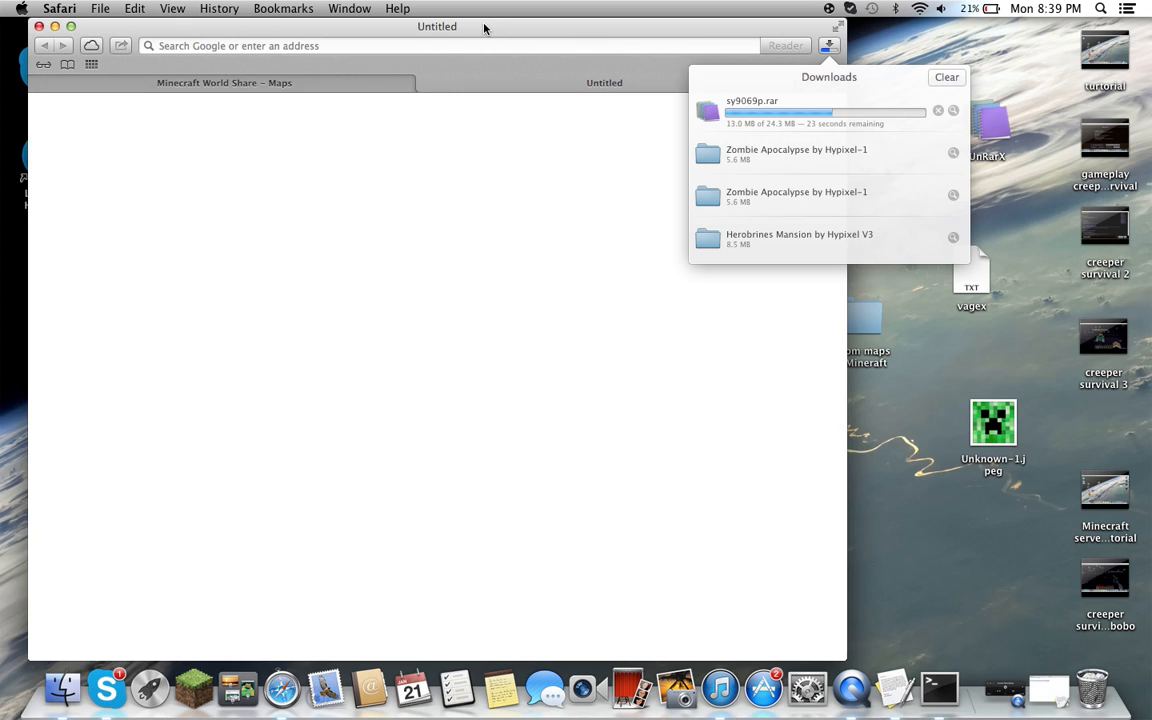
{"action": "mouse_move", "coordinate": [610, 104]}
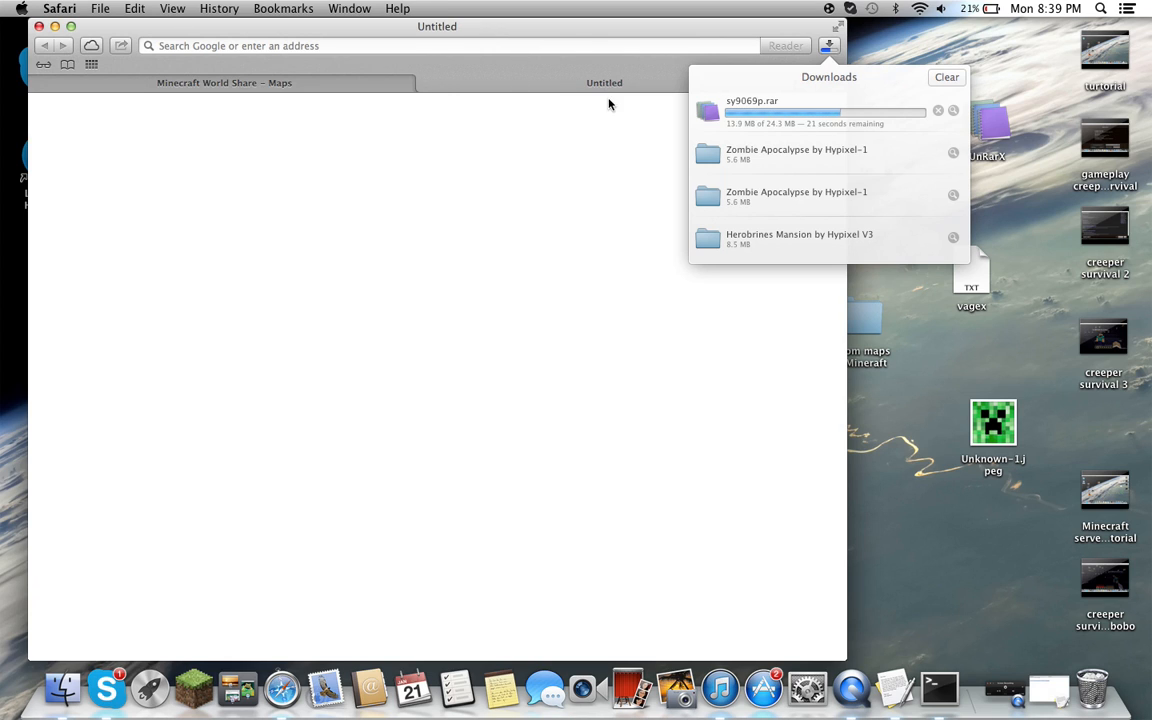
{"action": "mouse_move", "coordinate": [818, 132]}
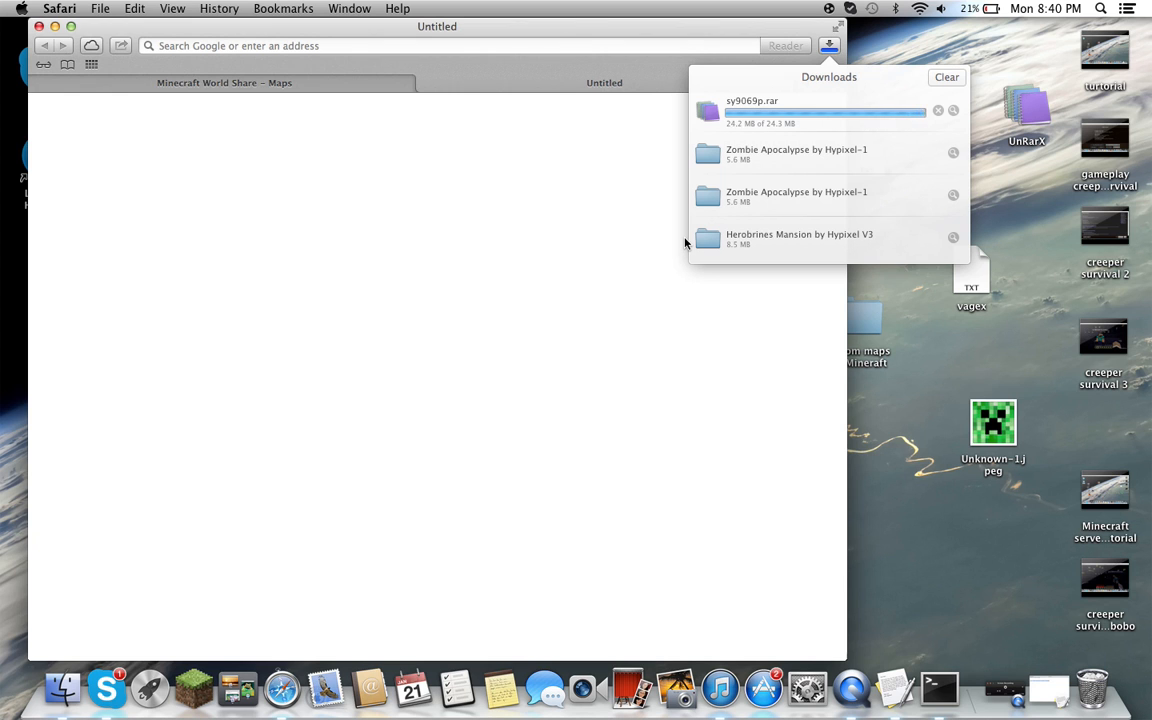
{"action": "left_click", "coordinate": [768, 112]}
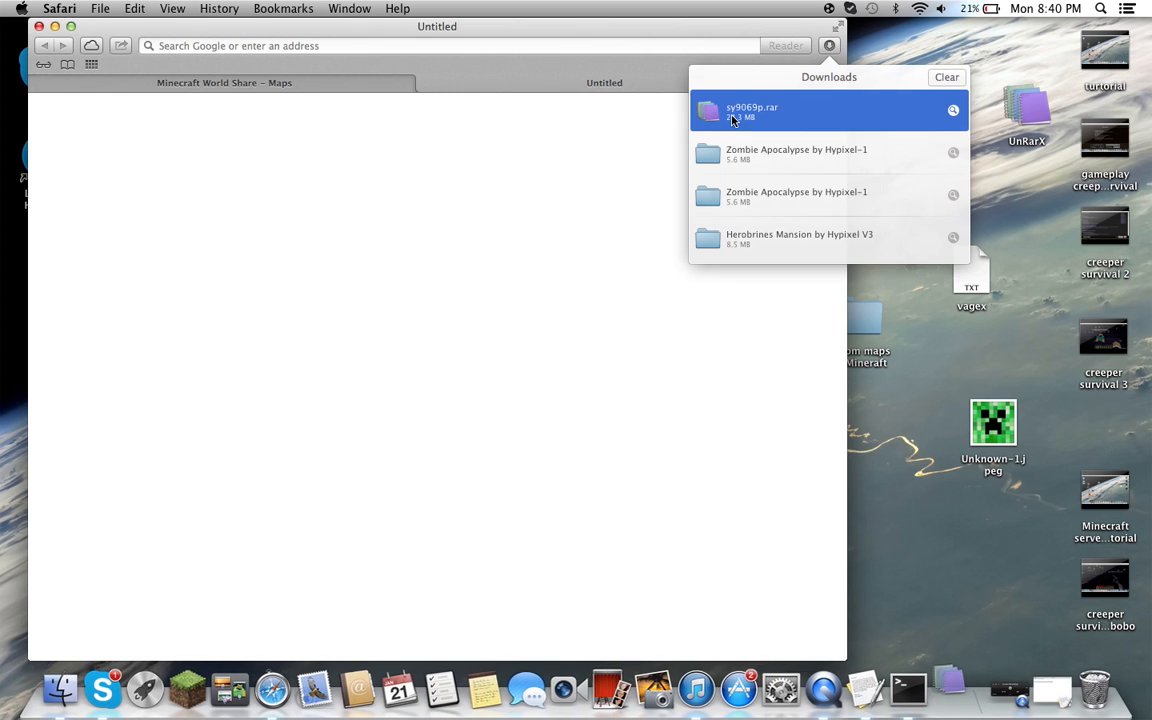
Extract sy9069p.rar with UnRarX to the Desktop, producing the World2 folder.
{"action": "double_click", "coordinate": [746, 112]}
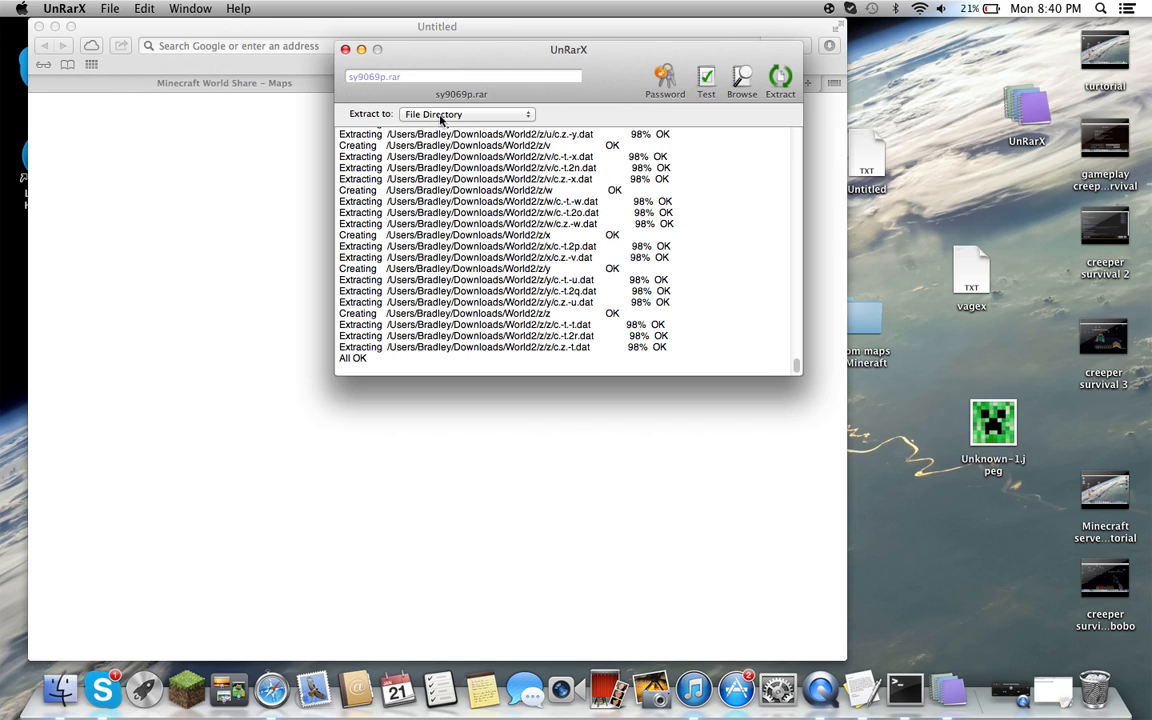
{"action": "left_click", "coordinate": [460, 112]}
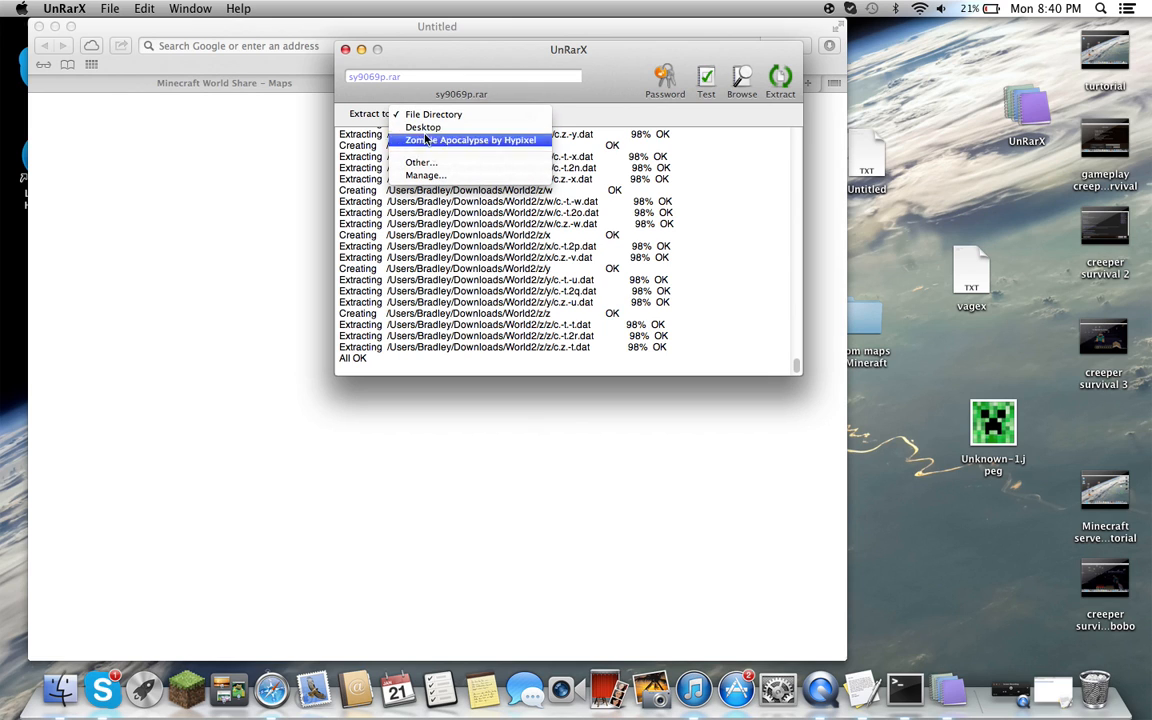
{"action": "mouse_move", "coordinate": [682, 182]}
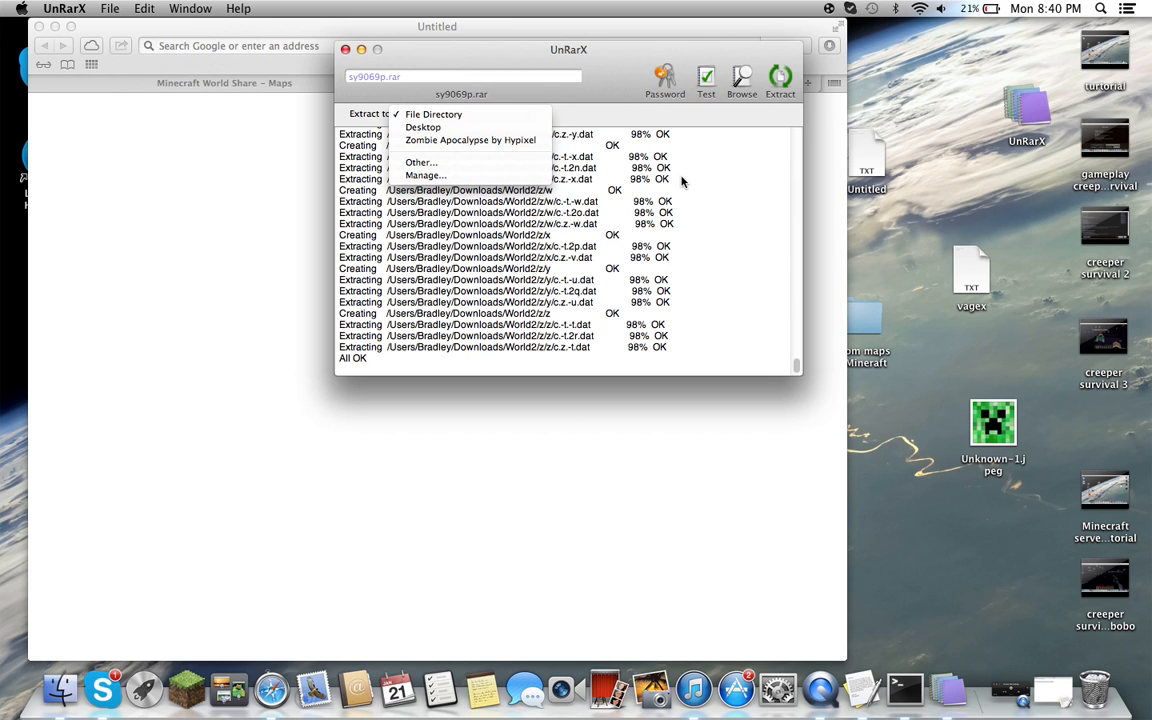
{"action": "left_click", "coordinate": [436, 128]}
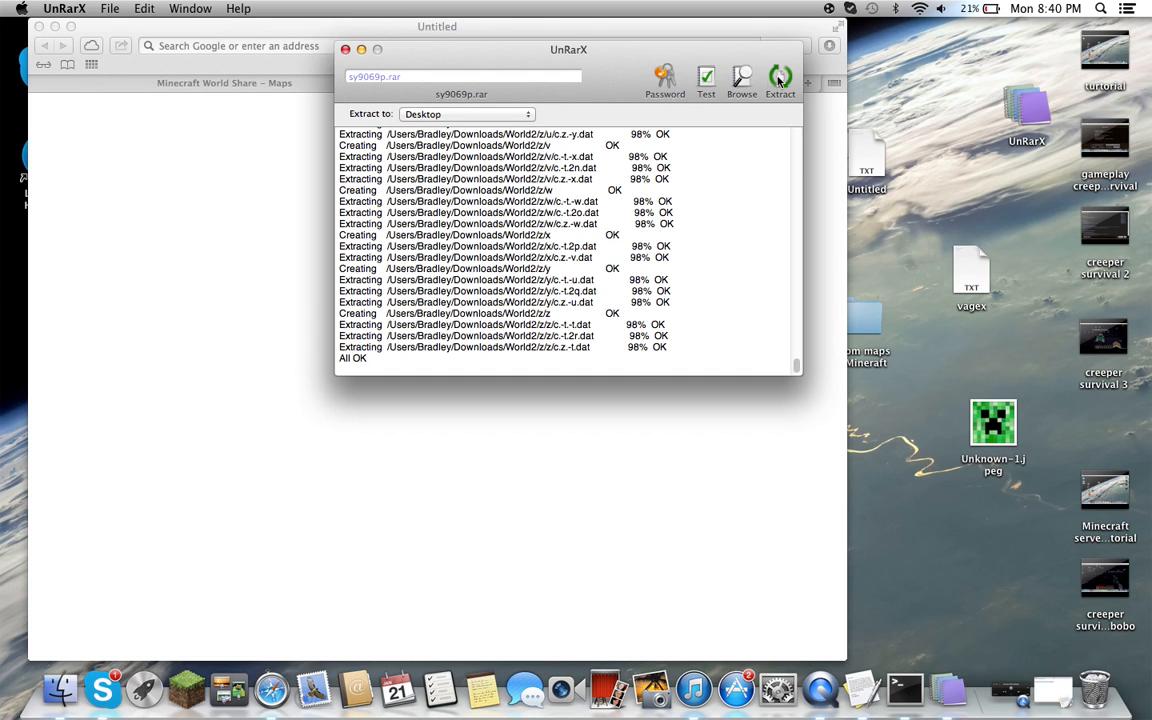
{"action": "left_click", "coordinate": [780, 78]}
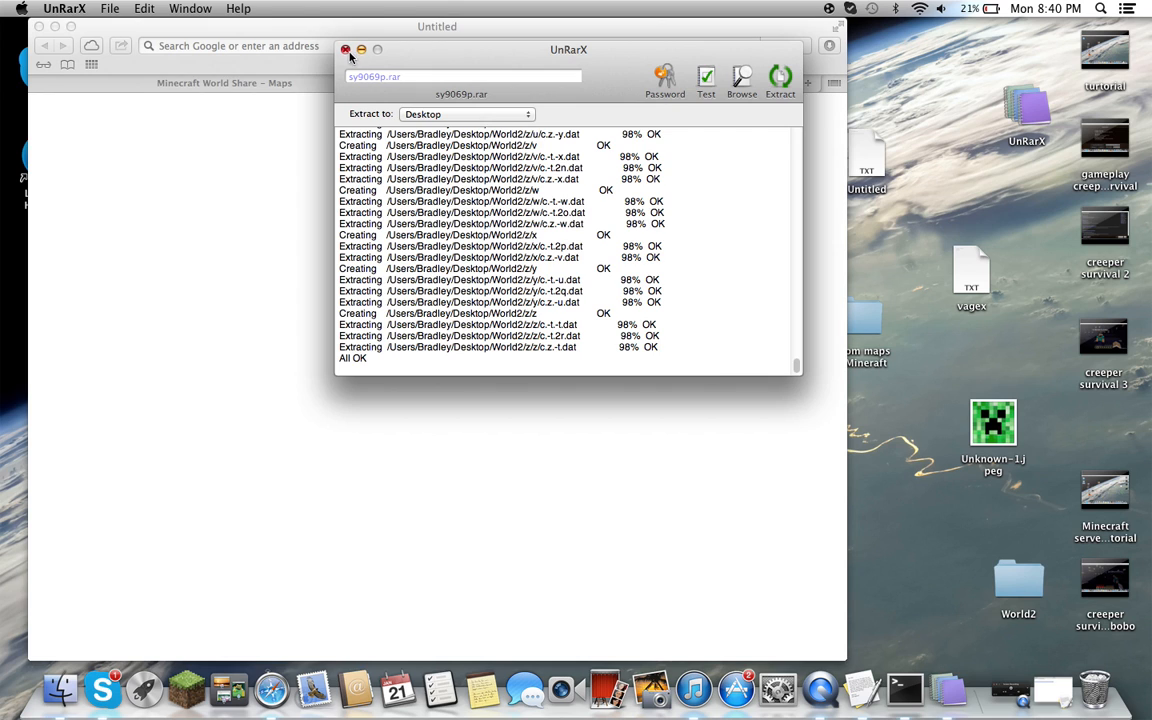
{"action": "left_click", "coordinate": [344, 48]}
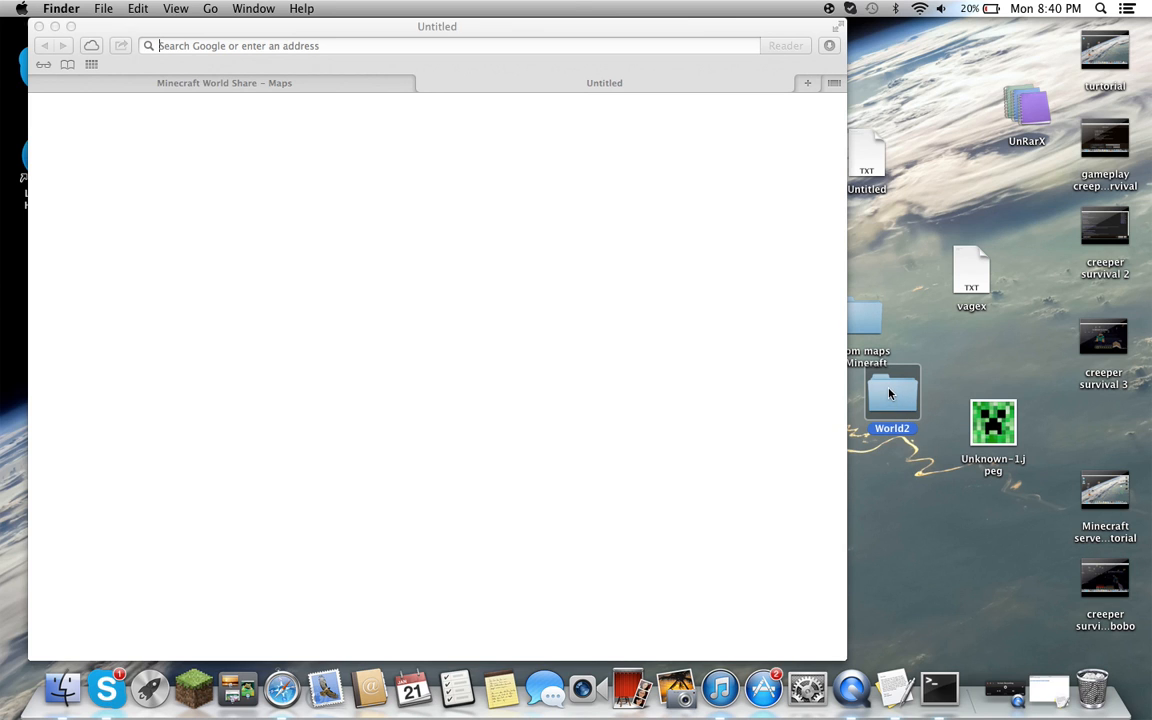
Show the Minecraft Server folder and the Get Info details of its 50.4 MB world folder.
{"action": "double_click", "coordinate": [892, 390]}
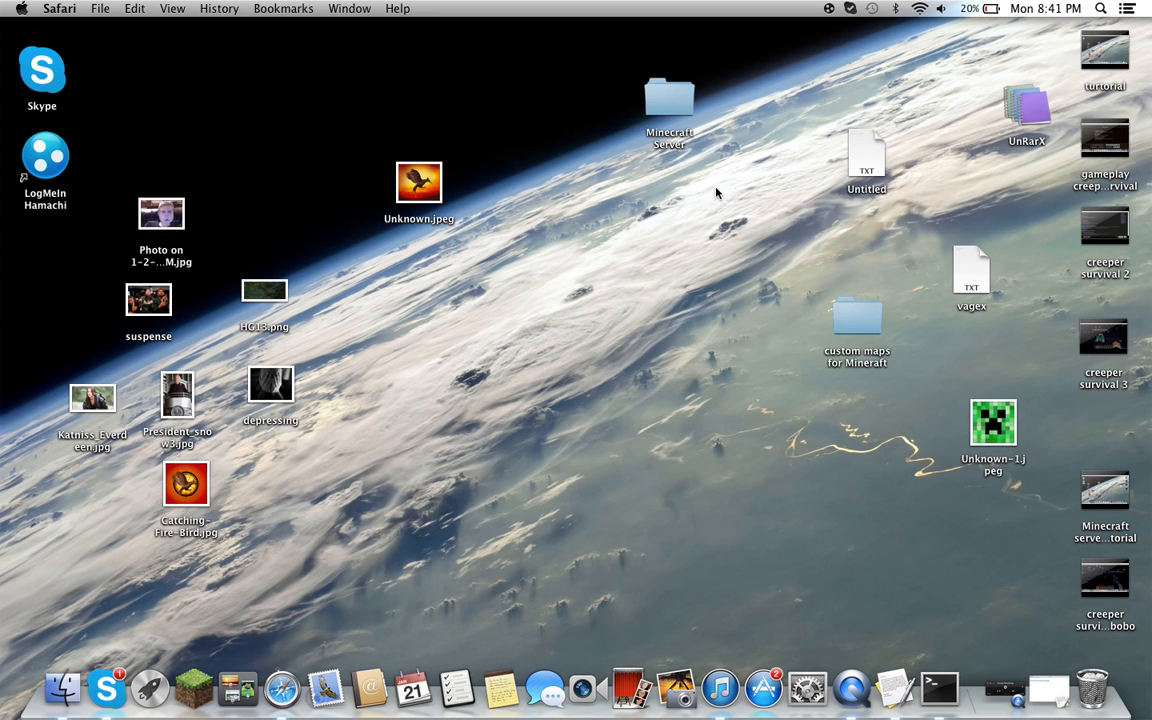
{"action": "double_click", "coordinate": [668, 96]}
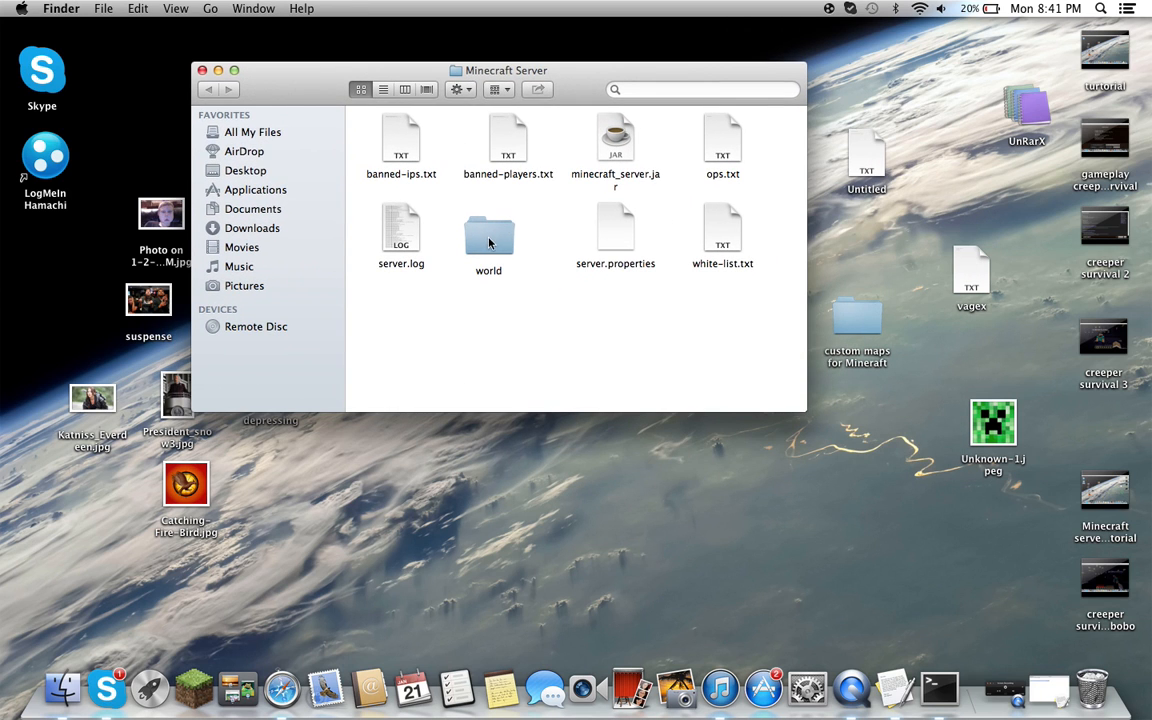
{"action": "left_click", "coordinate": [488, 236]}
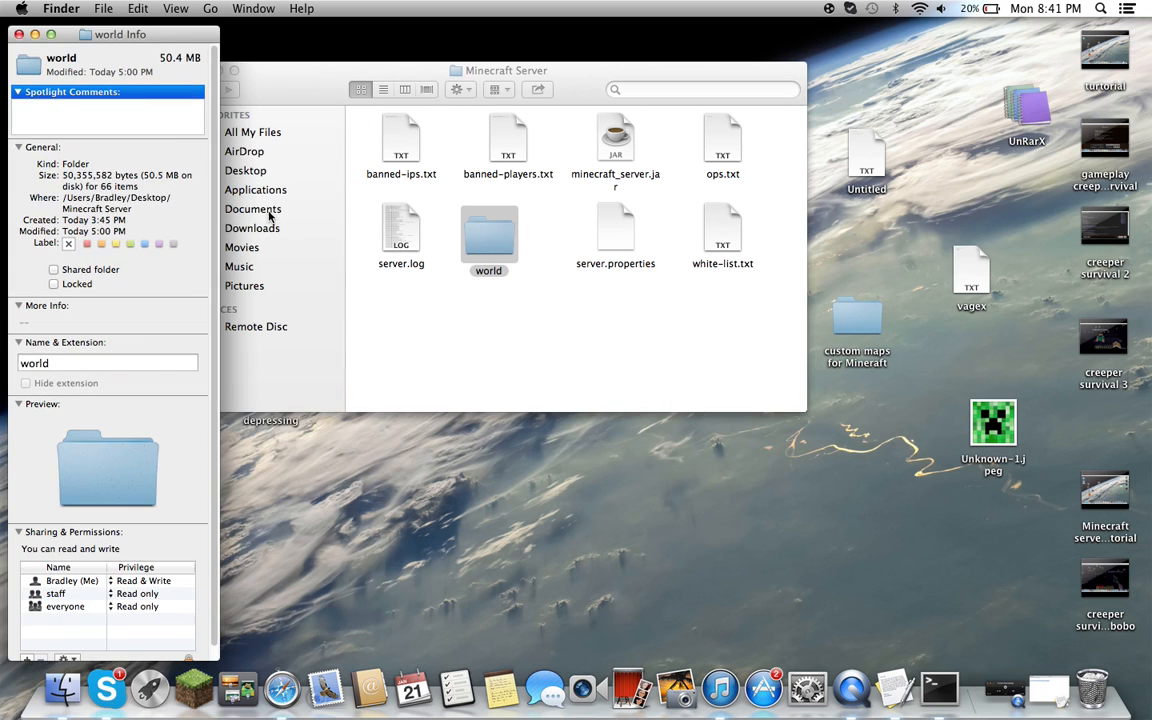
Move the server's old world 2 folder out to the Desktop, leaving the server without a world.
{"action": "left_click", "coordinate": [108, 364]}
{"action": "type", "text": " 2"}
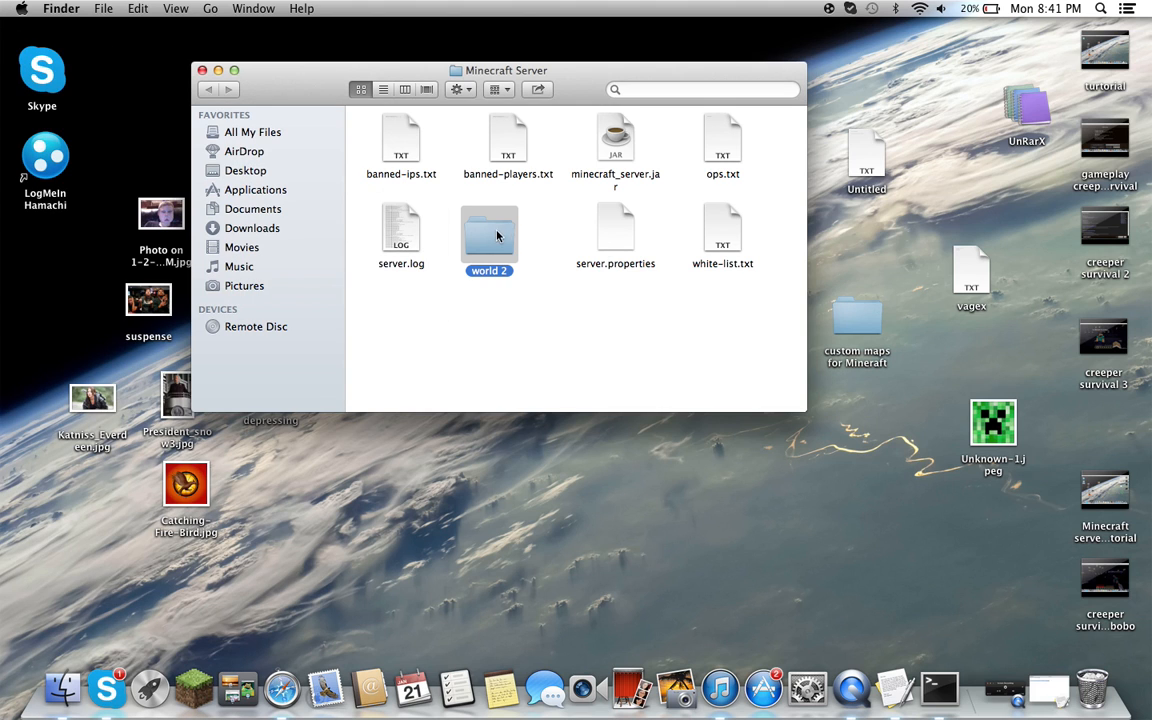
{"action": "left_click_drag", "start_coordinate": [488, 236], "coordinate": [408, 490]}
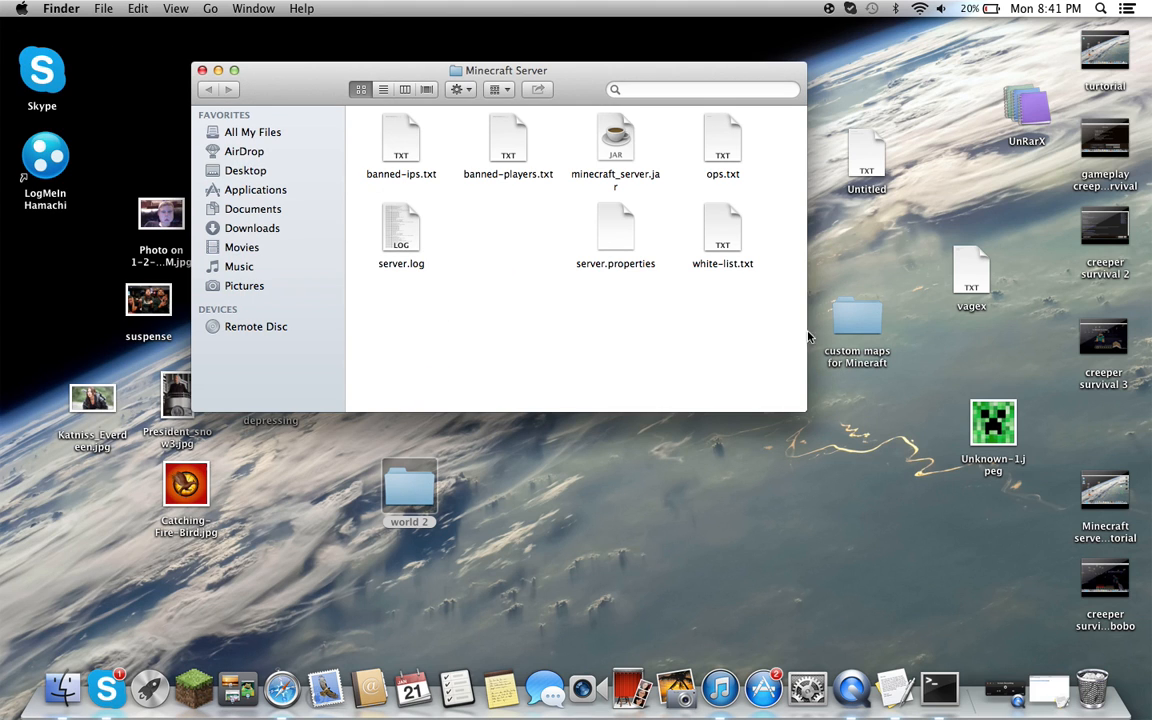
{"action": "mouse_move", "coordinate": [828, 280]}
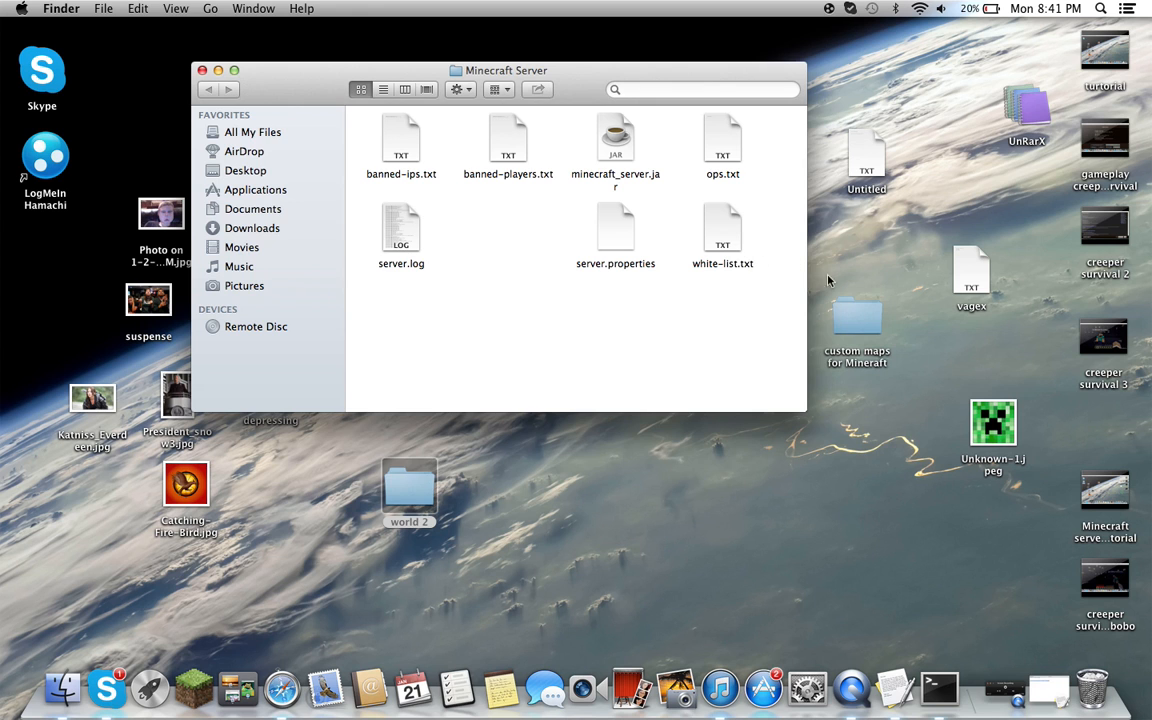
{"action": "double_click", "coordinate": [856, 318]}
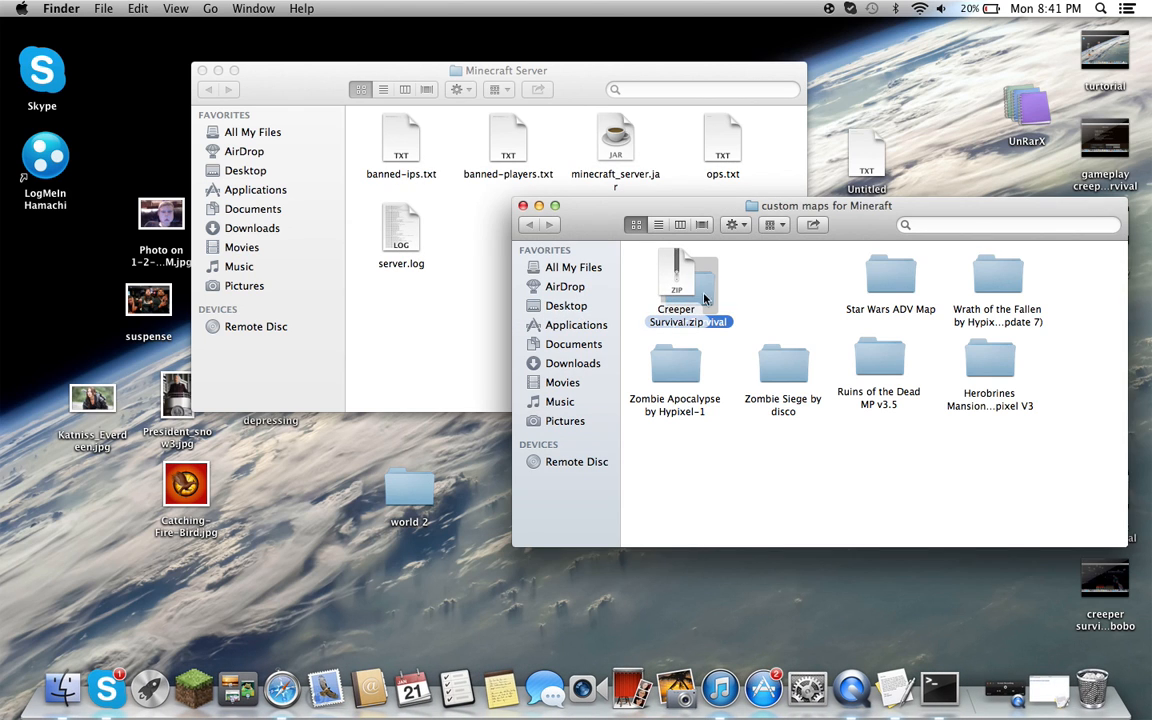
Unzip Creeper Survival.zip and copy the extracted Creeper Survival folder into Minecraft Server.
{"action": "double_click", "coordinate": [688, 276]}
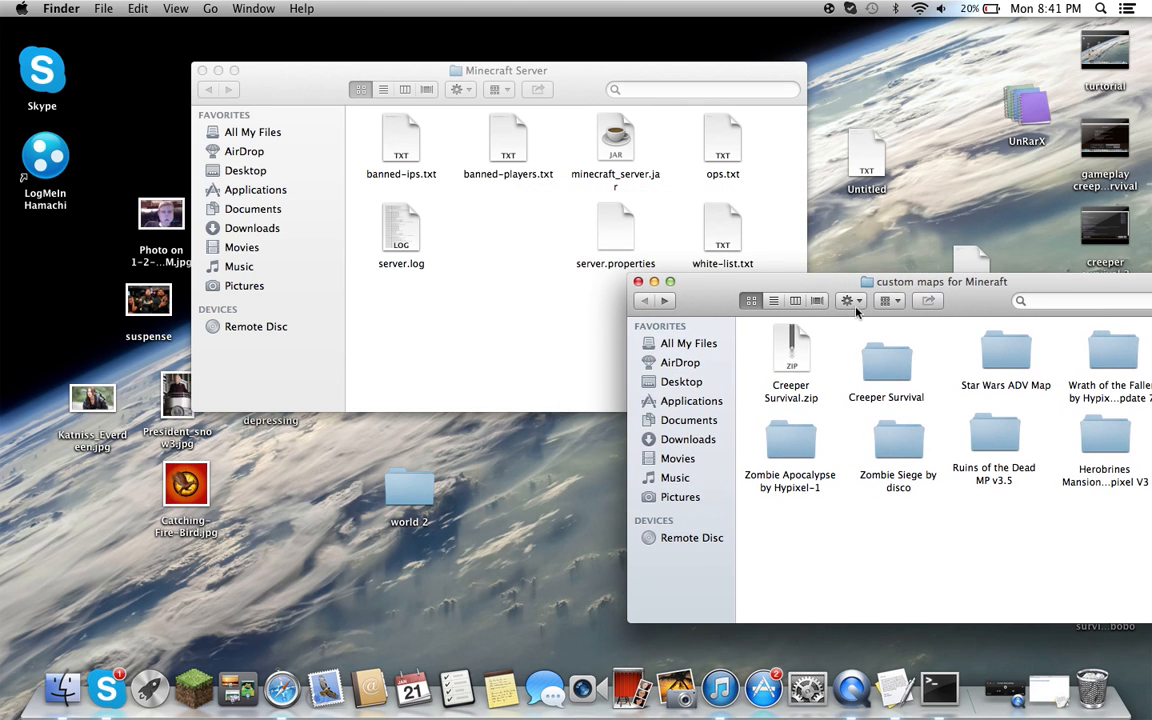
{"action": "left_click", "coordinate": [886, 360]}
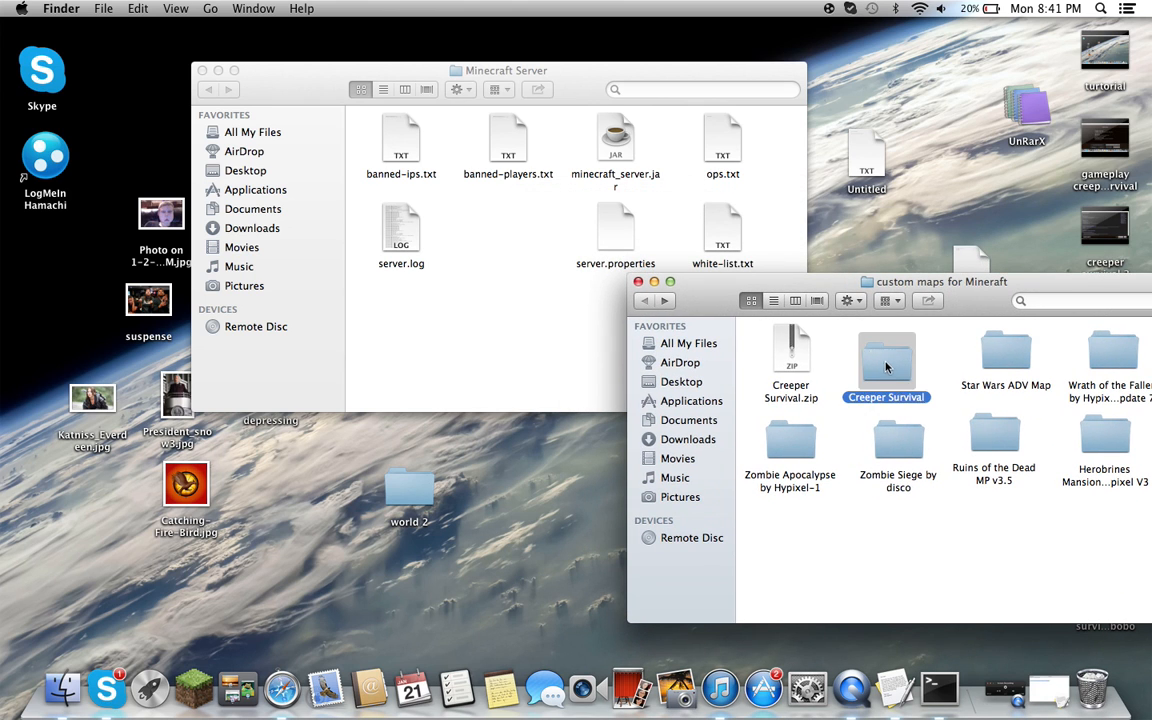
{"action": "left_click_drag", "start_coordinate": [886, 360], "coordinate": [500, 236]}
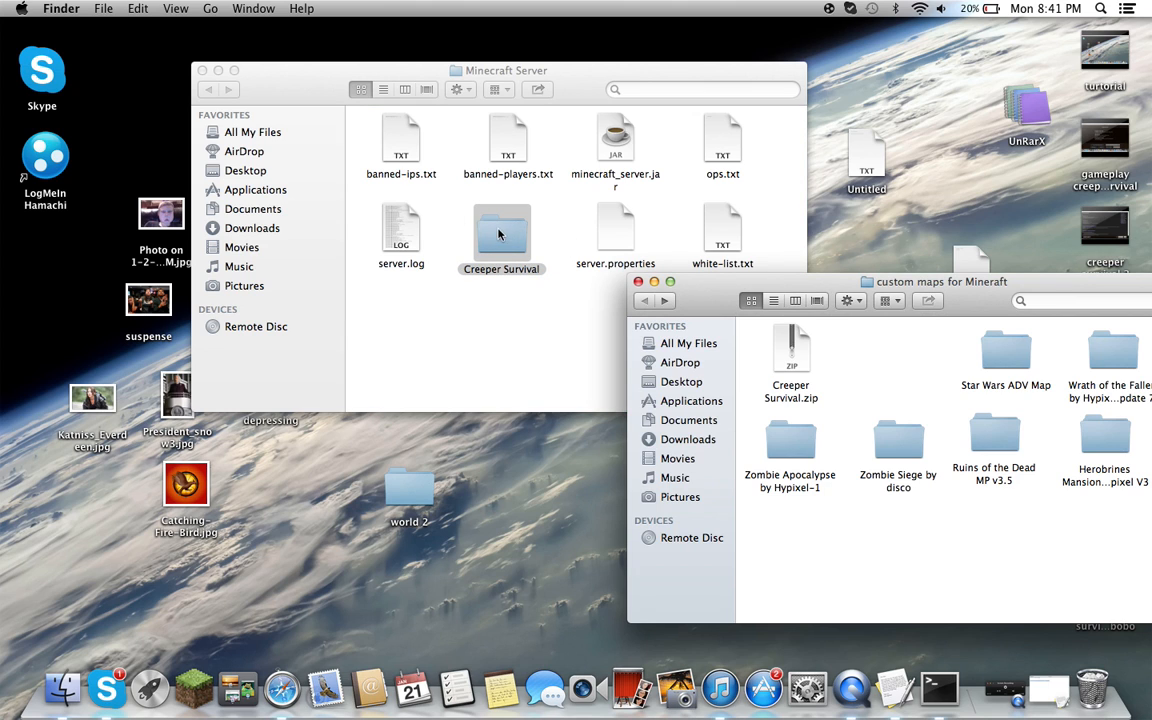
{"action": "mouse_move", "coordinate": [488, 196]}
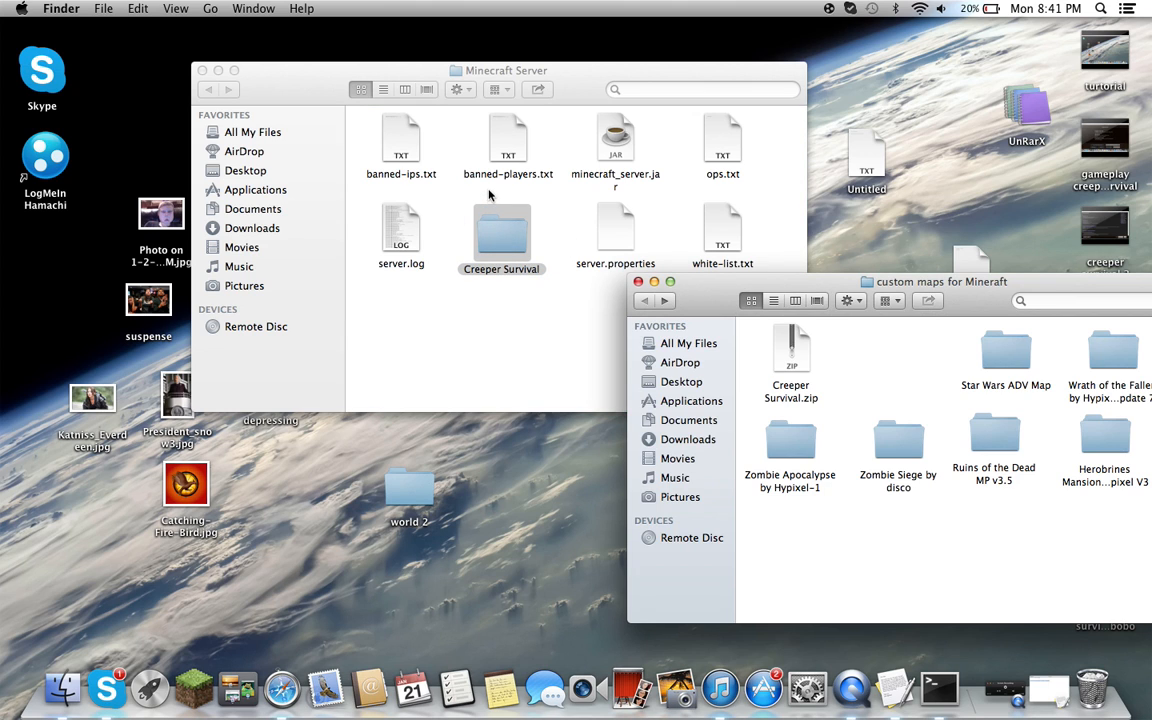
{"action": "mouse_move", "coordinate": [452, 228]}
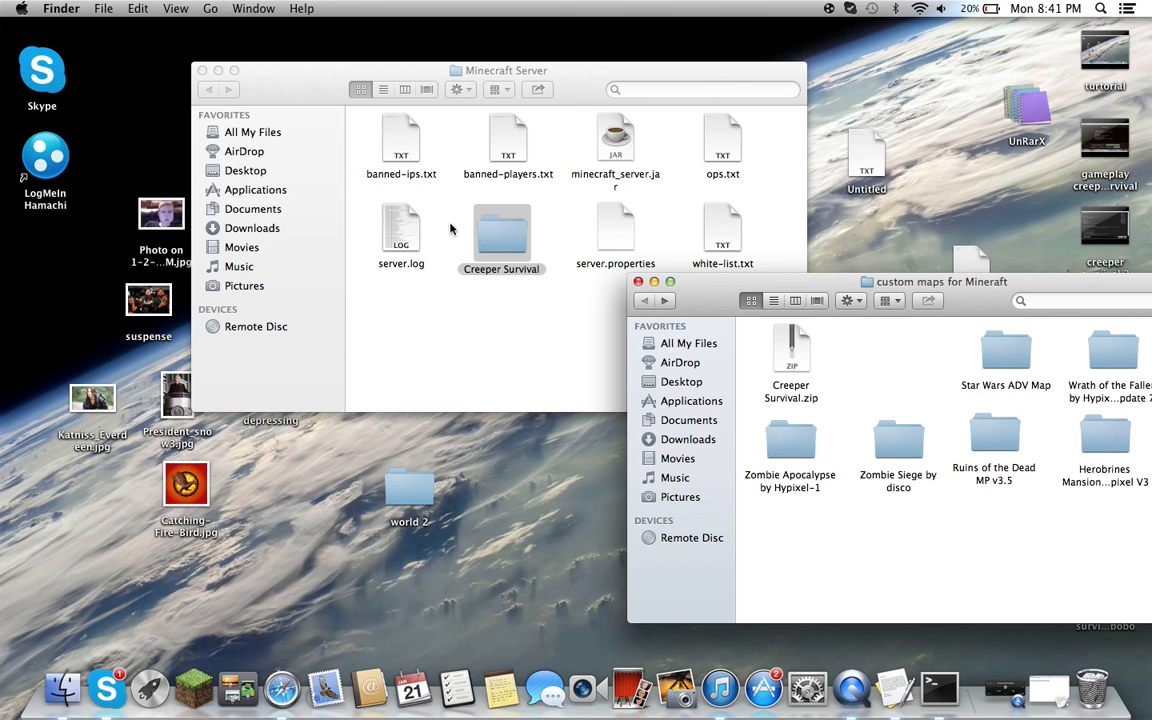
{"action": "mouse_move", "coordinate": [628, 148]}
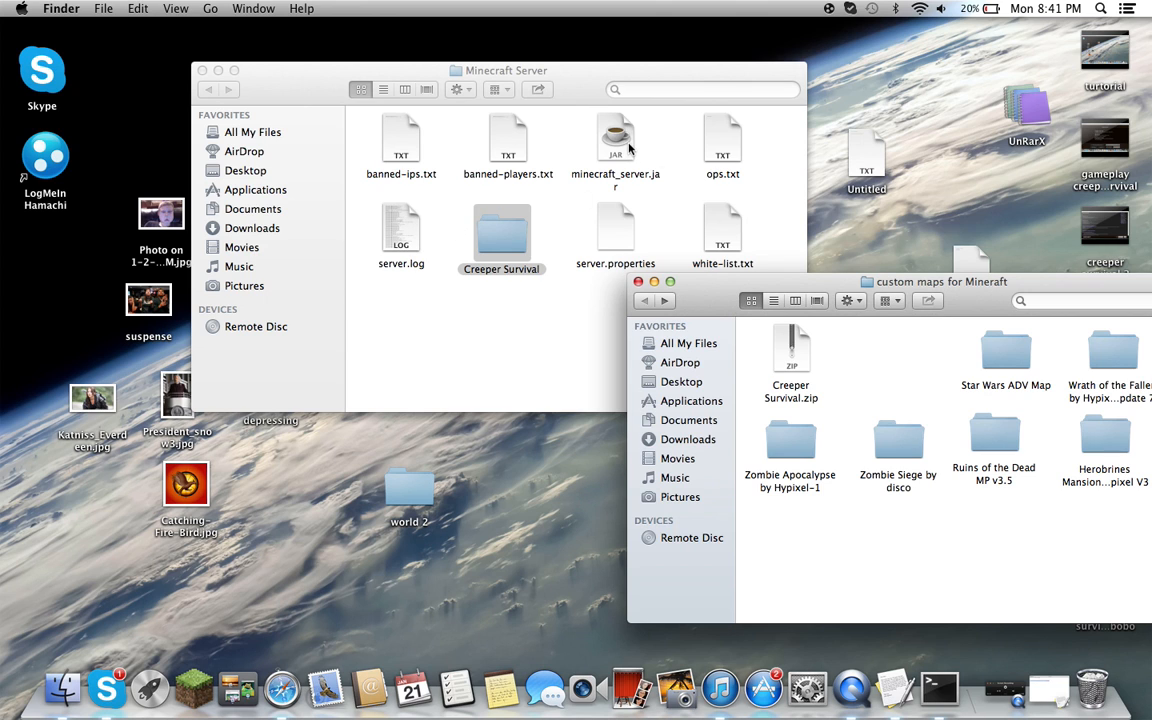
{"action": "right_click", "coordinate": [500, 236]}
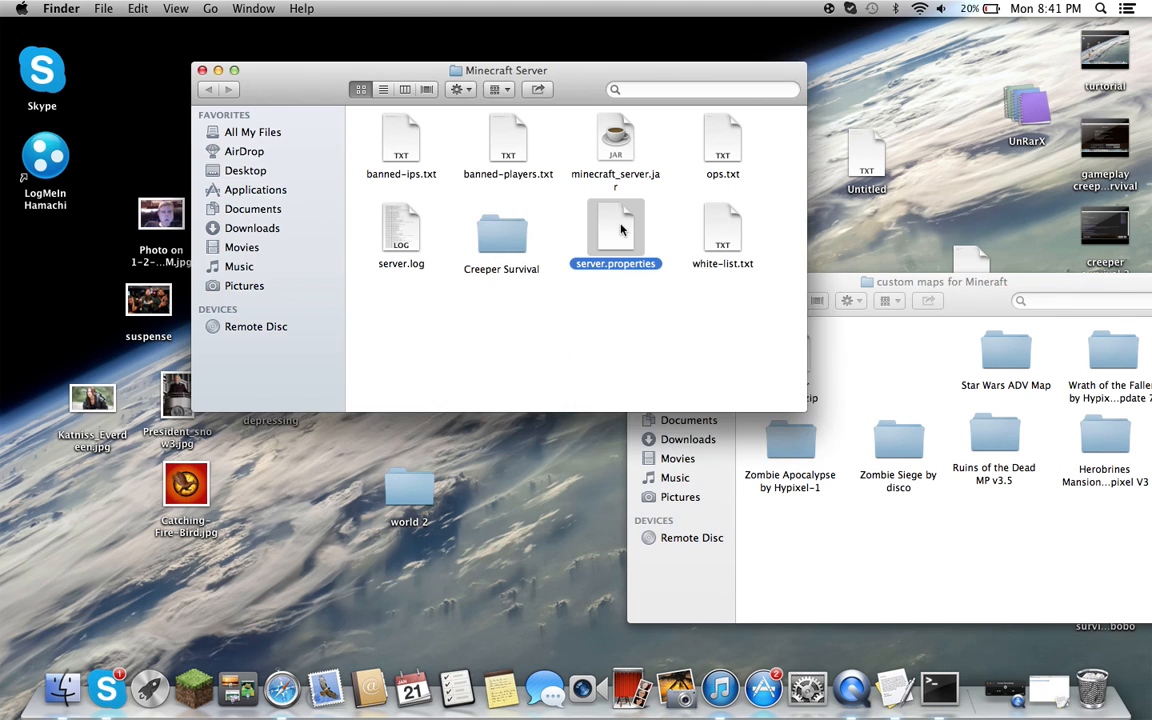
Check the level name in server.properties and bring up Get Info for Creeper Survival.
{"action": "double_click", "coordinate": [616, 220]}
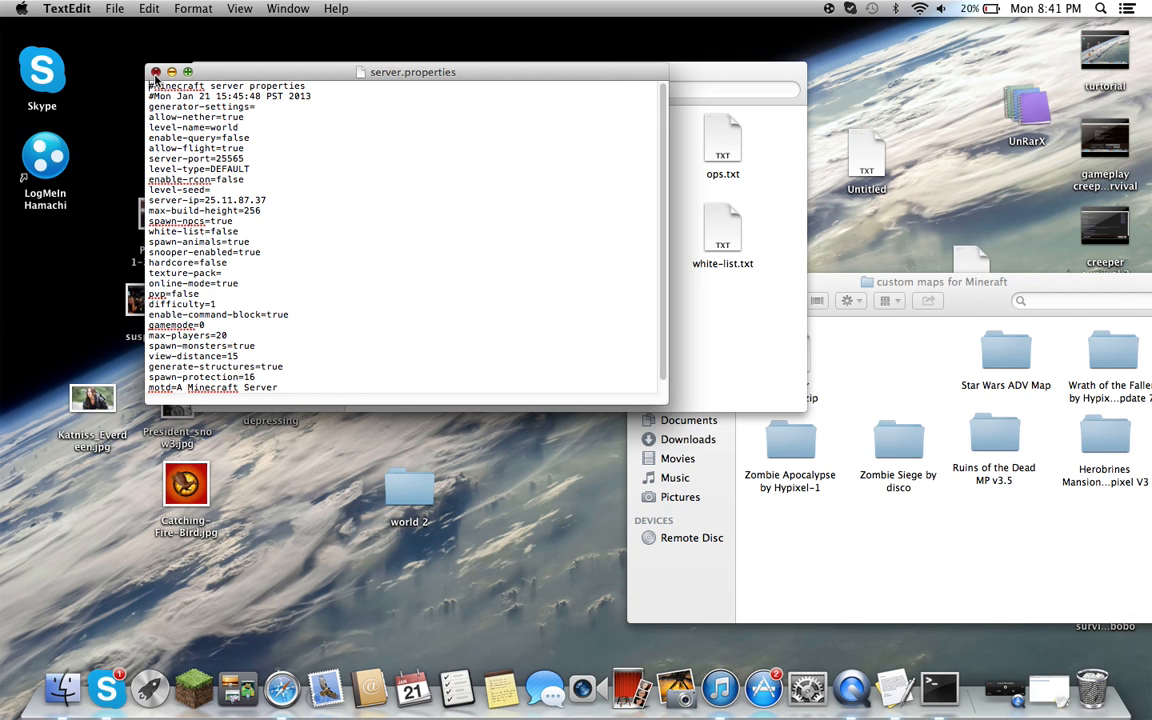
{"action": "right_click", "coordinate": [502, 230]}
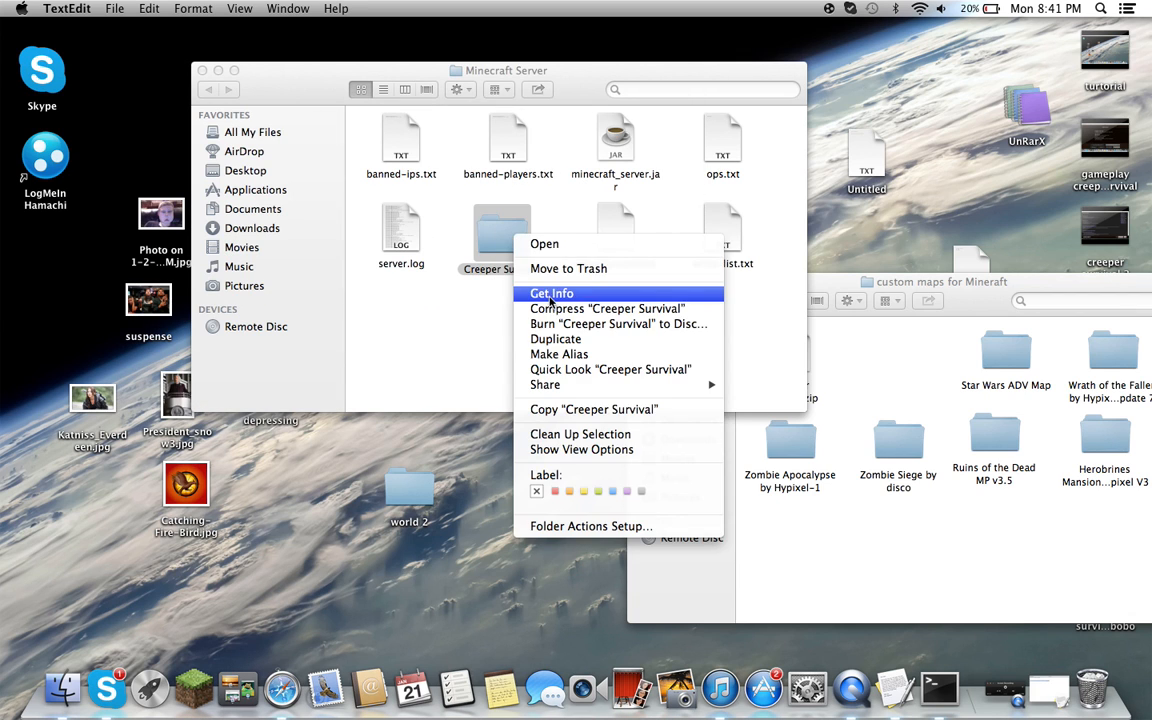
{"action": "left_click", "coordinate": [552, 292]}
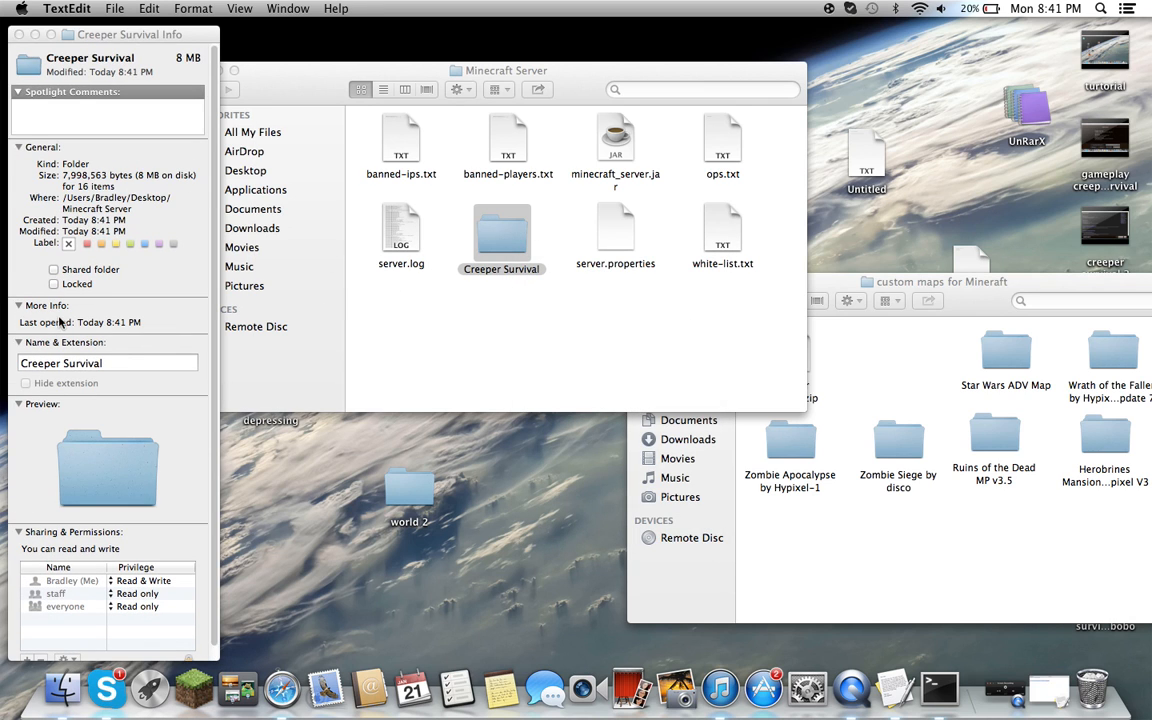
Rename the Creeper Survival folder to 'world' in its Info window.
{"action": "left_click", "coordinate": [90, 364]}
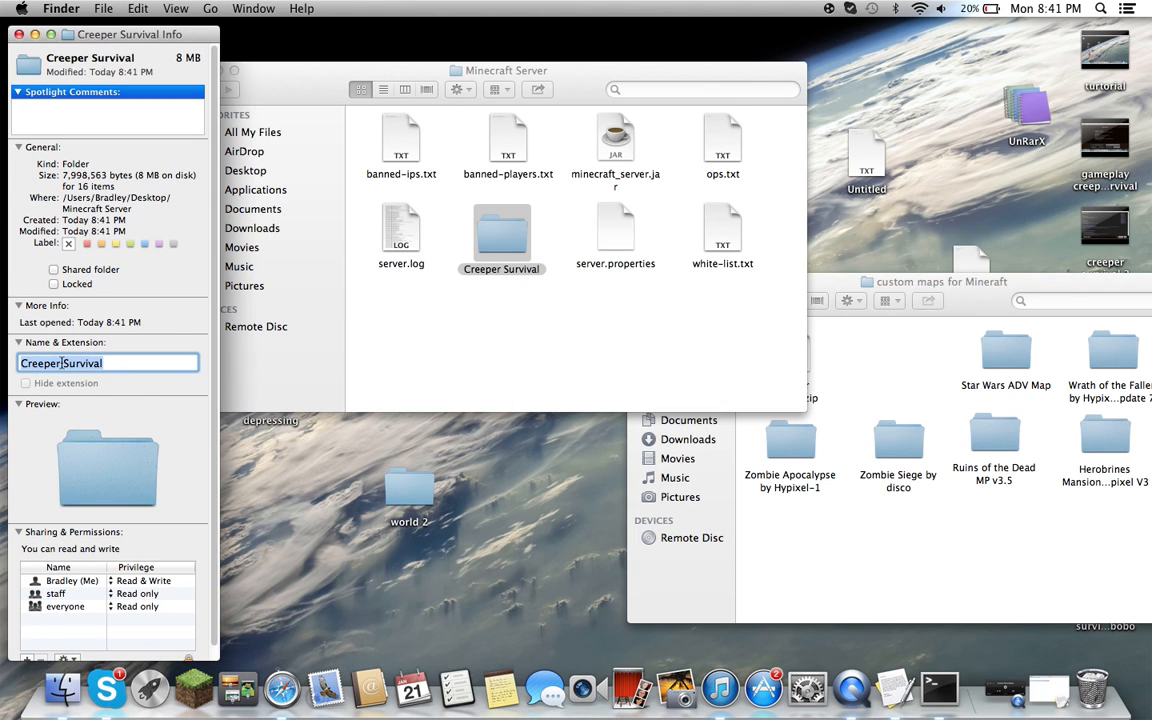
{"action": "type", "text": "world"}
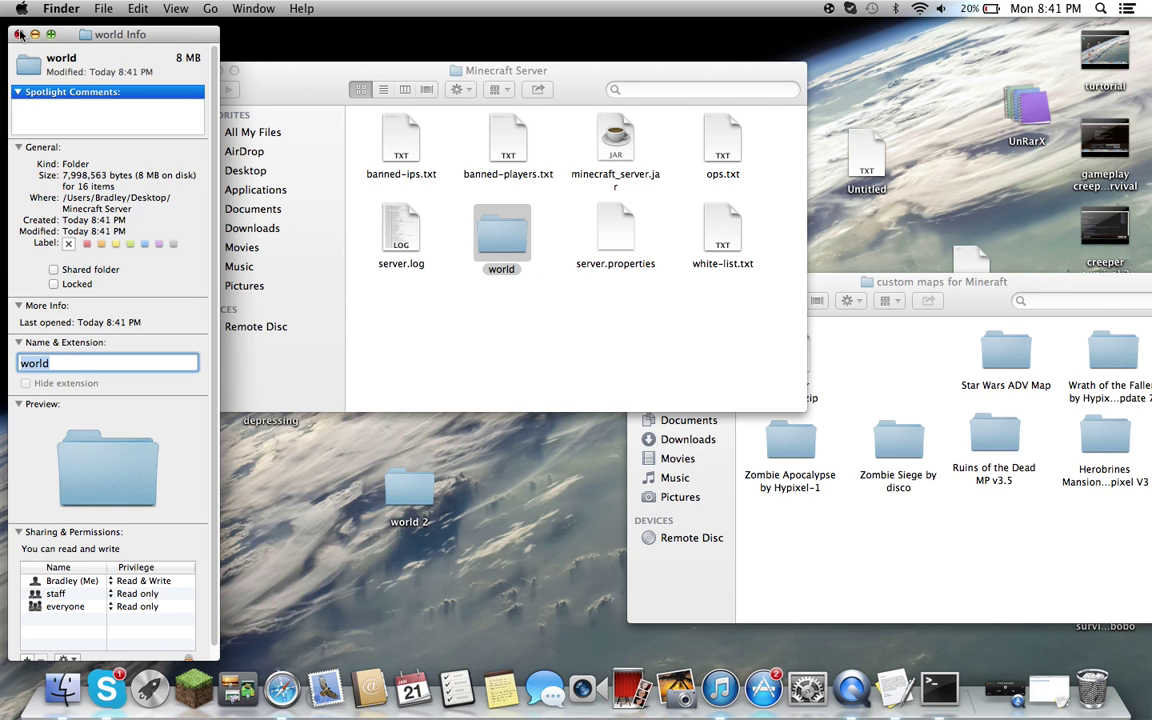
{"action": "left_click", "coordinate": [616, 140]}
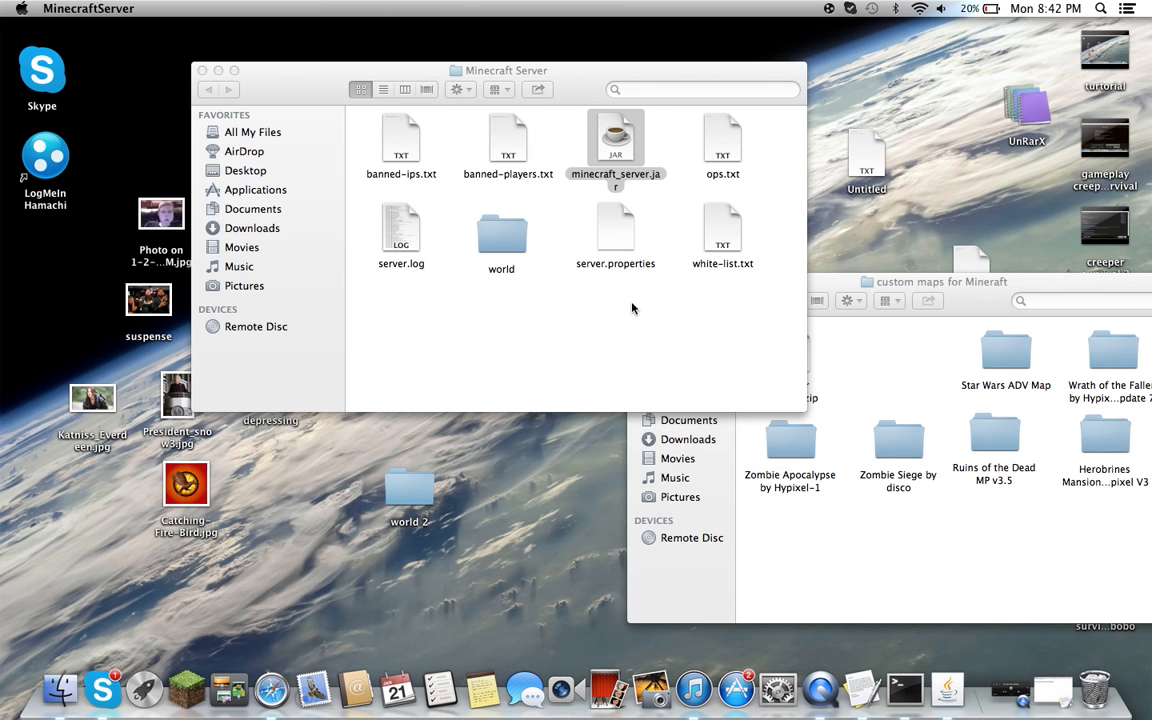
{"action": "double_click", "coordinate": [616, 140]}
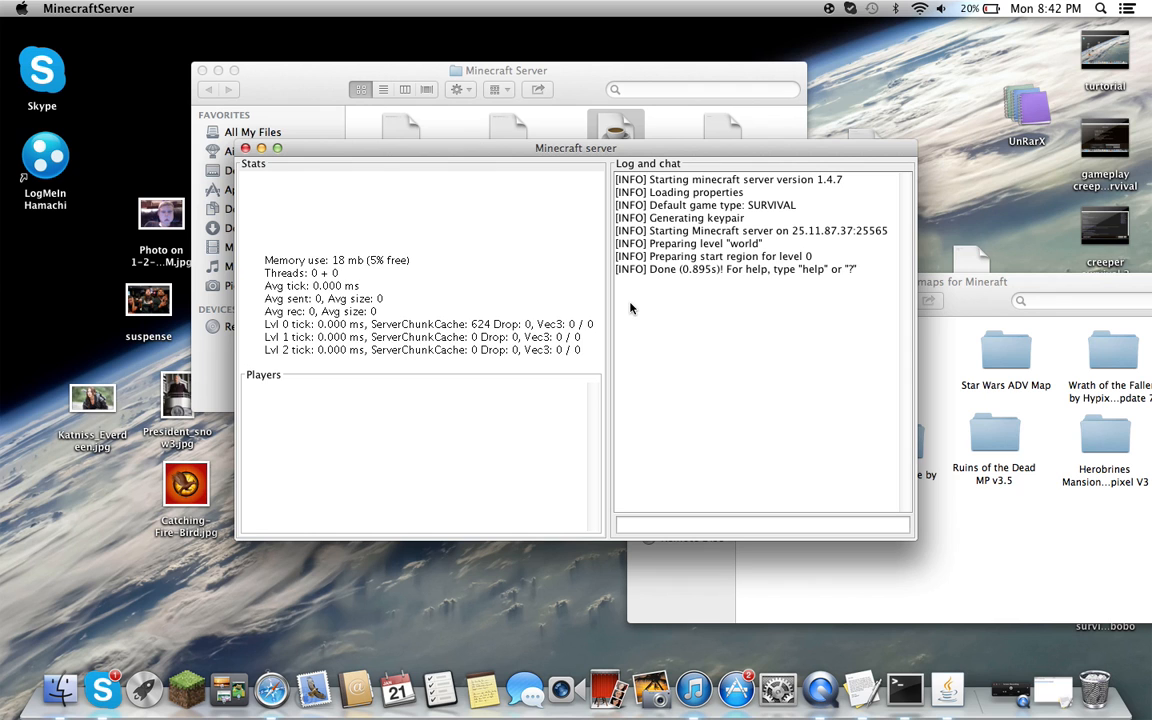
{"action": "left_click", "coordinate": [272, 684]}
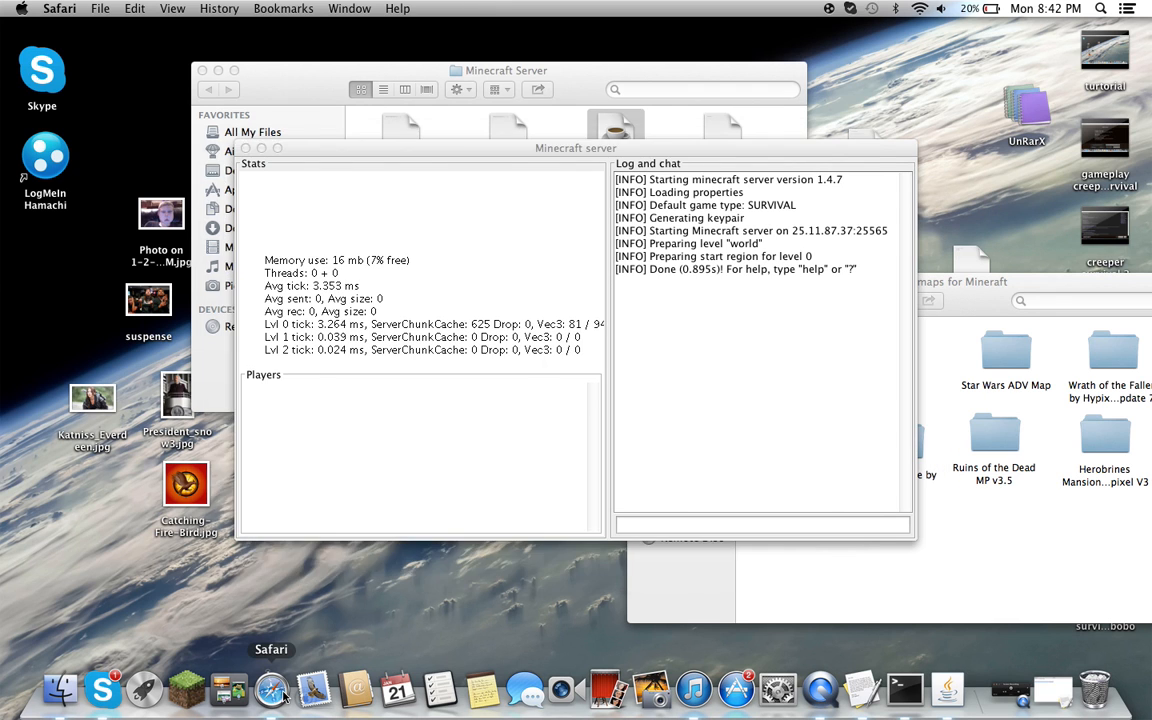
{"action": "left_click", "coordinate": [272, 684]}
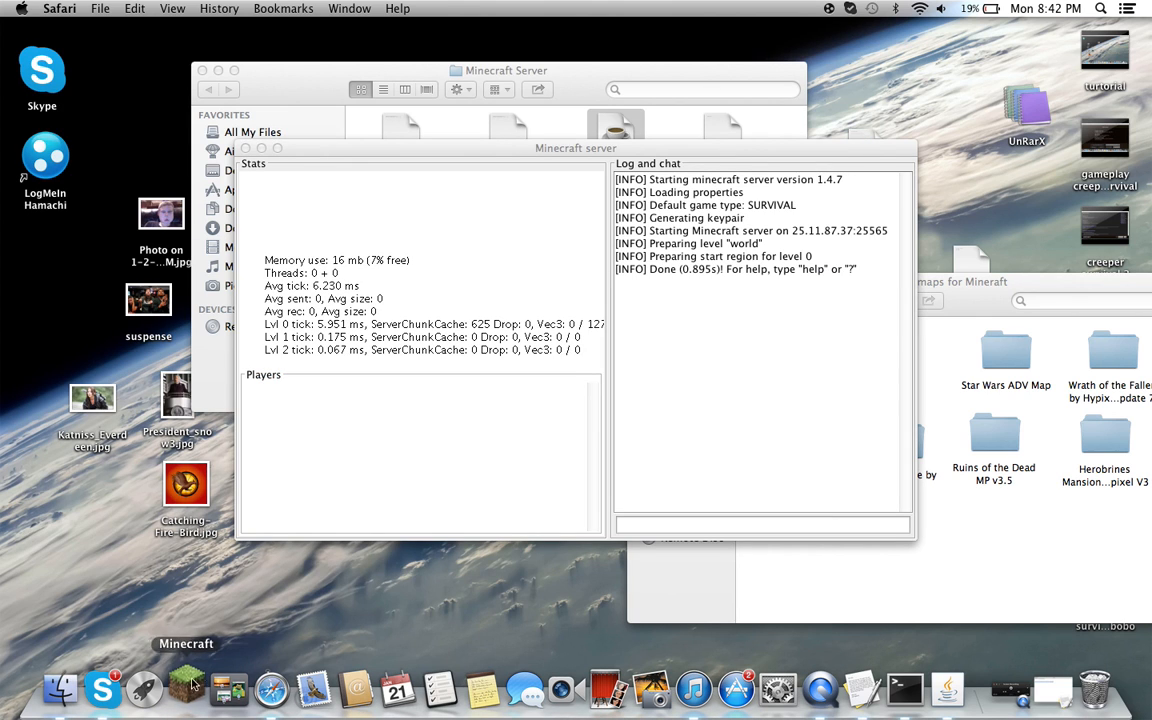
{"action": "left_click", "coordinate": [184, 690]}
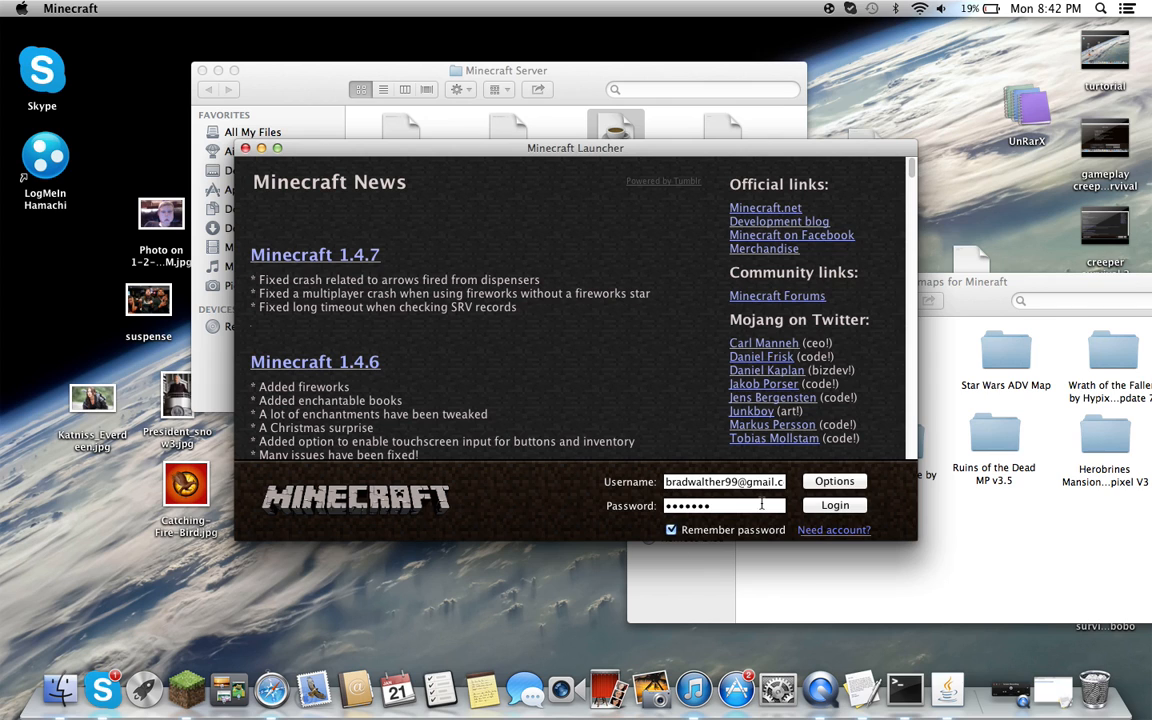
{"action": "left_click", "coordinate": [834, 504]}
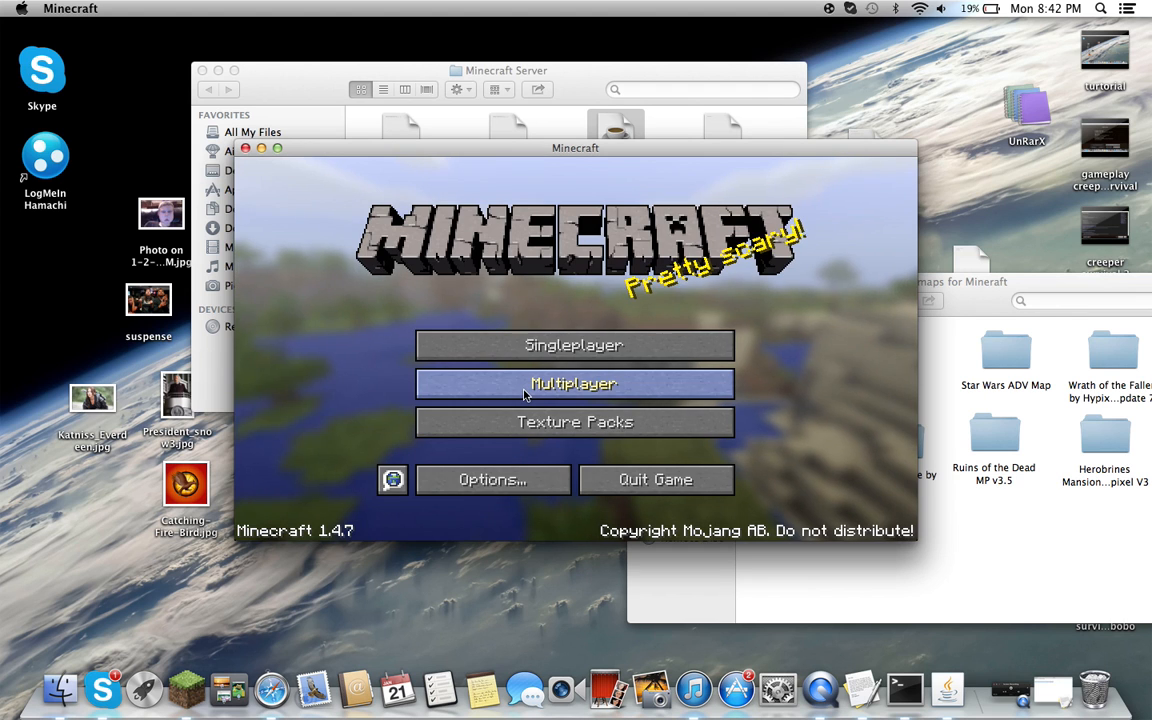
{"action": "left_click", "coordinate": [572, 384]}
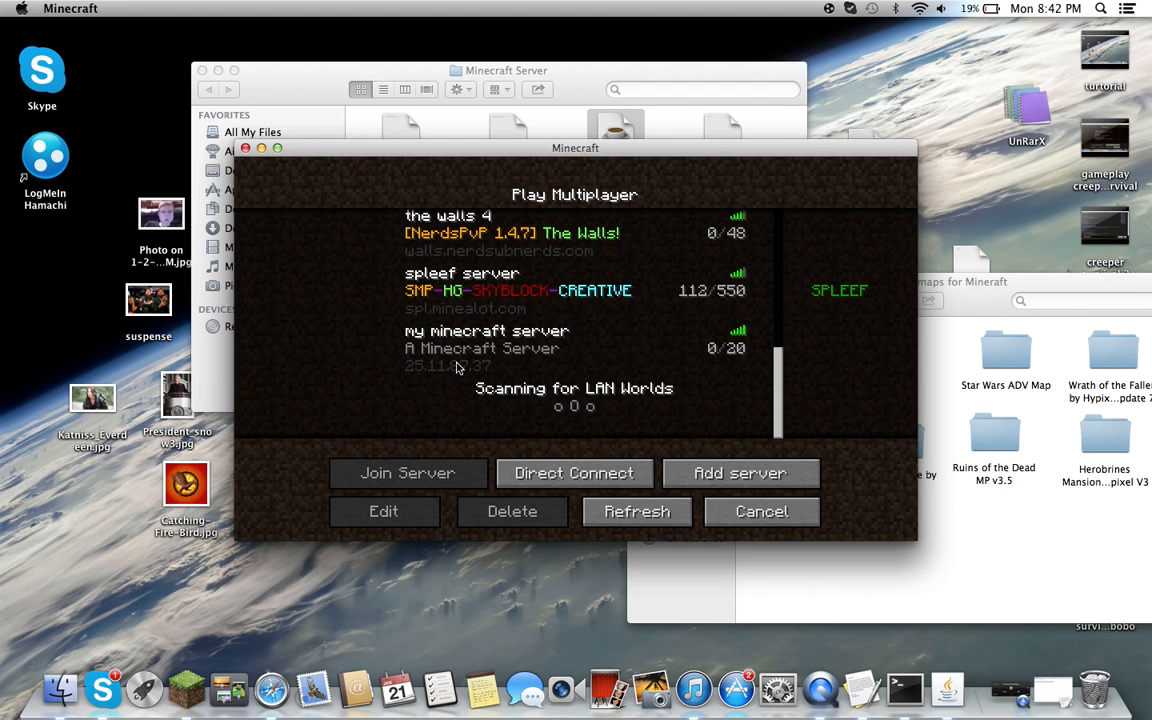
{"action": "left_click", "coordinate": [408, 472]}
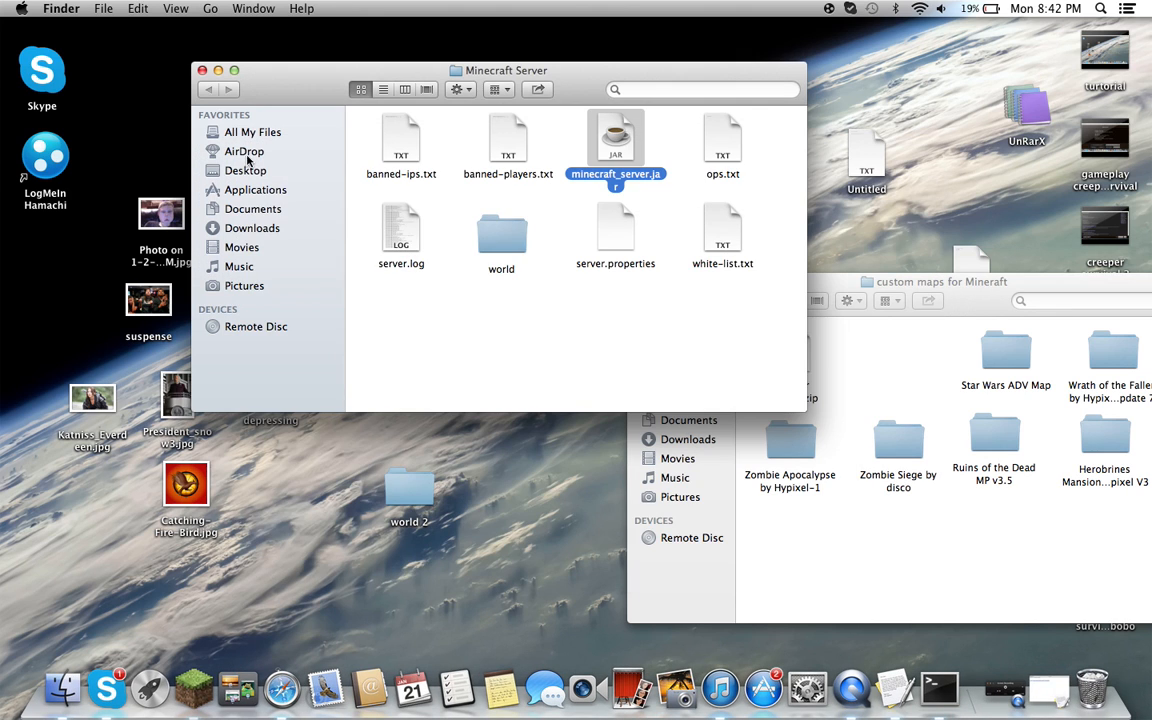
Drag the world 2 map into Minecraft Server and rename it to 'world'.
{"action": "left_click_drag", "start_coordinate": [500, 236], "coordinate": [598, 336]}
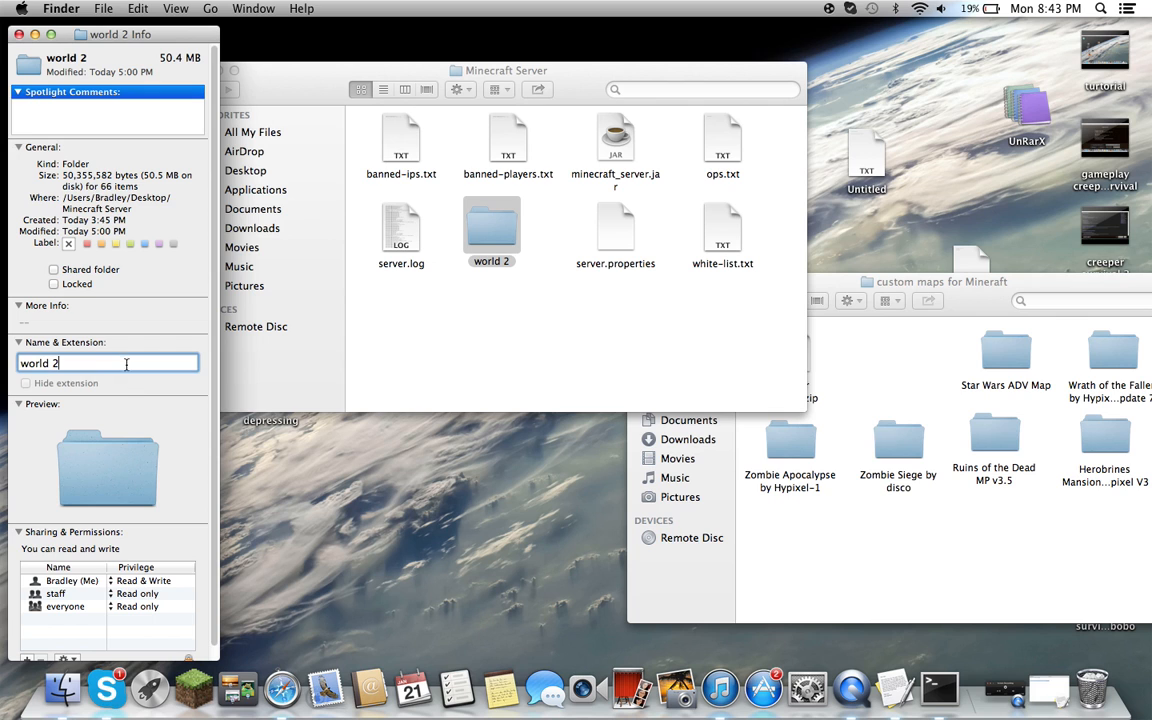
{"action": "key", "text": "Backspace"}
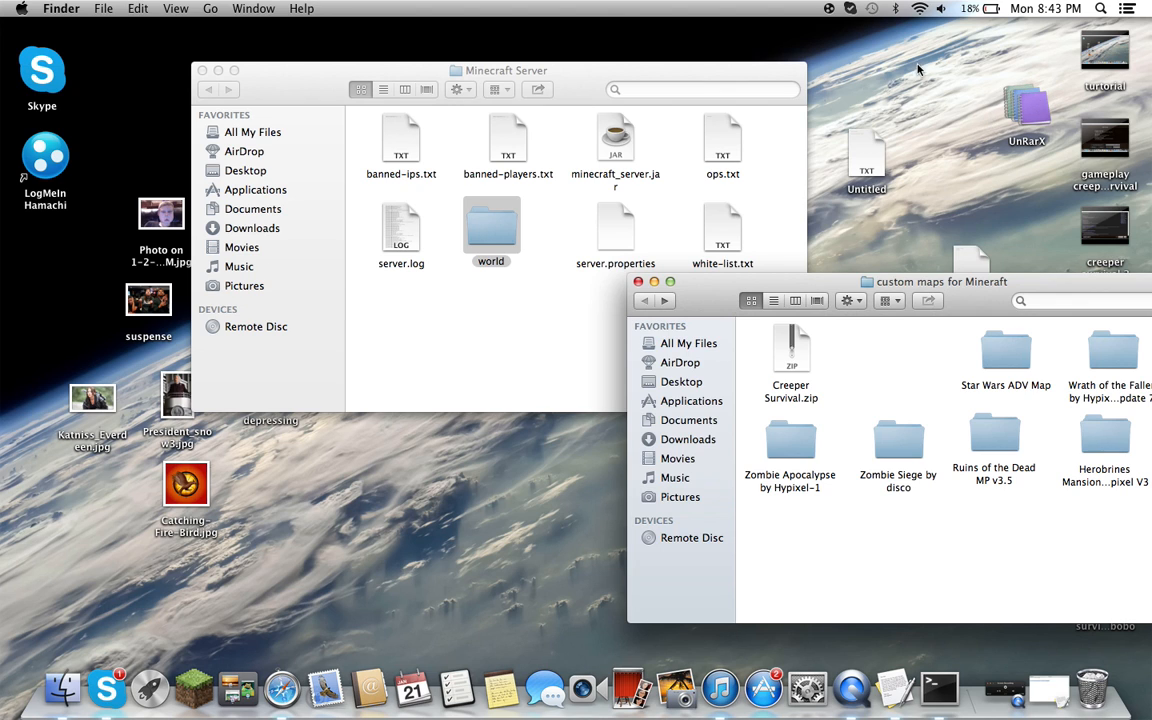
{"action": "mouse_move", "coordinate": [362, 232]}
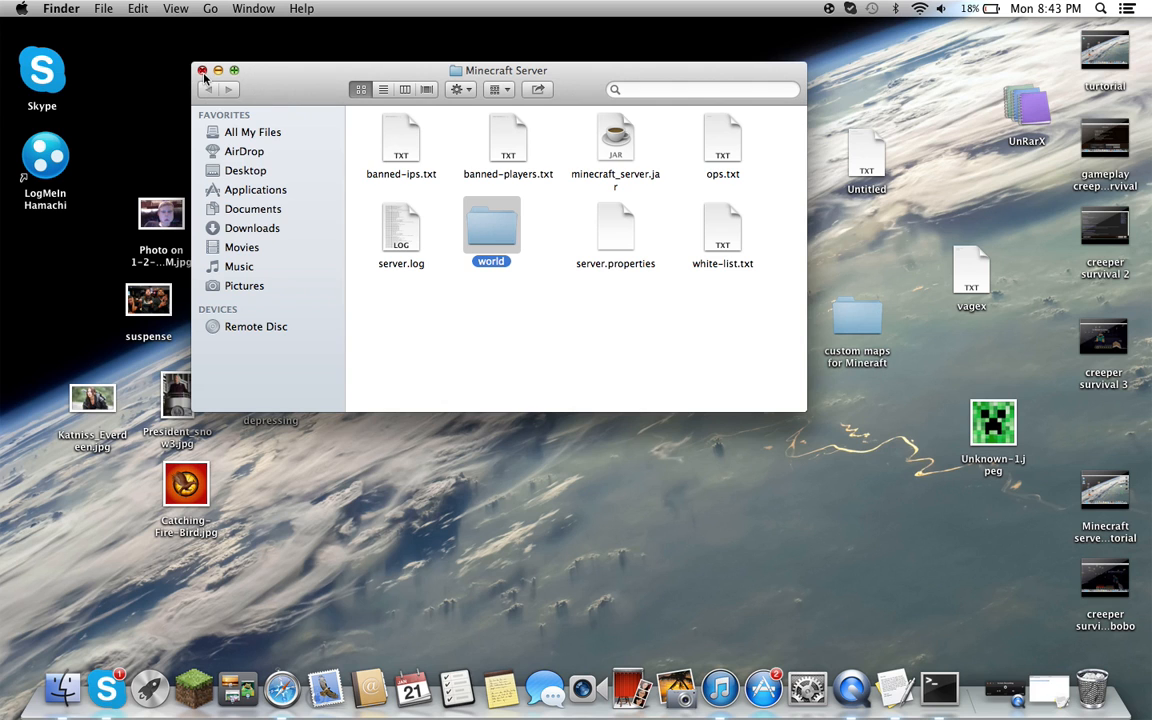
Close the Minecraft Server window and bring QuickTime Player forward with its app menu showing.
{"action": "left_click", "coordinate": [200, 72]}
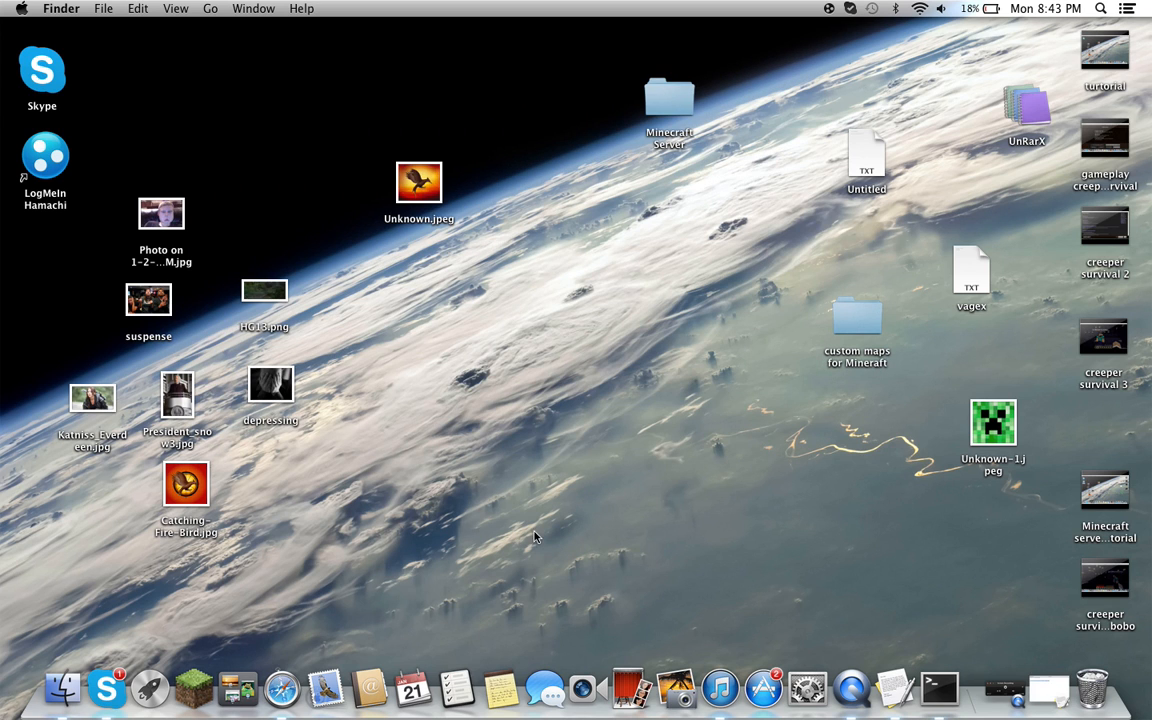
{"action": "mouse_move", "coordinate": [844, 682]}
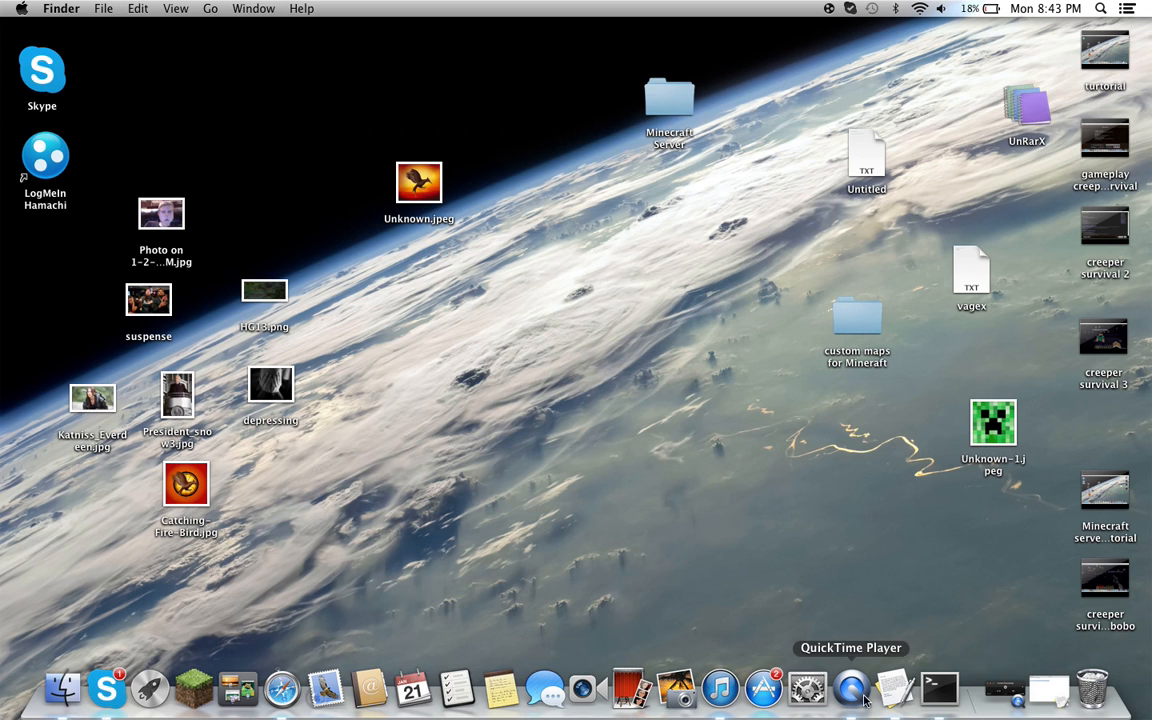
{"action": "left_click", "coordinate": [848, 694]}
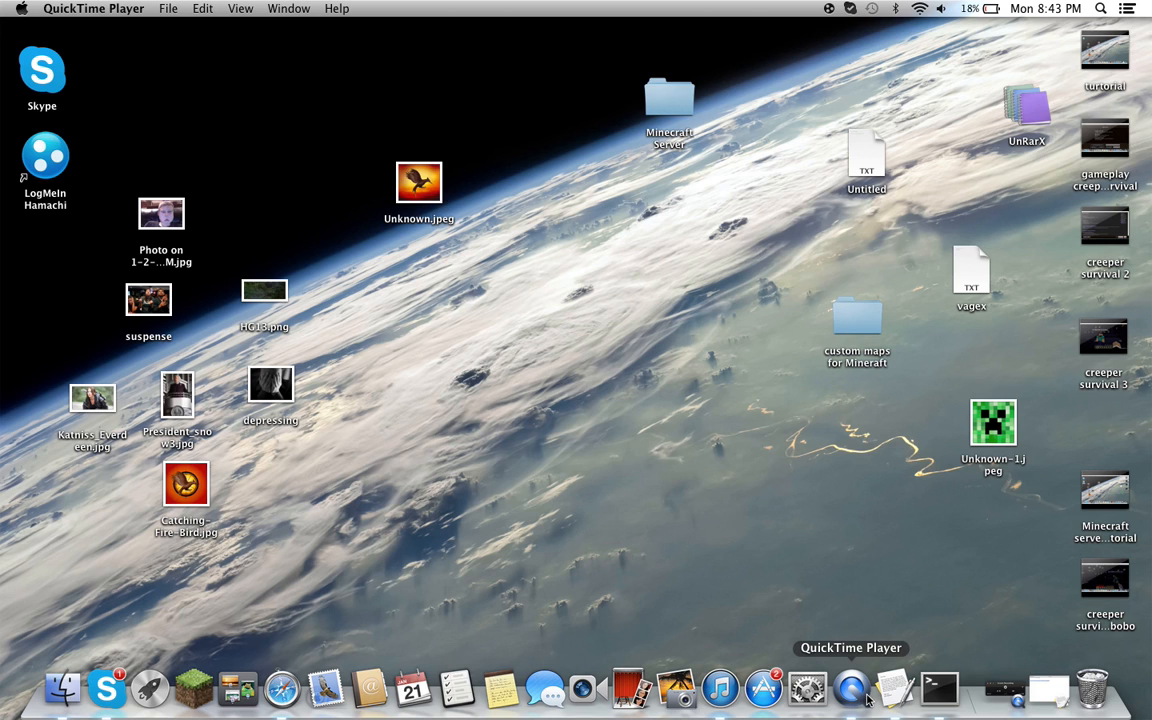
{"action": "left_click", "coordinate": [92, 8]}
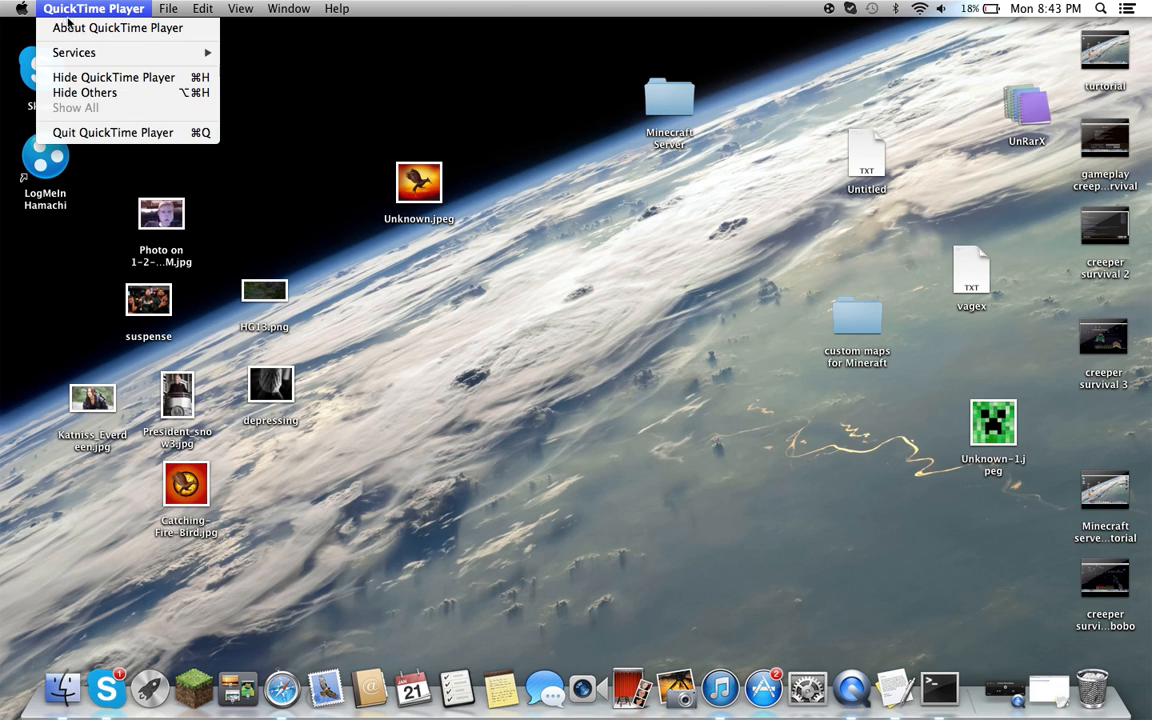